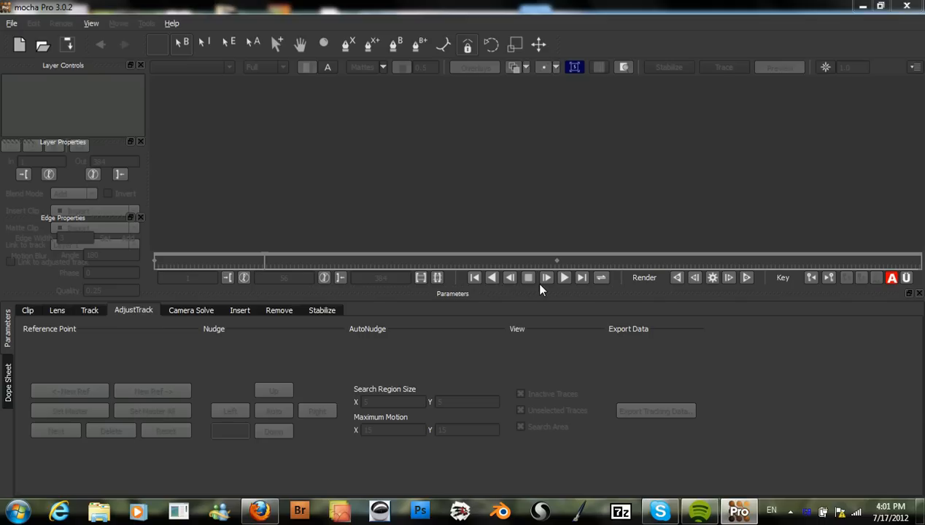
mouse_move(338, 153)
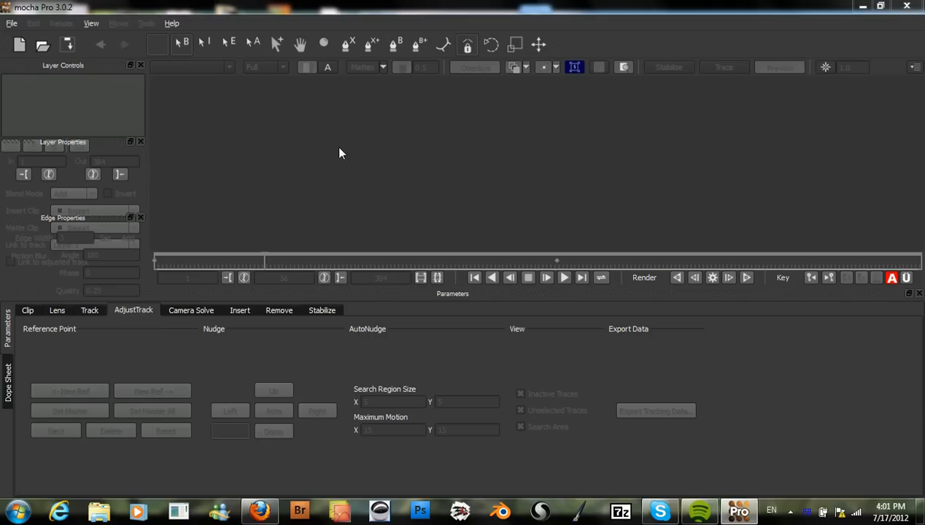
mouse_move(14, 37)
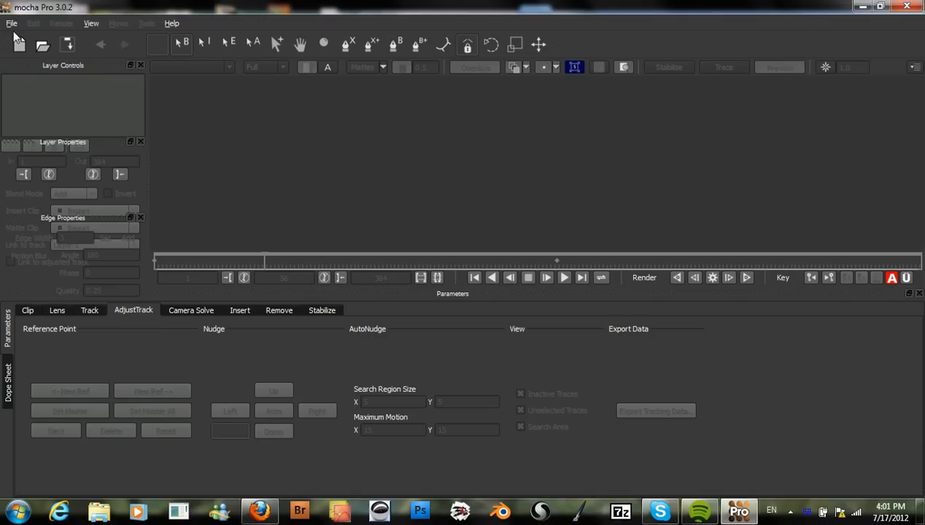
Step: Start a new project and choose the 3d_camera_solve clip as its footage
left_click(12, 23)
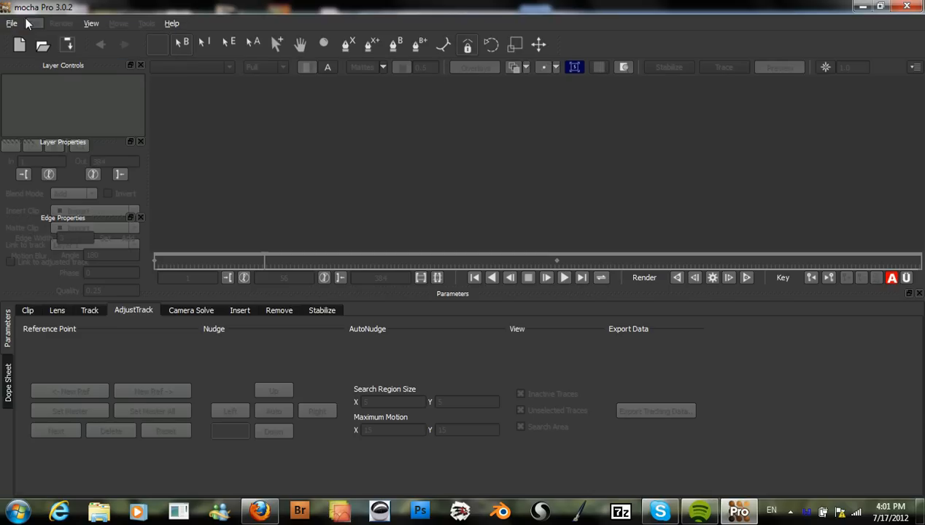
left_click(12, 23)
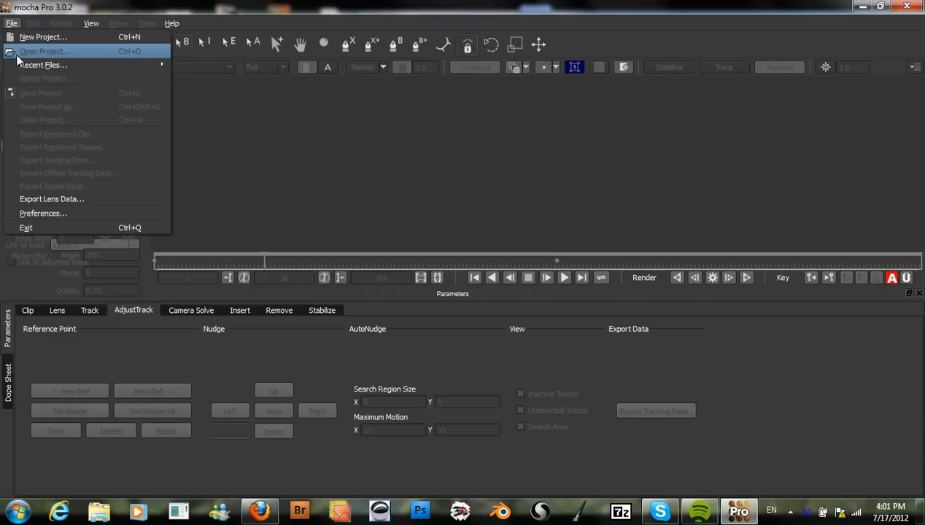
left_click(44, 37)
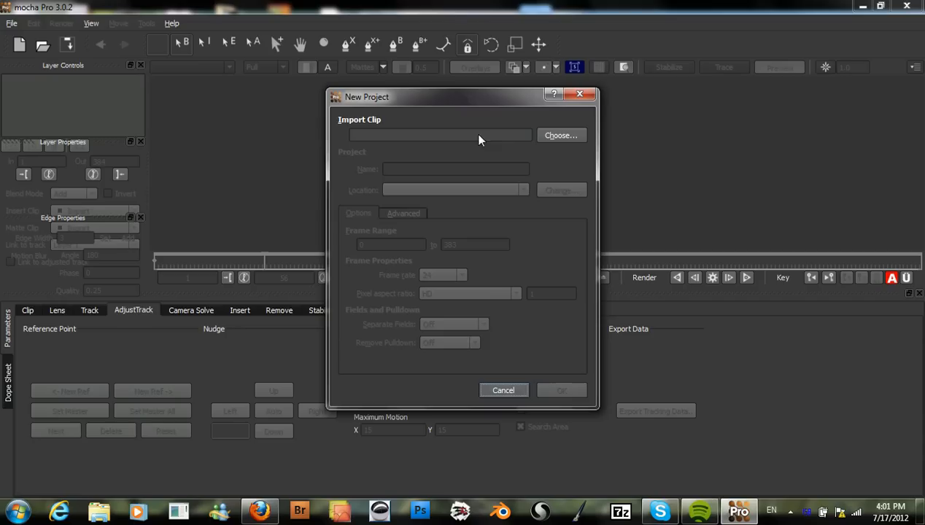
left_click(560, 135)
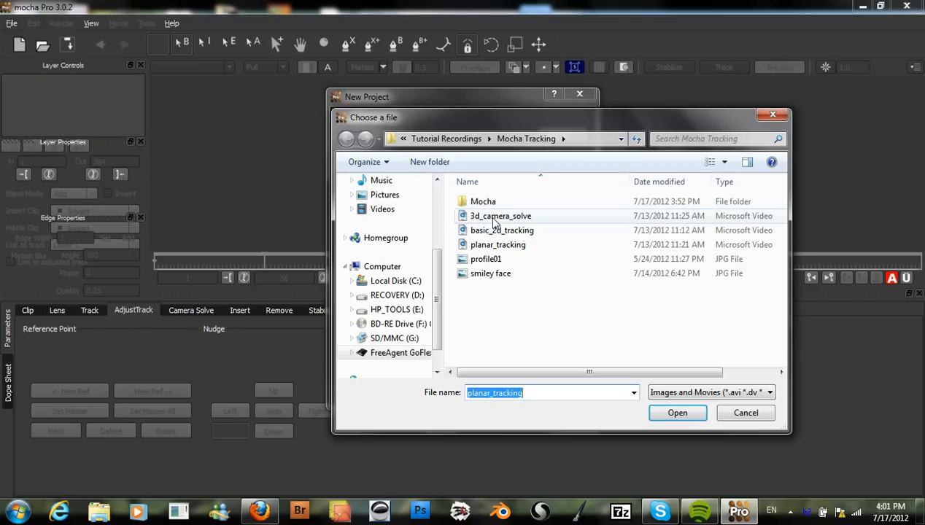
left_click(677, 413)
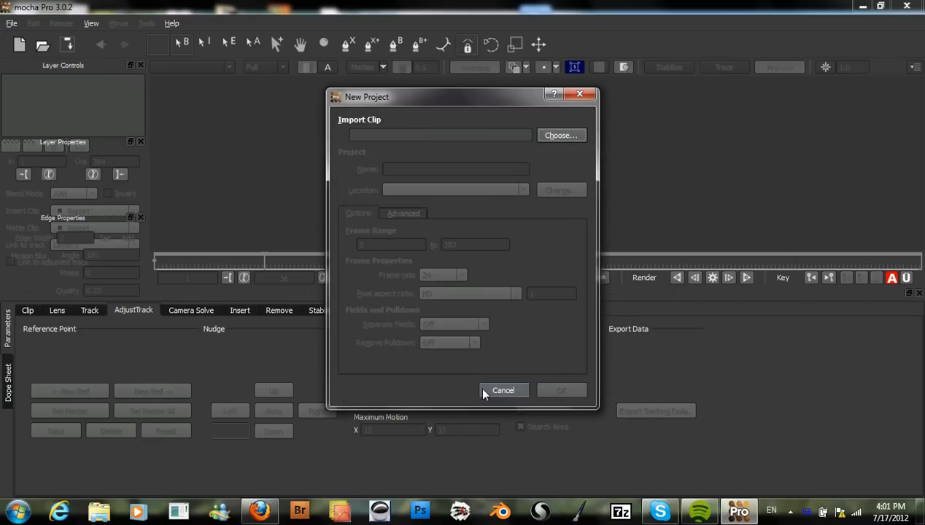
mouse_move(549, 396)
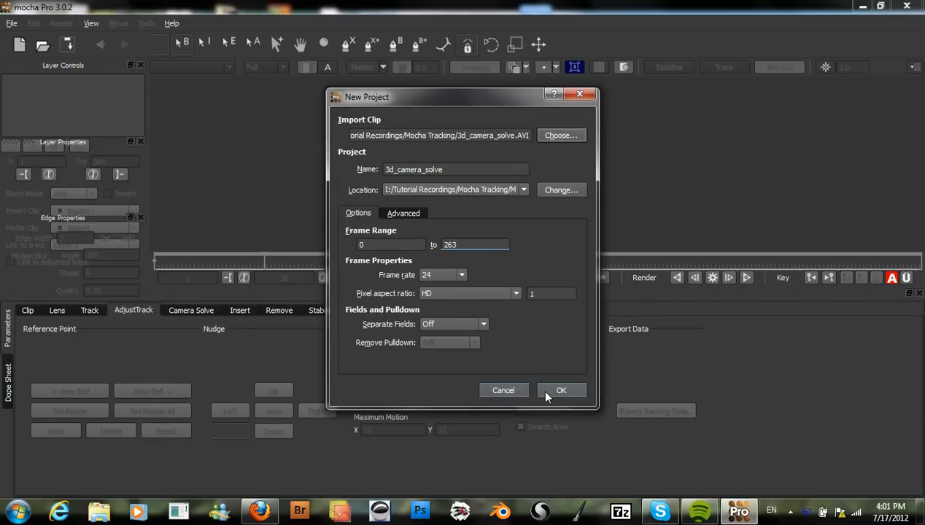
Step: Confirm the project settings and overwrite the existing 3d_camera_solve project file
left_click(561, 389)
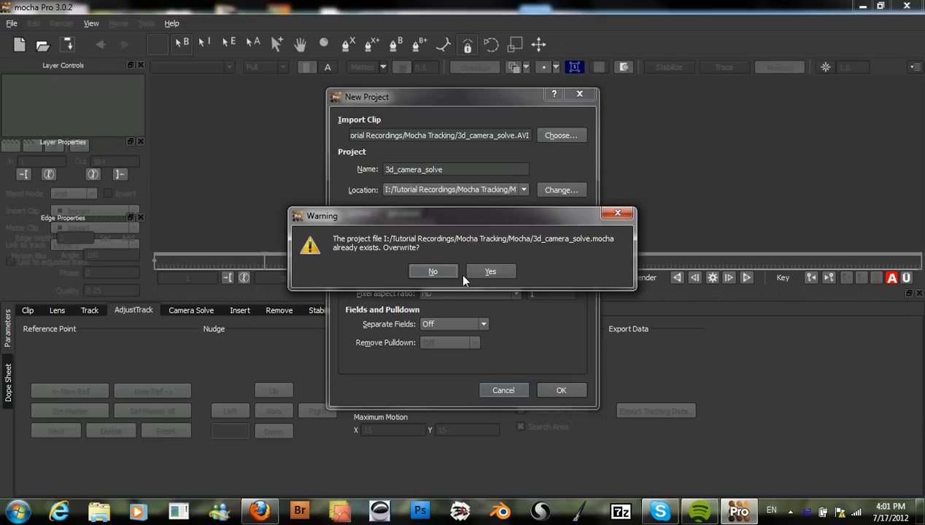
left_click(491, 270)
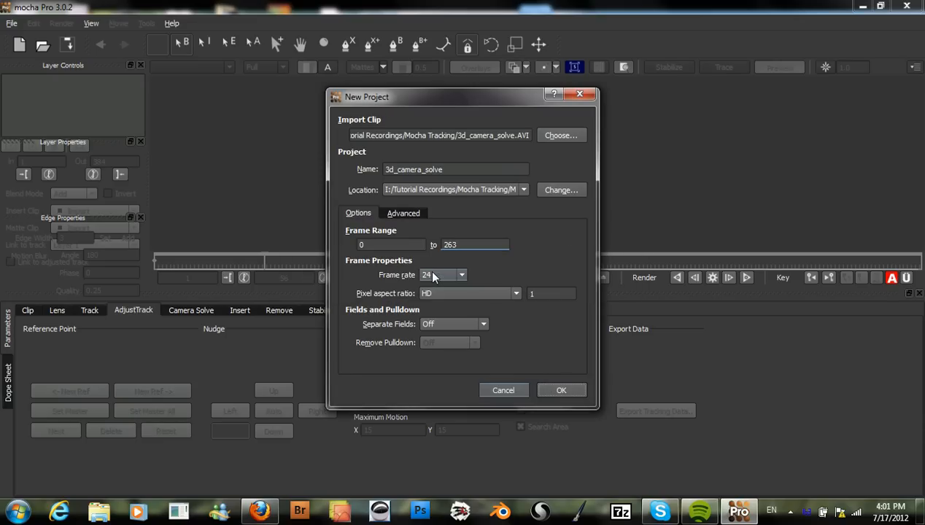
left_click(560, 389)
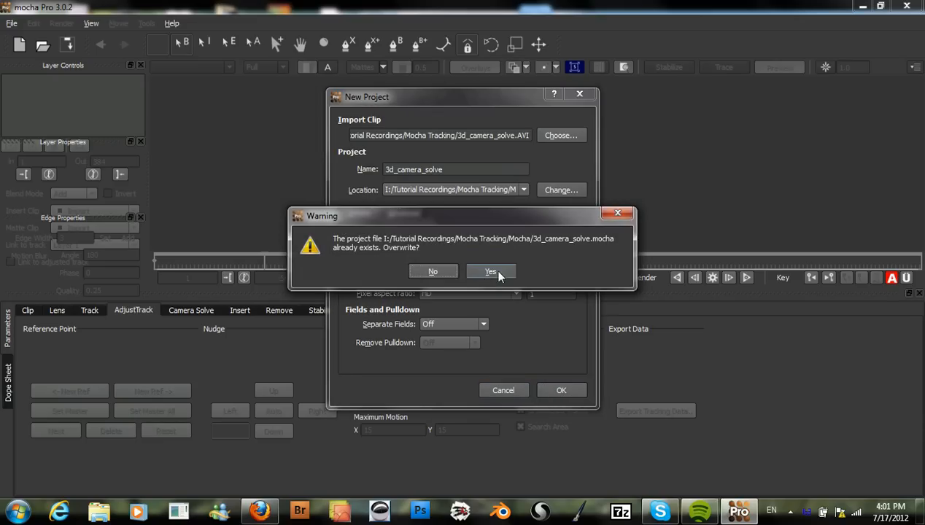
left_click(490, 271)
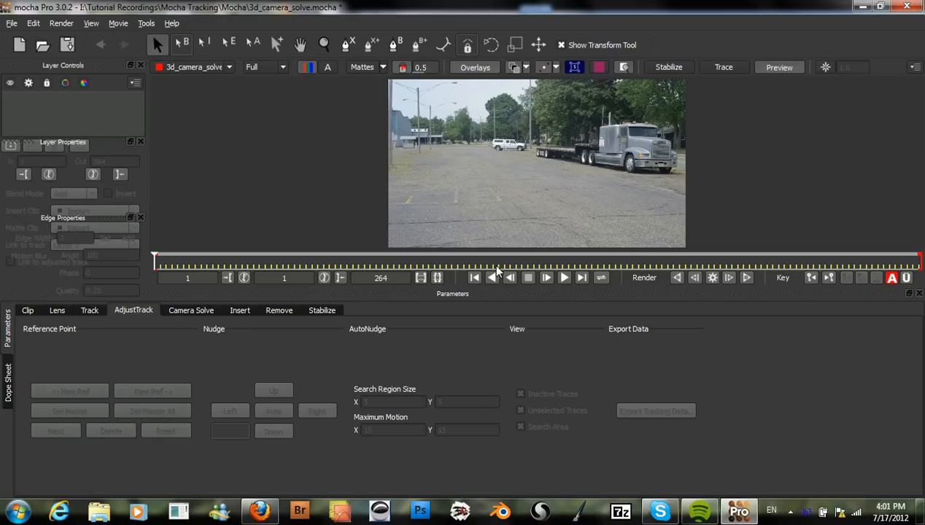
mouse_move(172, 342)
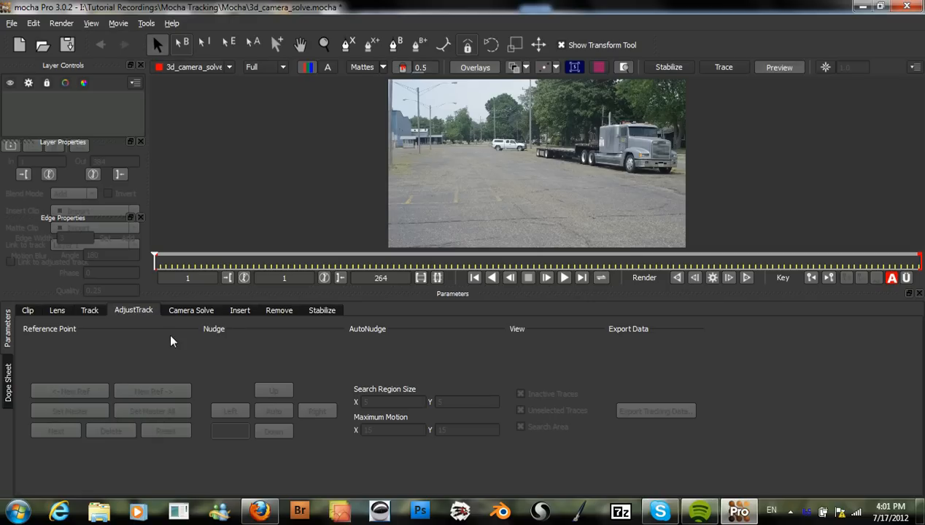
left_click_drag(155, 260, 181, 259)
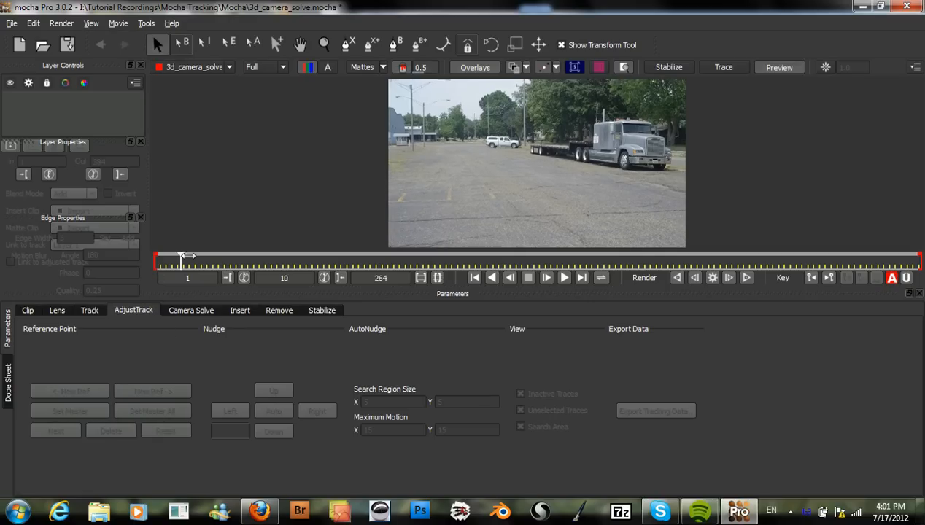
left_click_drag(181, 260, 362, 259)
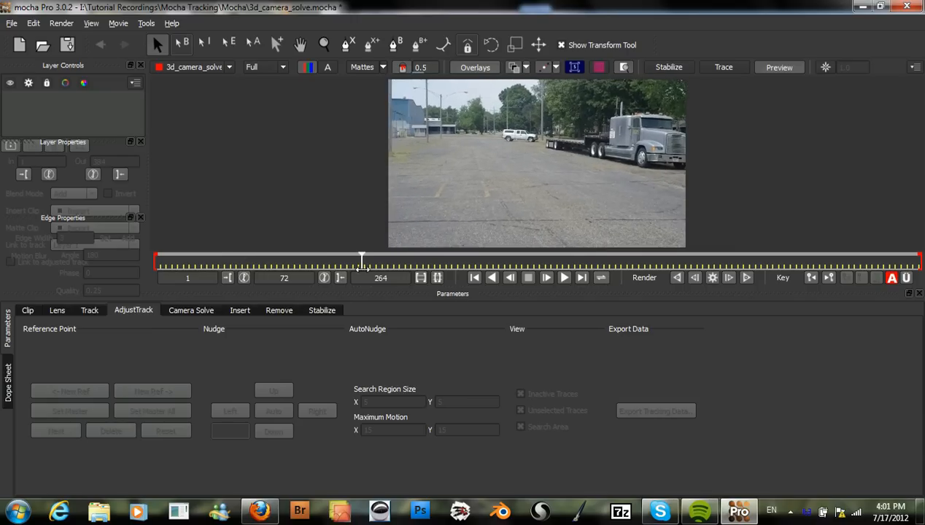
left_click_drag(361, 260, 605, 259)
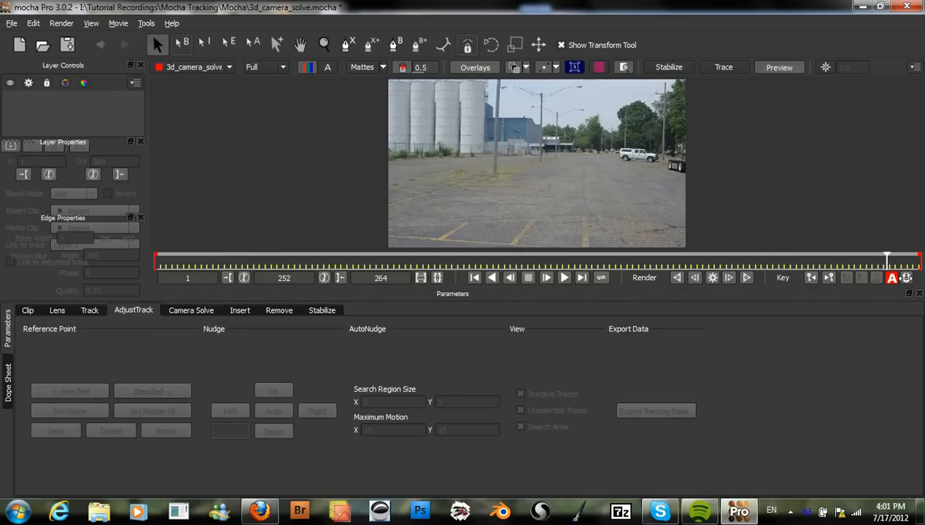
left_click_drag(886, 260, 601, 259)
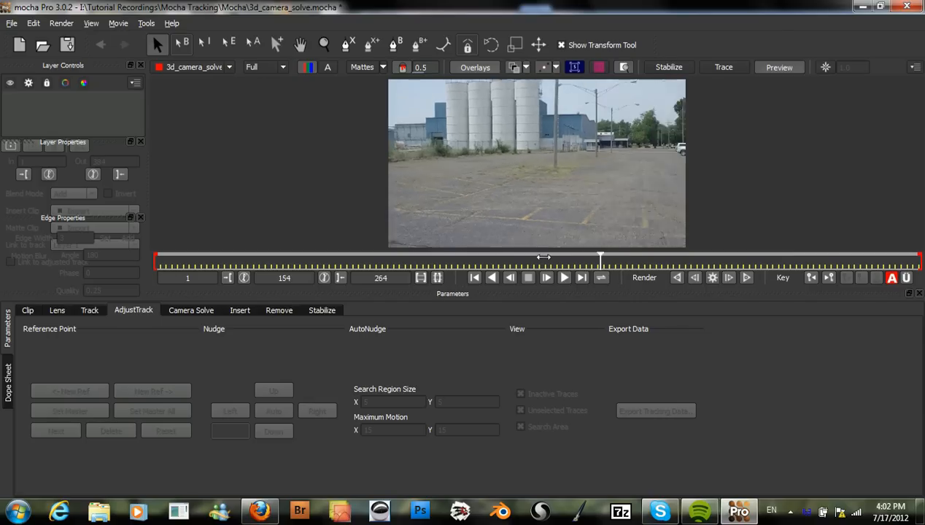
left_click_drag(601, 257, 388, 257)
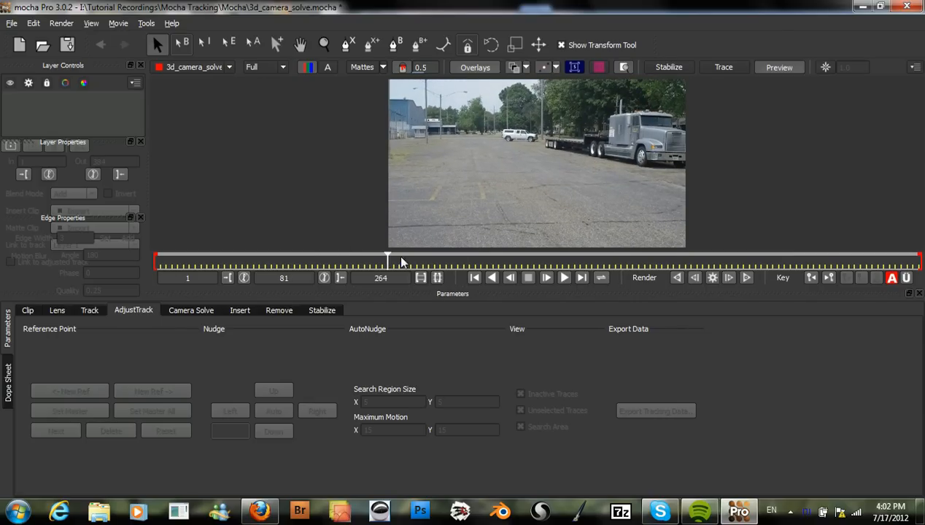
left_click_drag(388, 260, 227, 259)
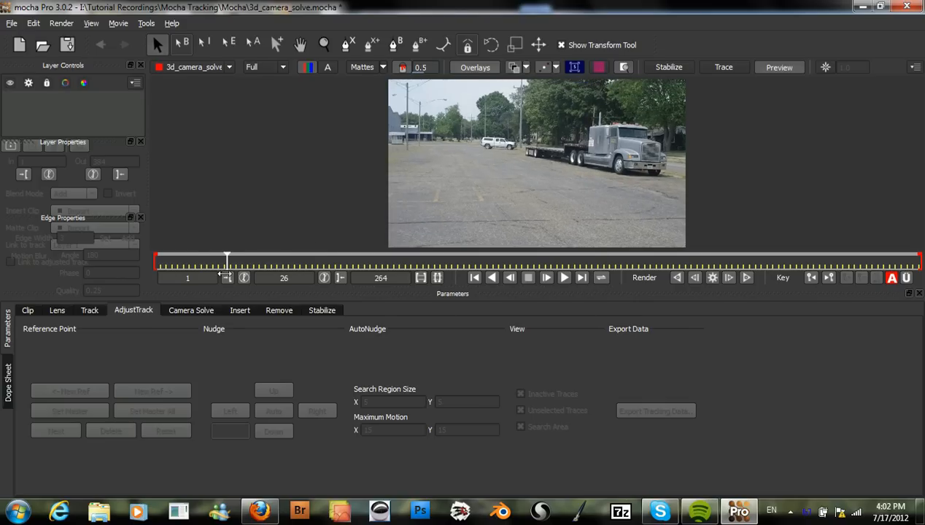
left_click_drag(226, 260, 169, 260)
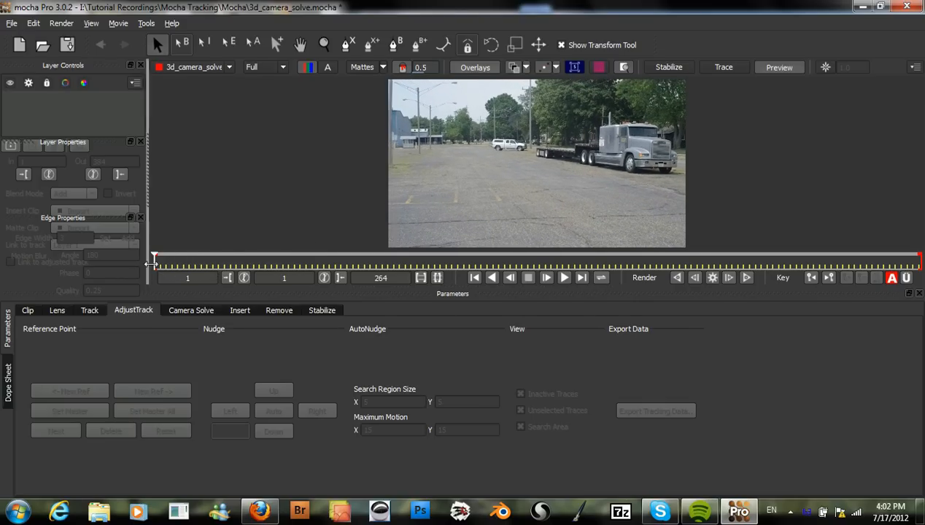
left_click_drag(153, 261, 235, 261)
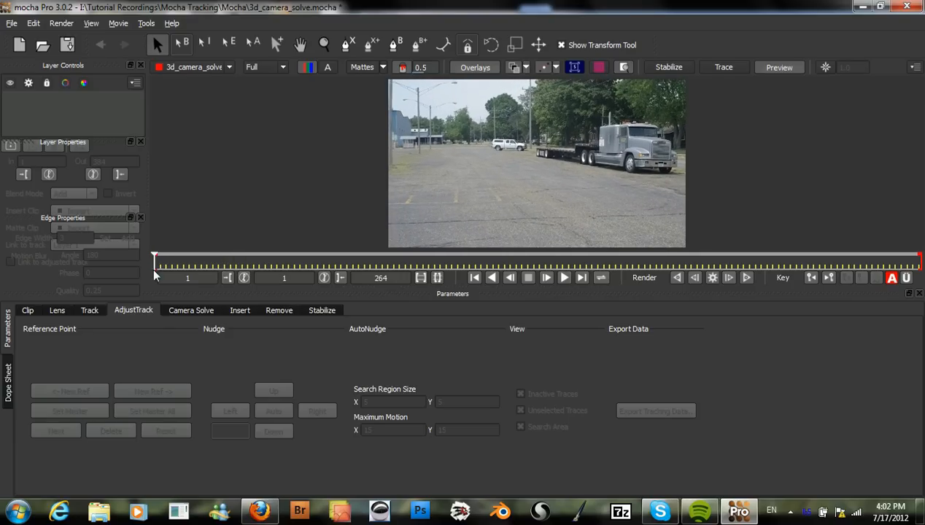
mouse_move(286, 216)
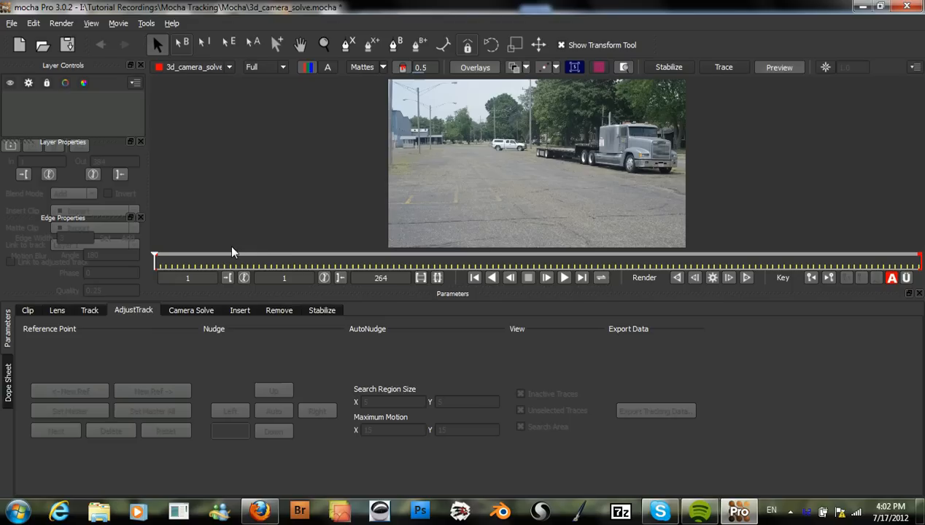
mouse_move(429, 193)
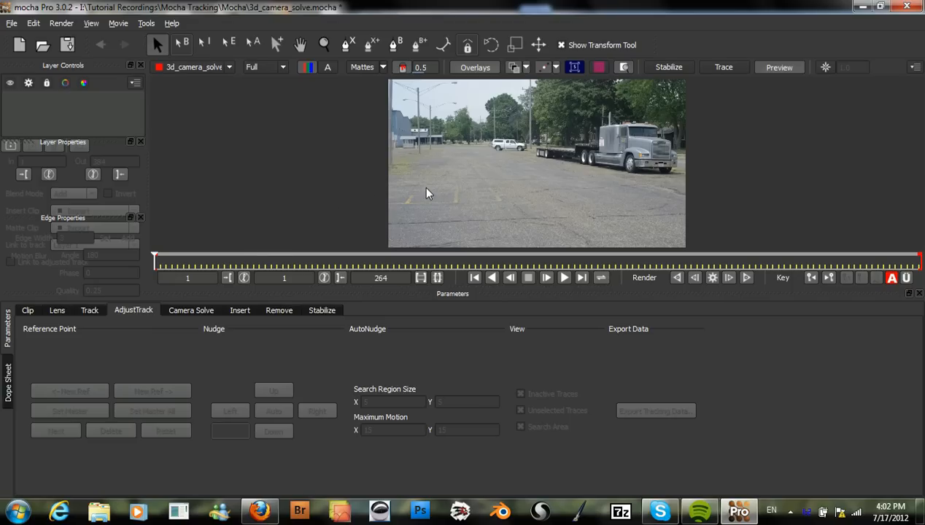
mouse_move(496, 196)
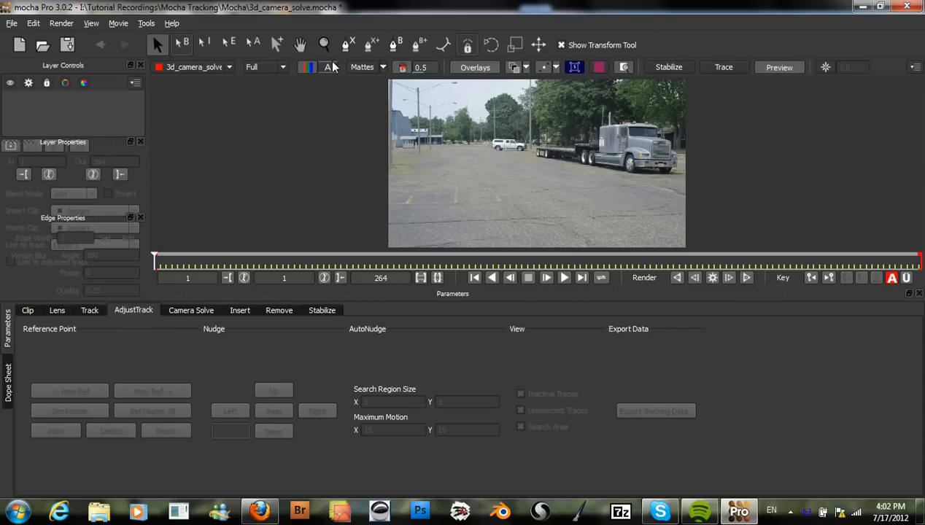
Step: Draw an X-spline outline around the lower-left pavement, creating Layer 1
left_click(89, 309)
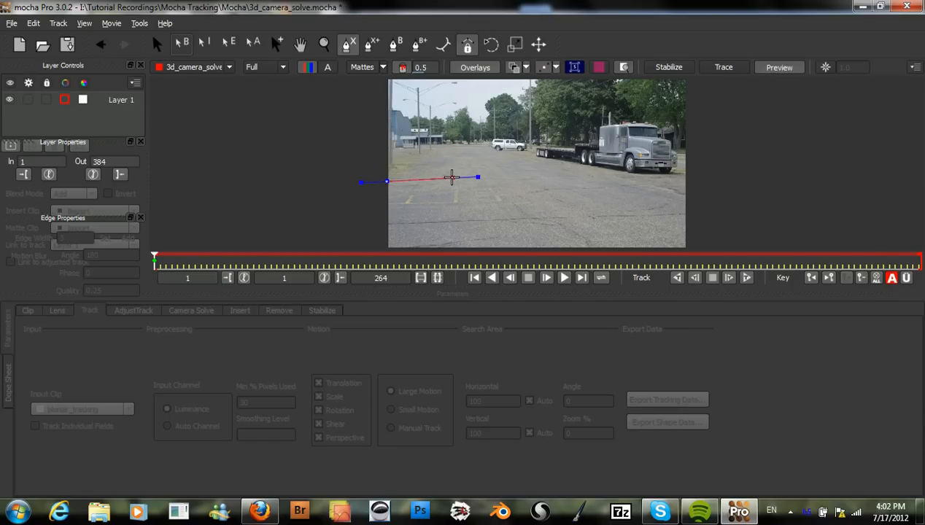
left_click_drag(478, 178, 538, 187)
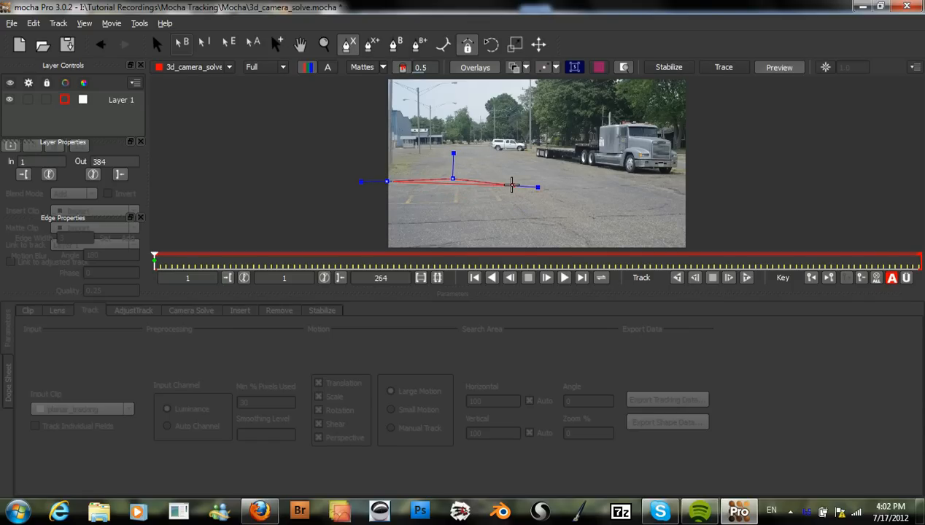
left_click_drag(511, 187, 546, 232)
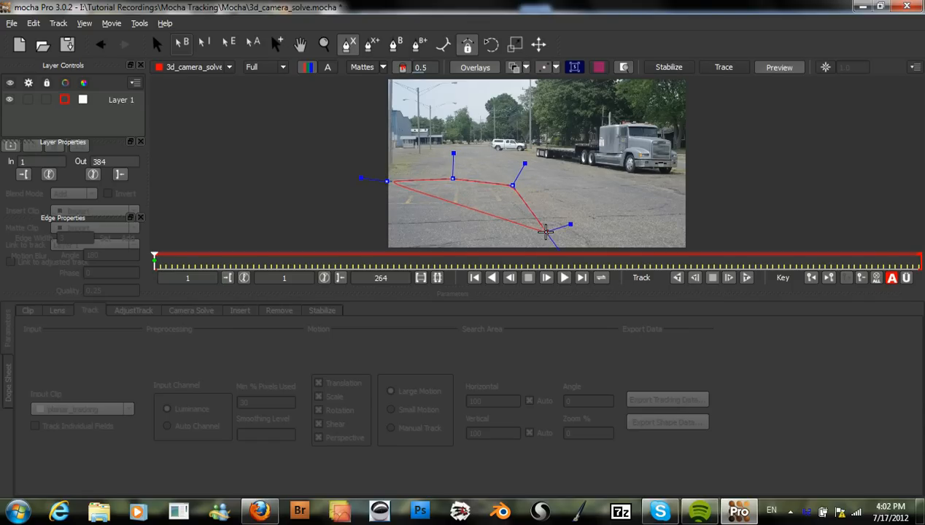
left_click_drag(547, 230, 541, 248)
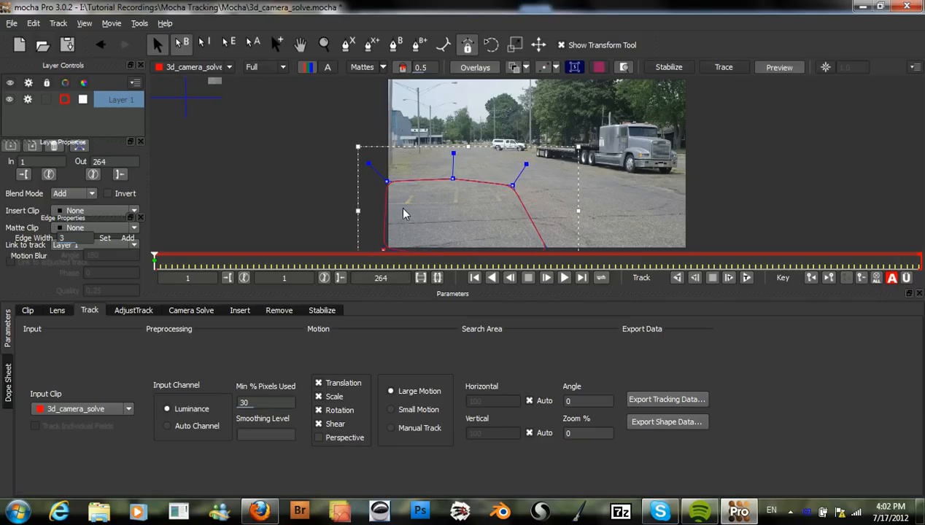
mouse_move(416, 181)
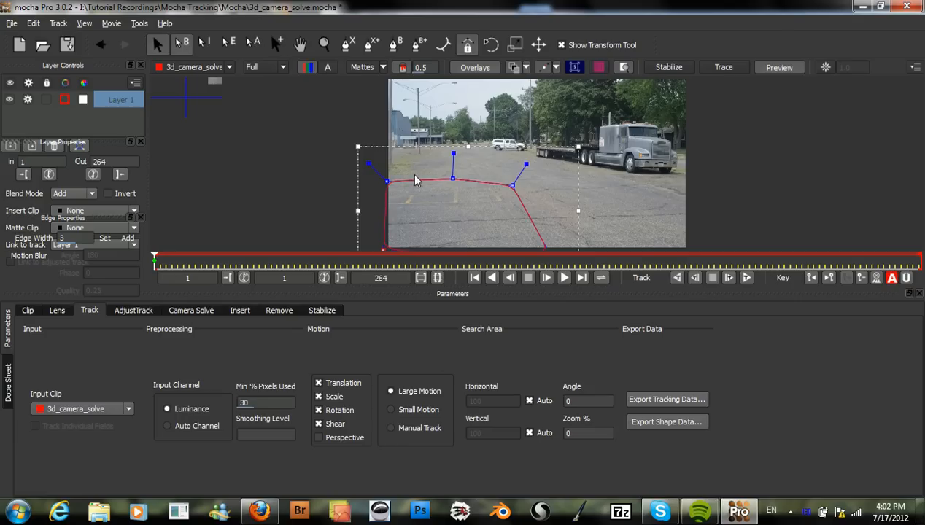
mouse_move(357, 149)
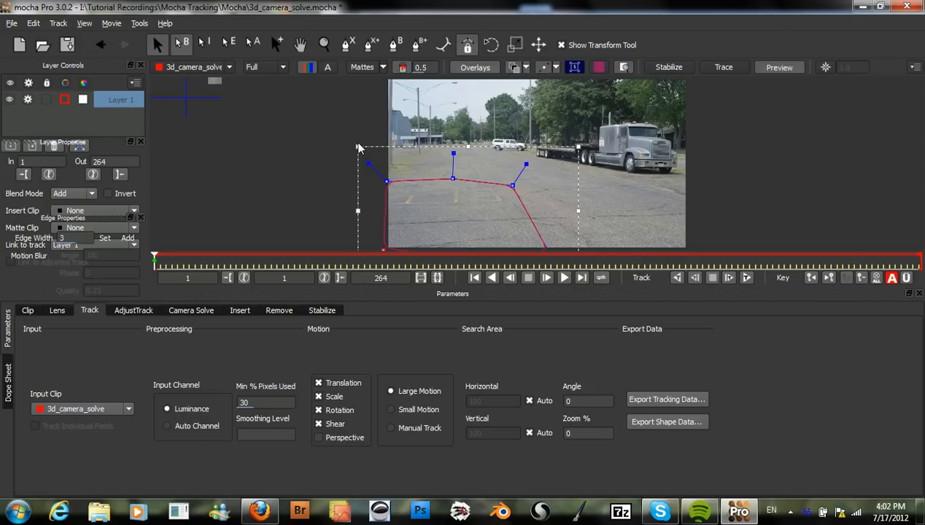
mouse_move(590, 197)
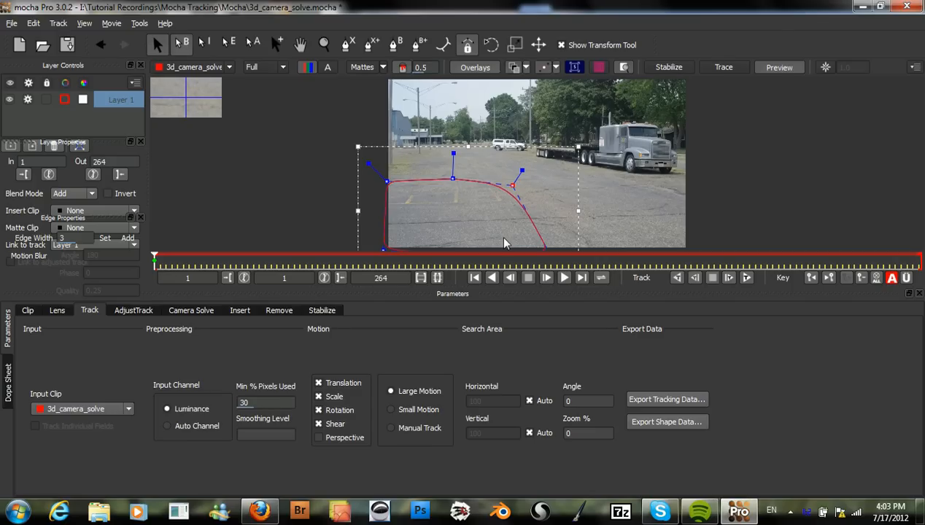
mouse_move(338, 111)
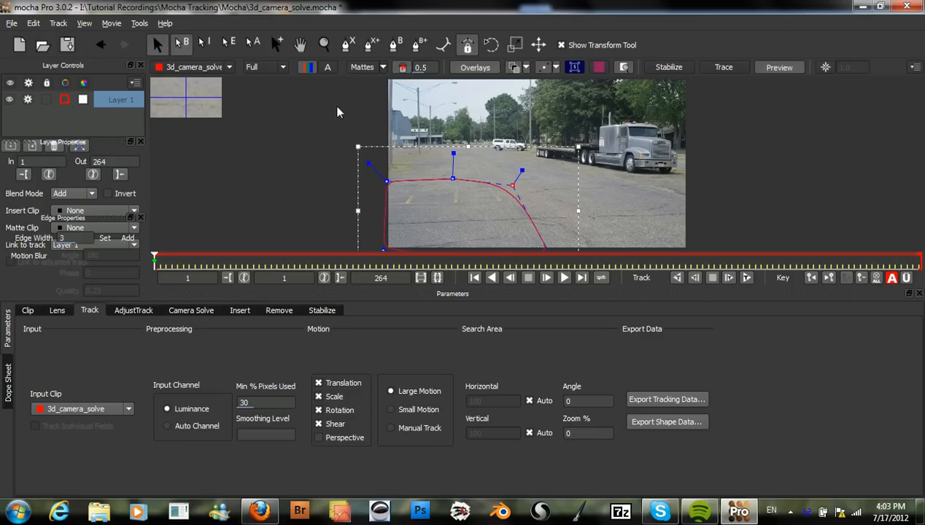
mouse_move(473, 22)
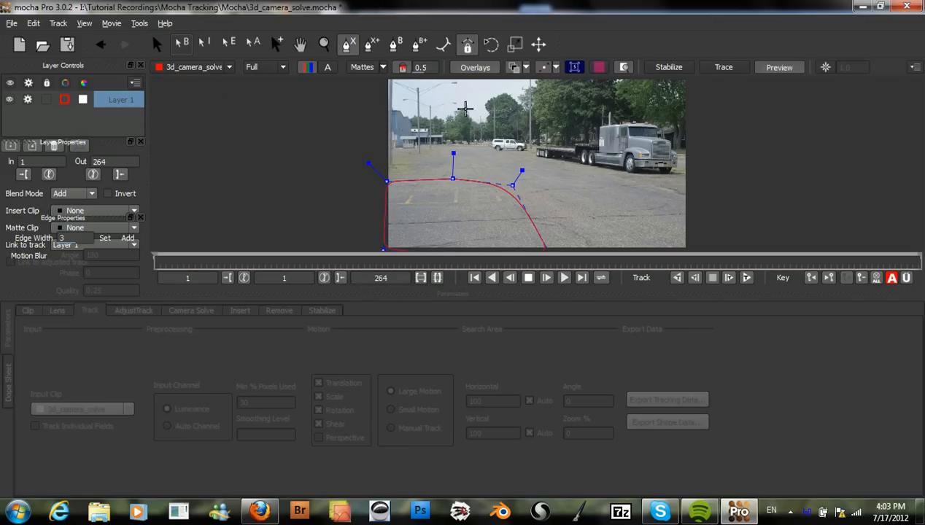
mouse_move(624, 175)
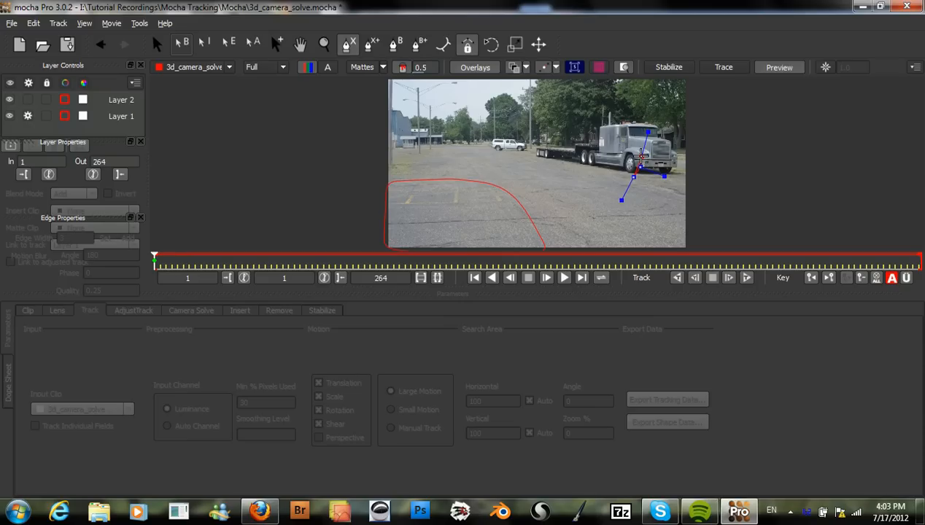
Step: Draw and close an X-spline around the truck and trailer, creating Layer 2
left_click_drag(640, 155, 651, 153)
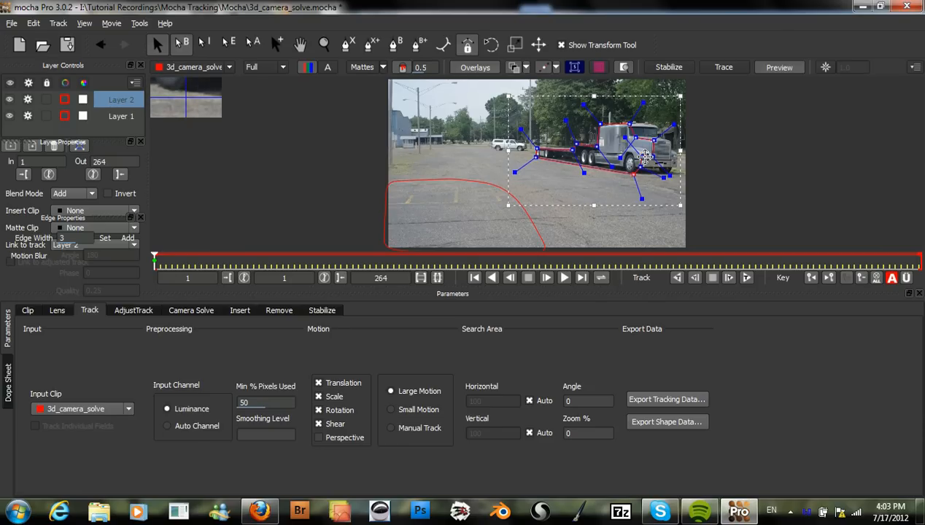
right_click(645, 157)
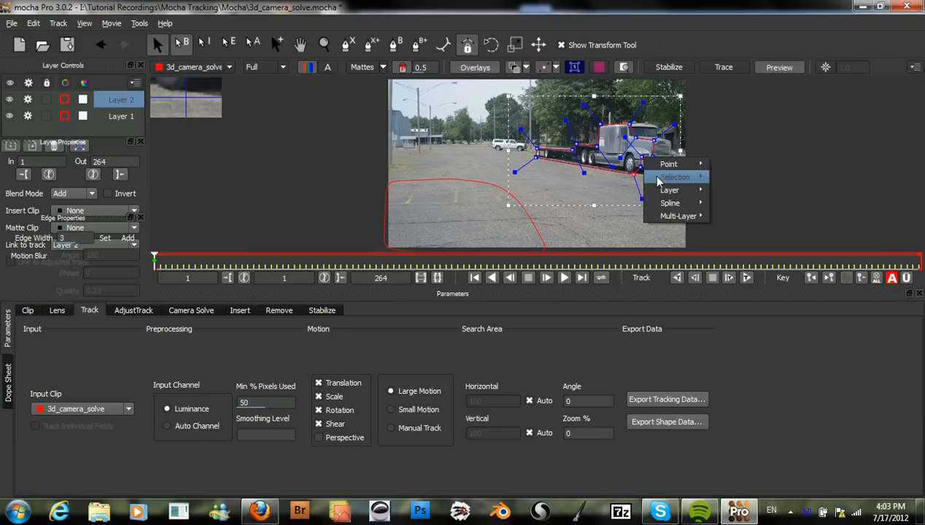
mouse_move(668, 164)
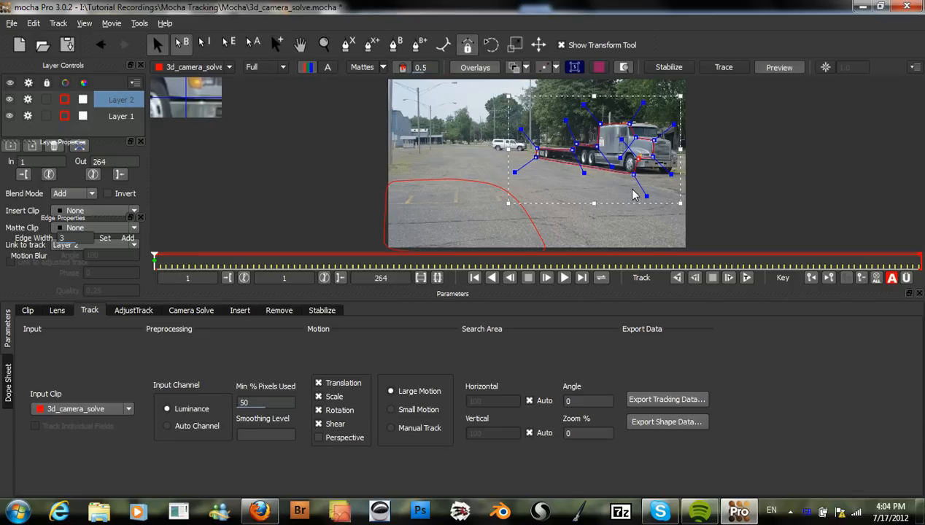
mouse_move(548, 198)
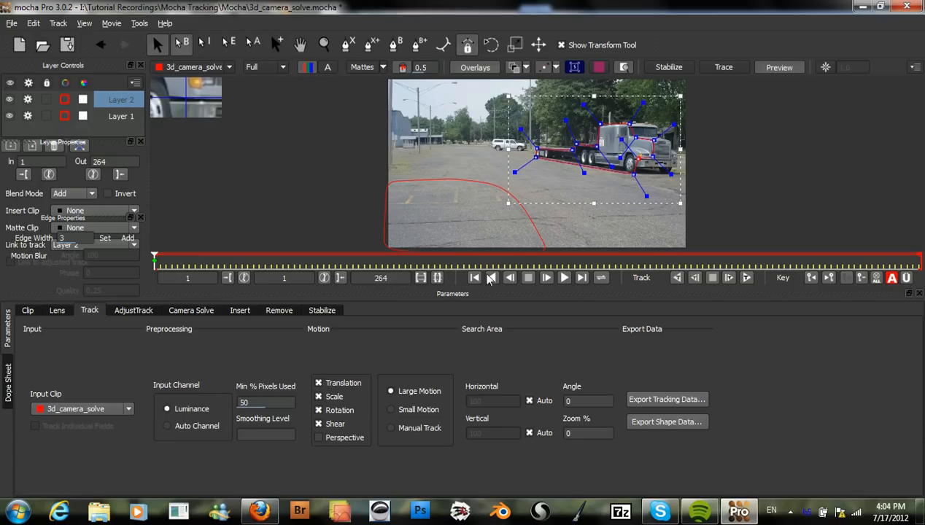
mouse_move(502, 105)
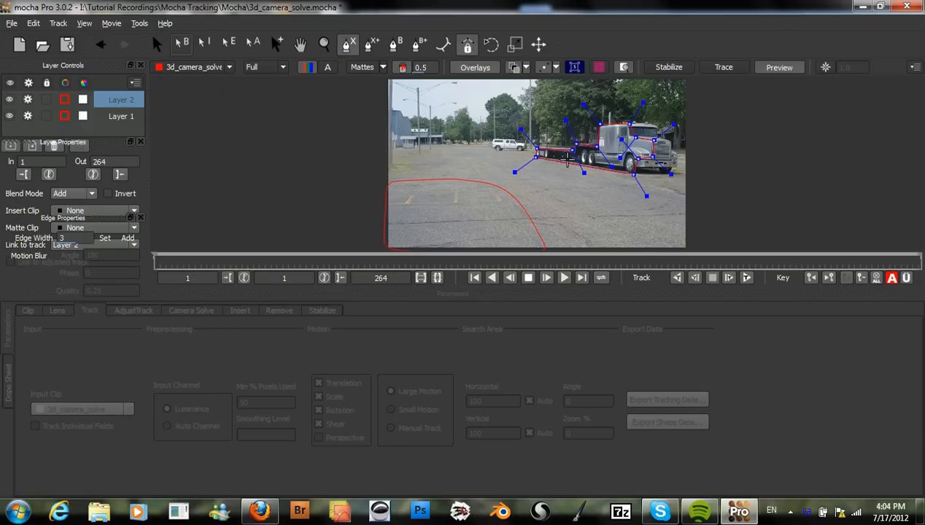
mouse_move(523, 152)
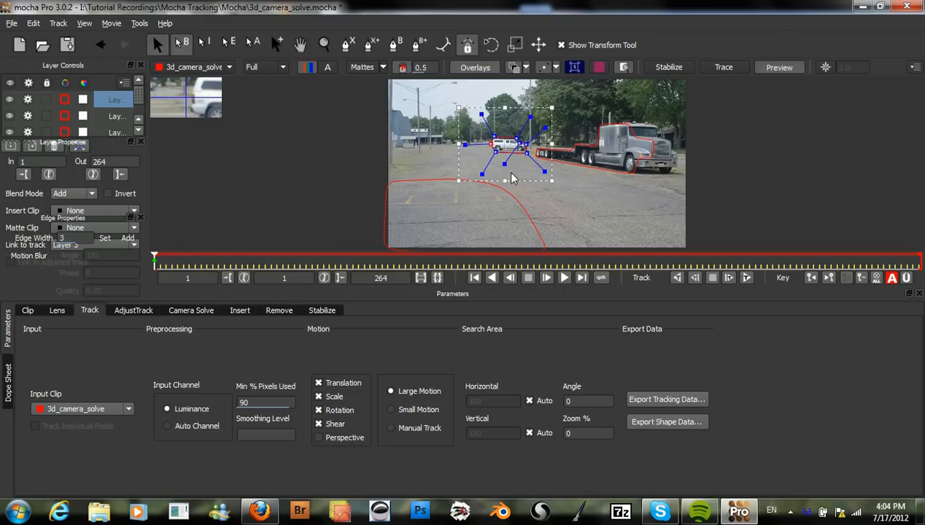
mouse_move(495, 173)
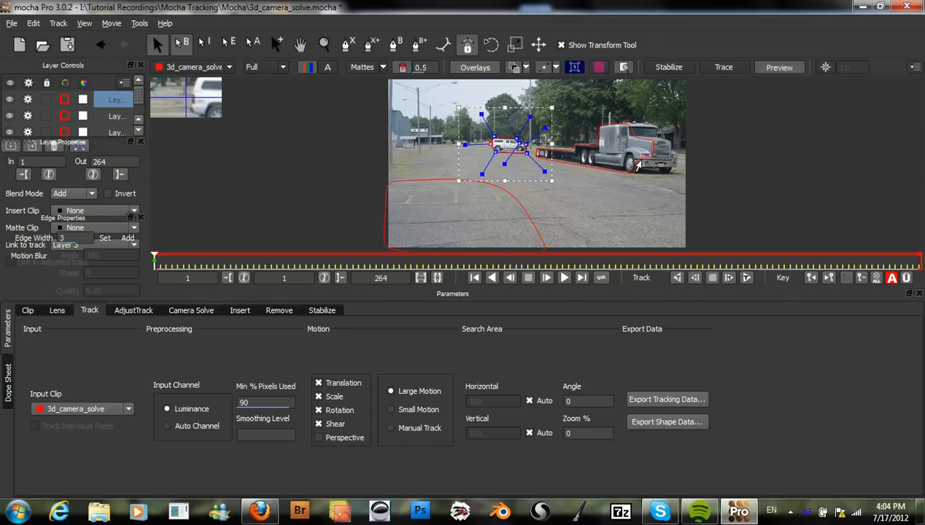
mouse_move(633, 153)
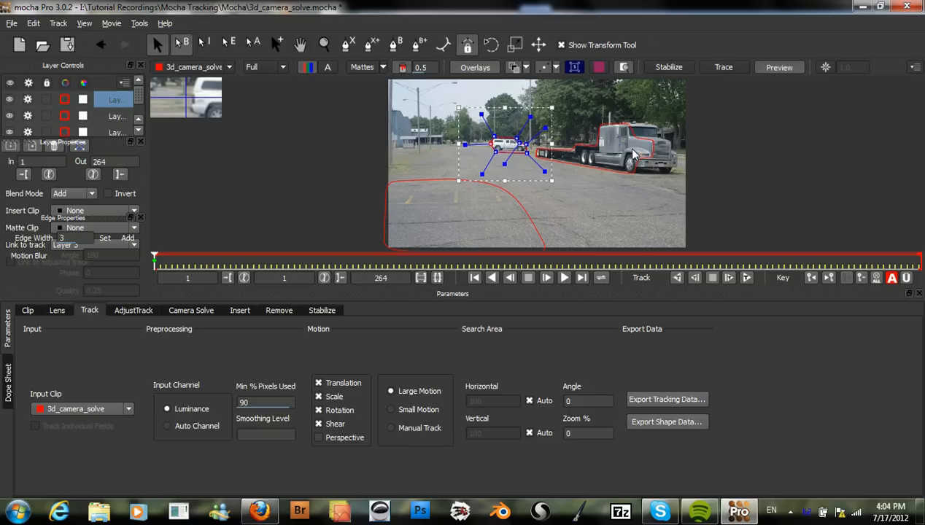
mouse_move(644, 154)
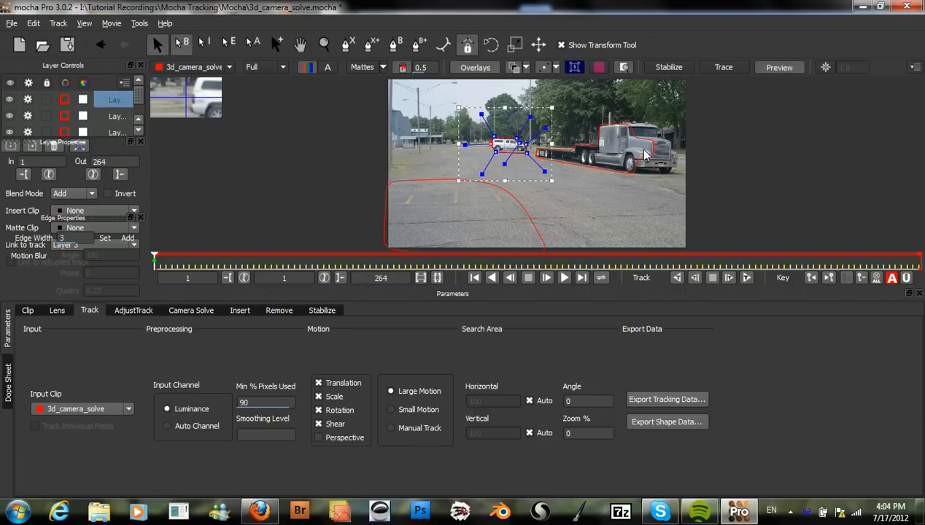
mouse_move(651, 162)
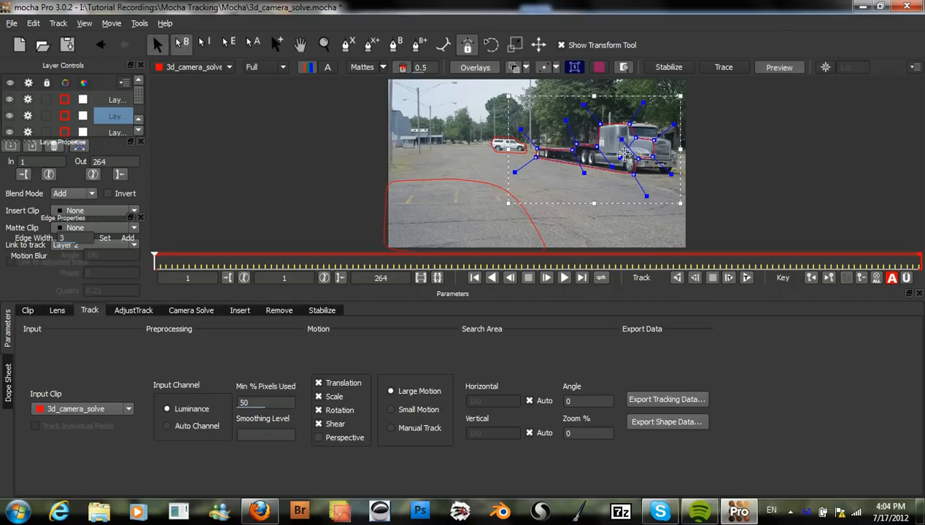
mouse_move(439, 143)
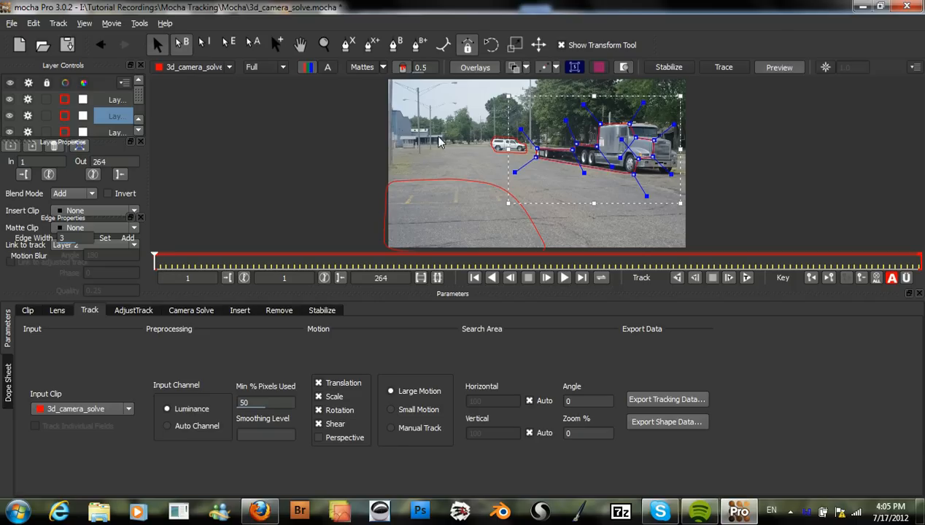
mouse_move(303, 56)
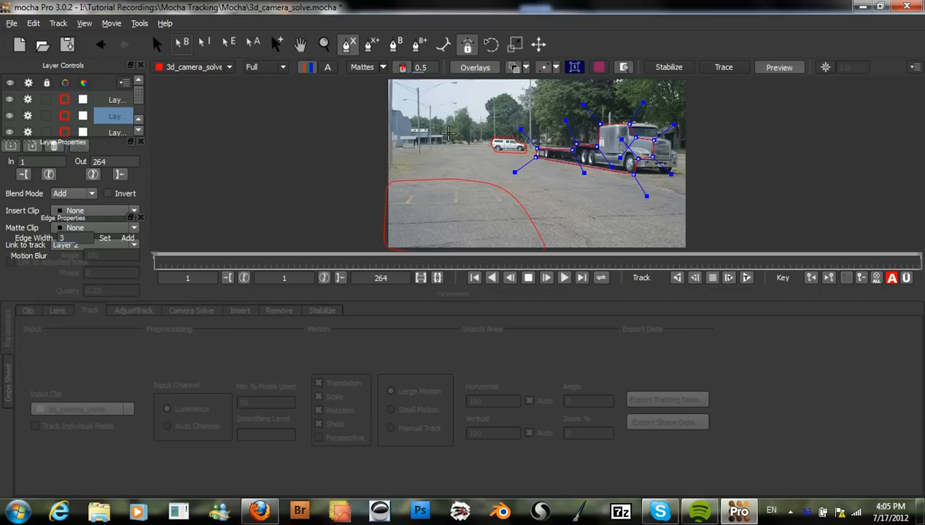
mouse_move(475, 120)
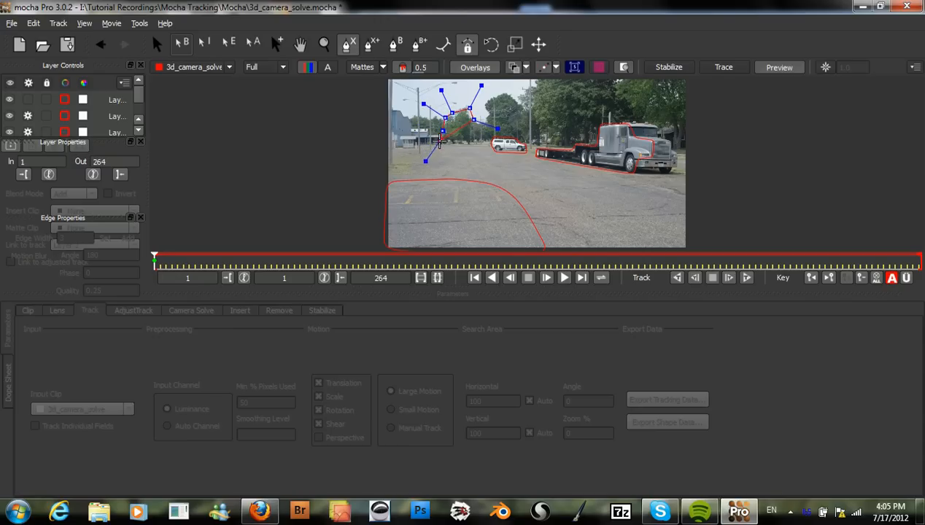
Step: Draw an X-spline around the upper-left trees, creating a fourth layer
left_click_drag(438, 143, 455, 135)
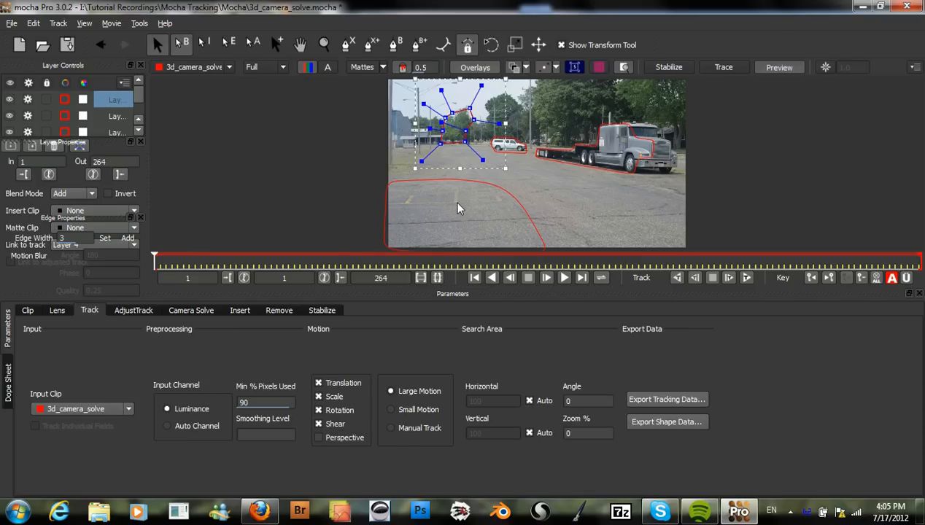
mouse_move(479, 257)
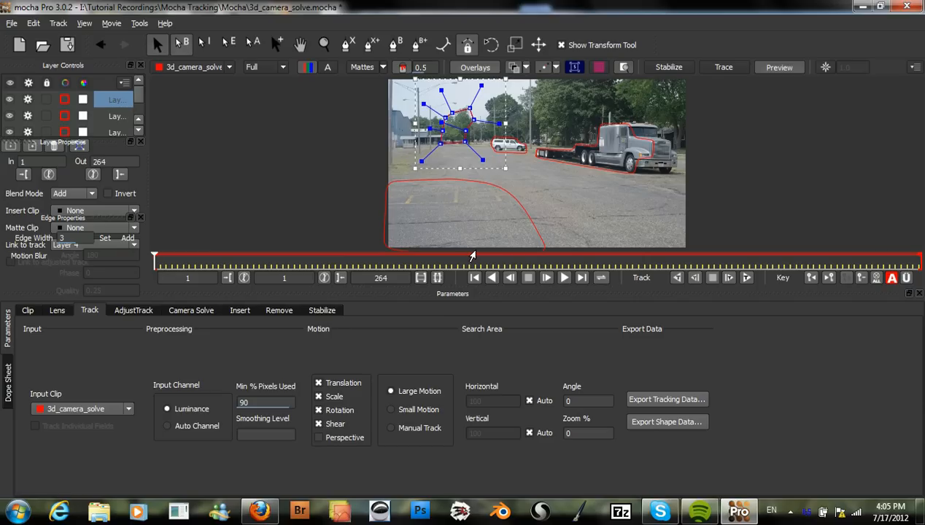
mouse_move(500, 247)
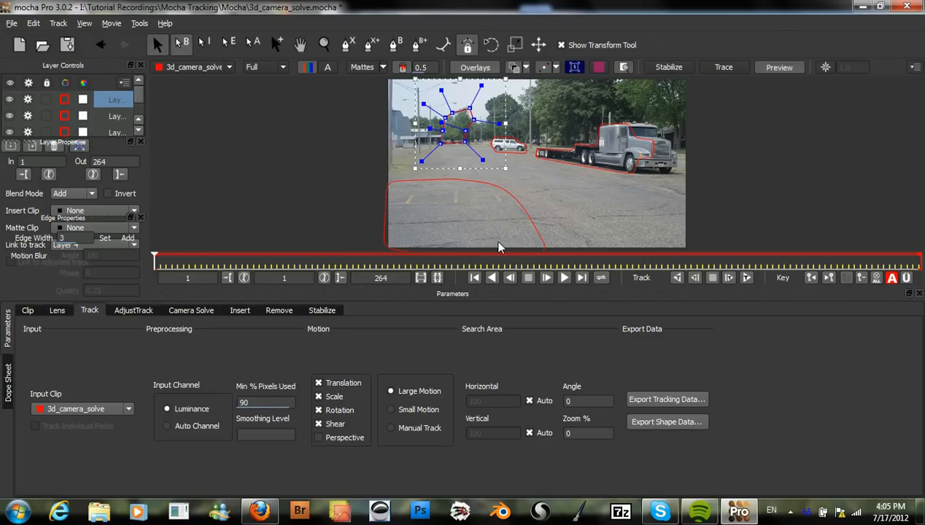
mouse_move(515, 224)
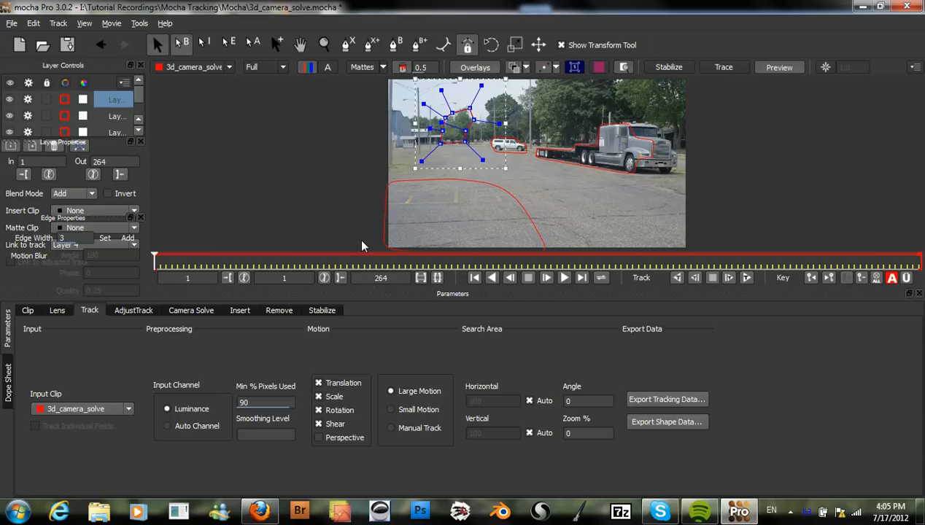
mouse_move(318, 256)
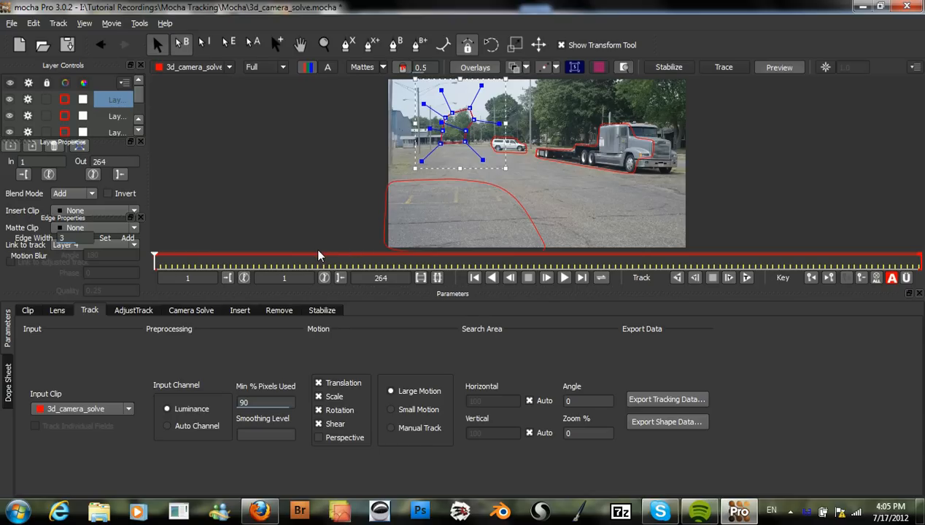
mouse_move(549, 131)
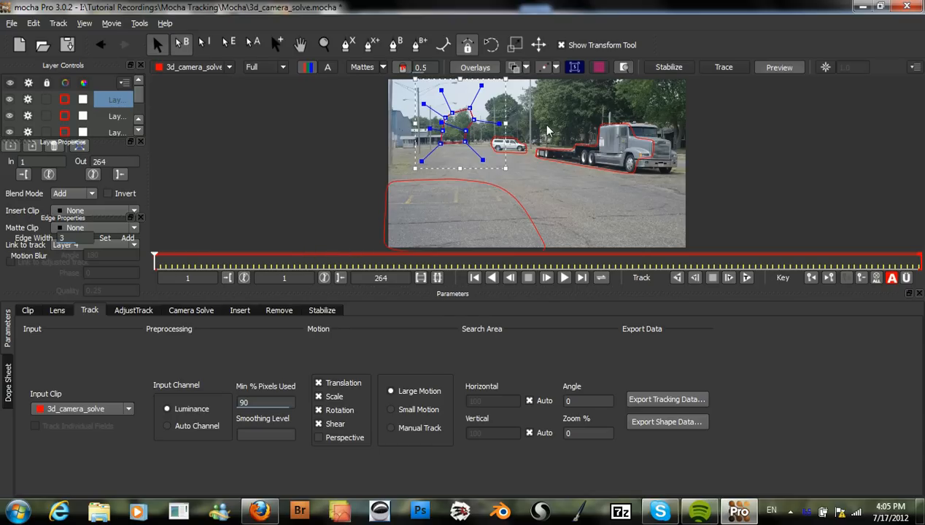
mouse_move(640, 163)
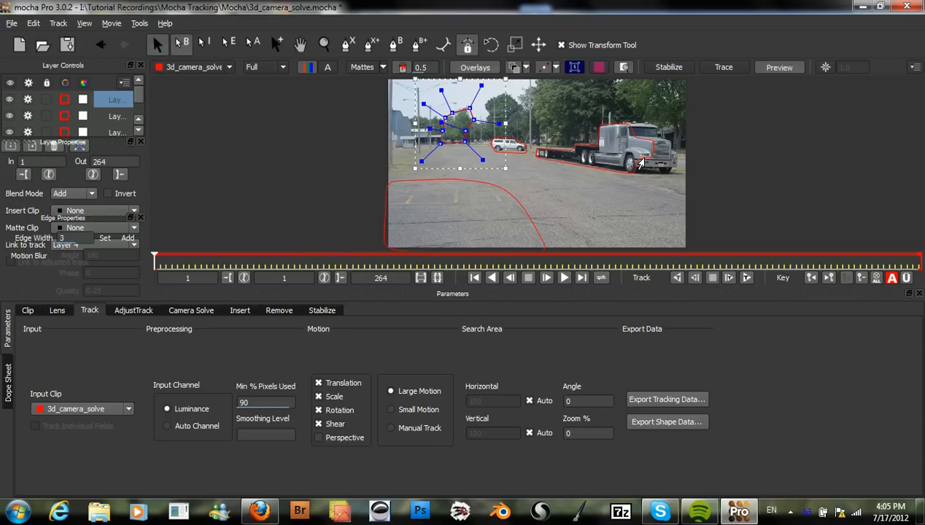
mouse_move(588, 157)
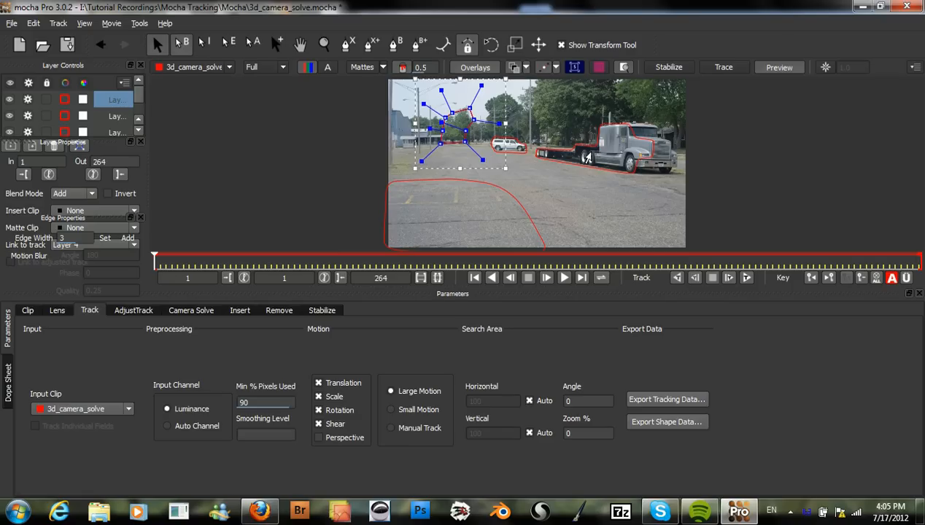
mouse_move(308, 246)
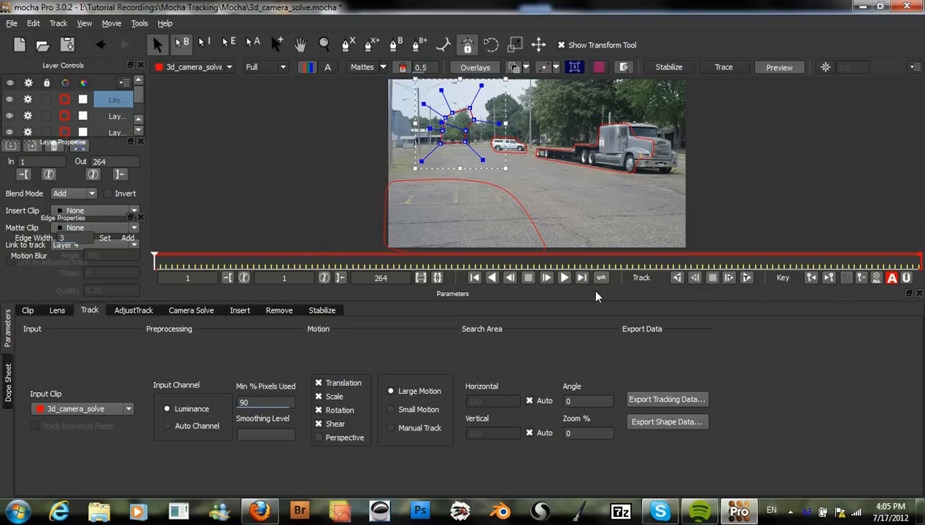
Step: Scrub the timeline to preview the later silo frames through to the last frame
left_click_drag(153, 260, 615, 260)
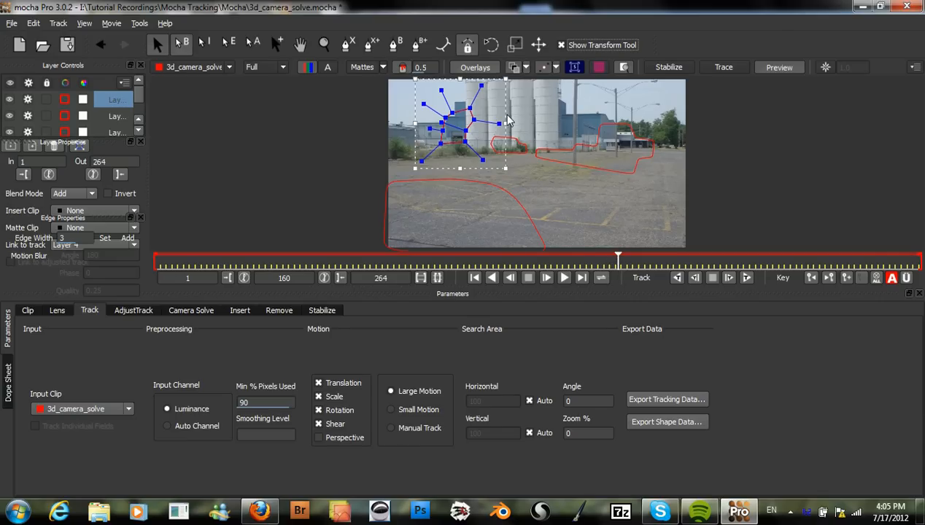
mouse_move(551, 129)
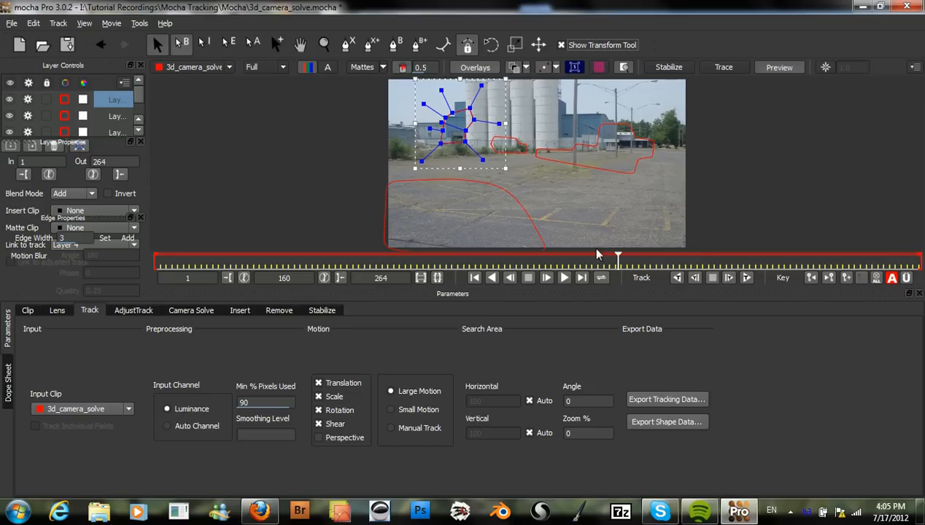
left_click_drag(617, 260, 625, 260)
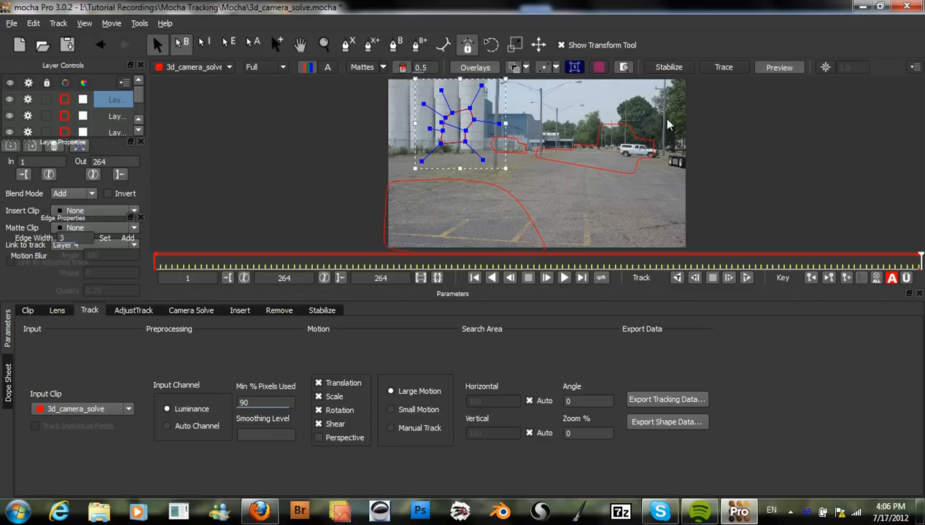
mouse_move(569, 188)
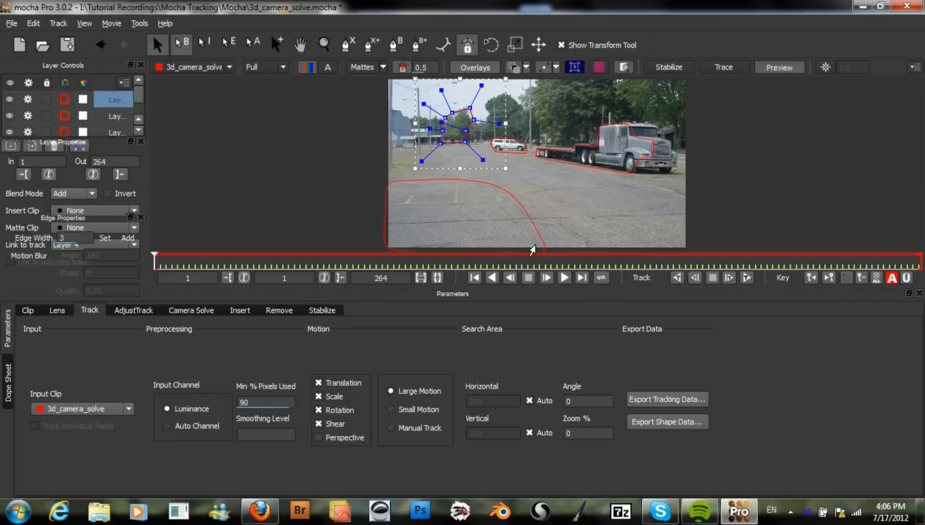
mouse_move(686, 266)
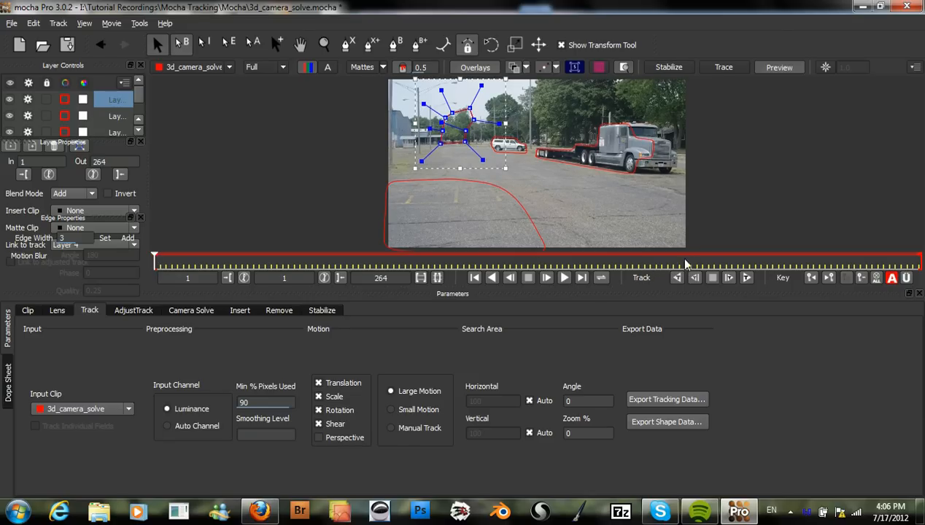
mouse_move(747, 277)
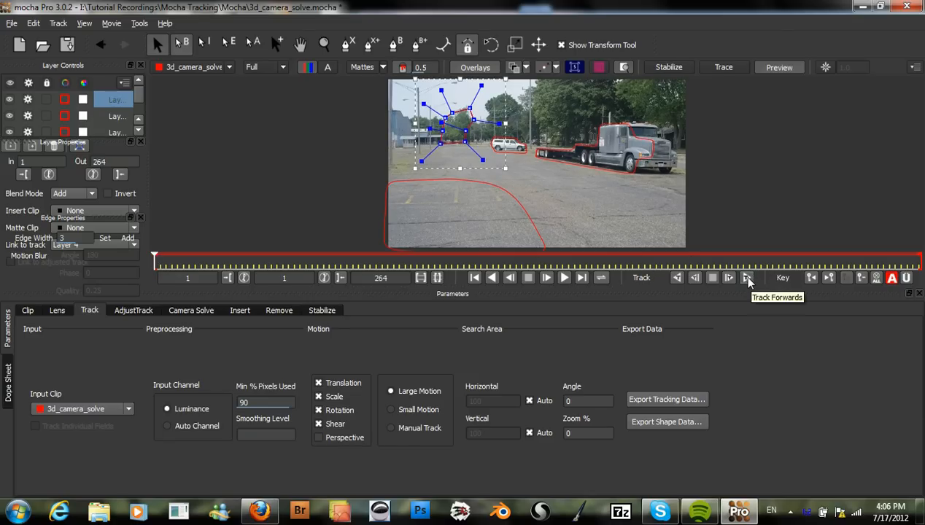
Step: Track the layers forward through the clip until the poor-tracking warning appears
left_click(747, 277)
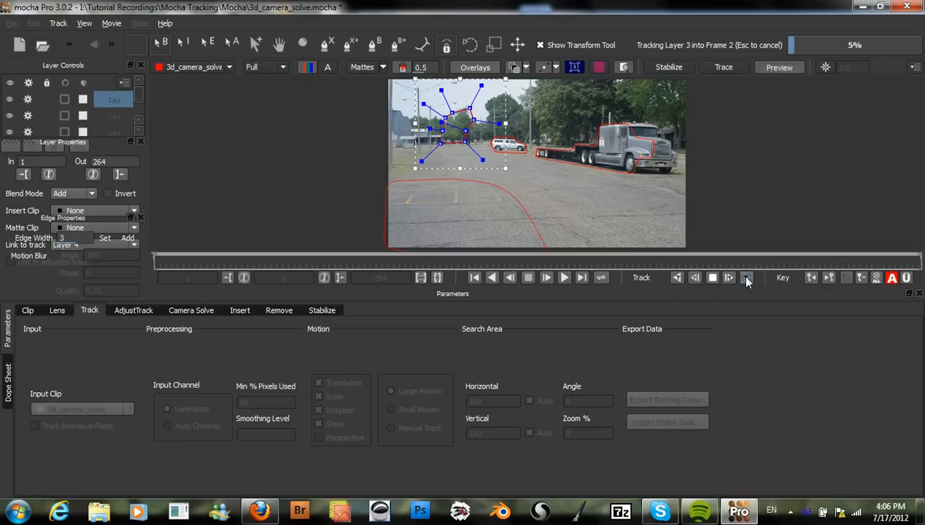
left_click(746, 277)
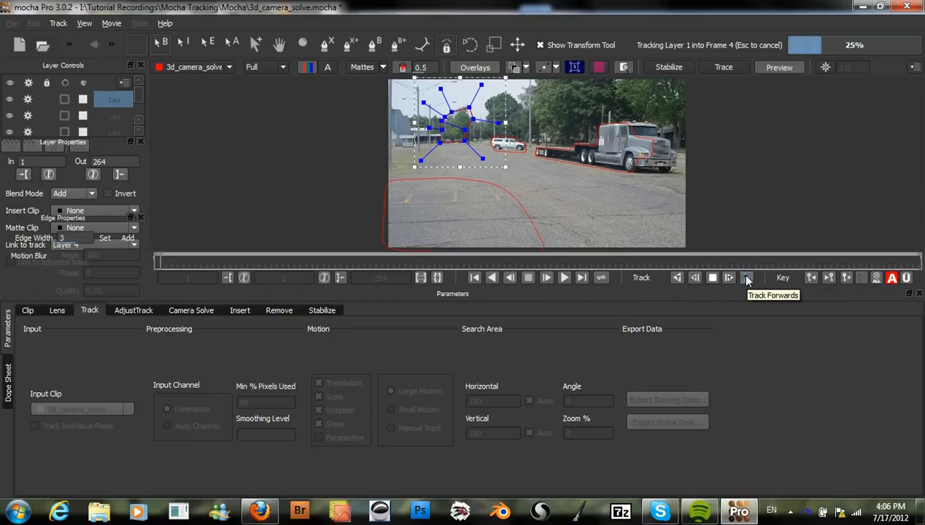
left_click(747, 278)
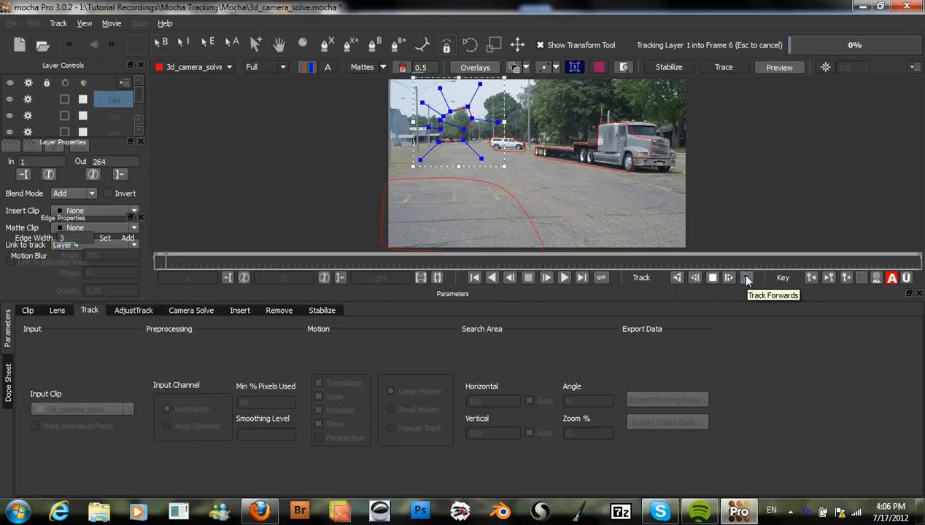
left_click(747, 277)
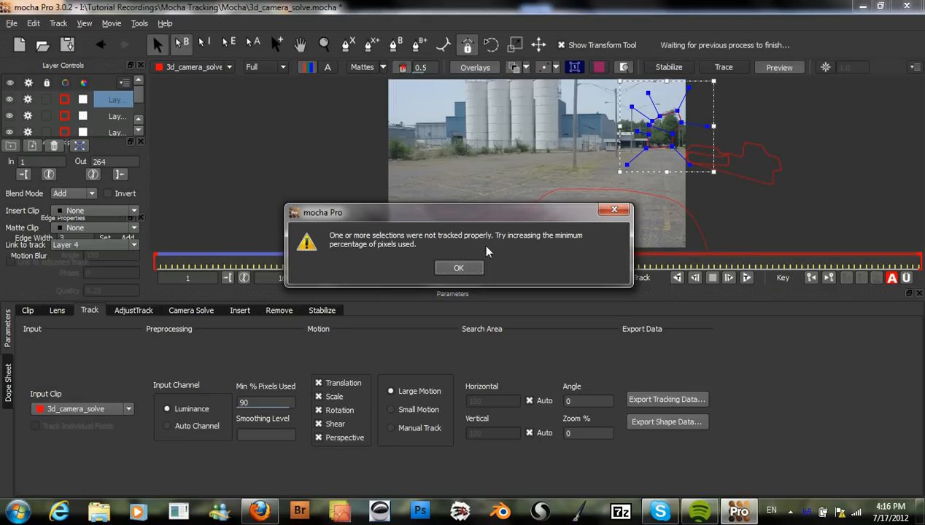
mouse_move(655, 280)
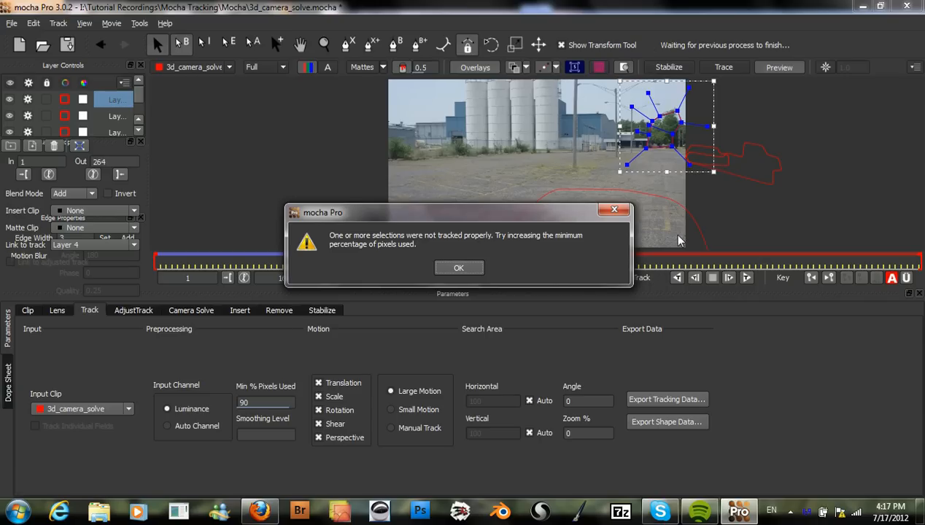
mouse_move(572, 271)
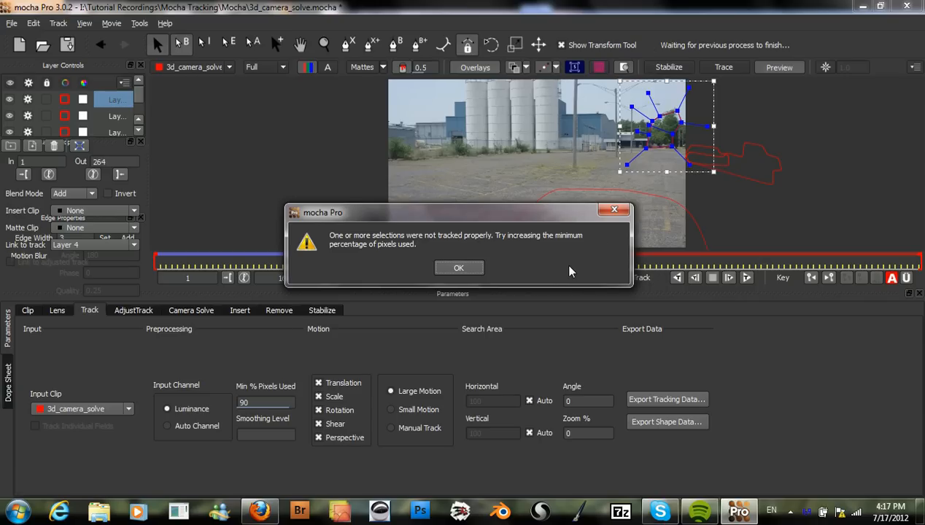
mouse_move(503, 248)
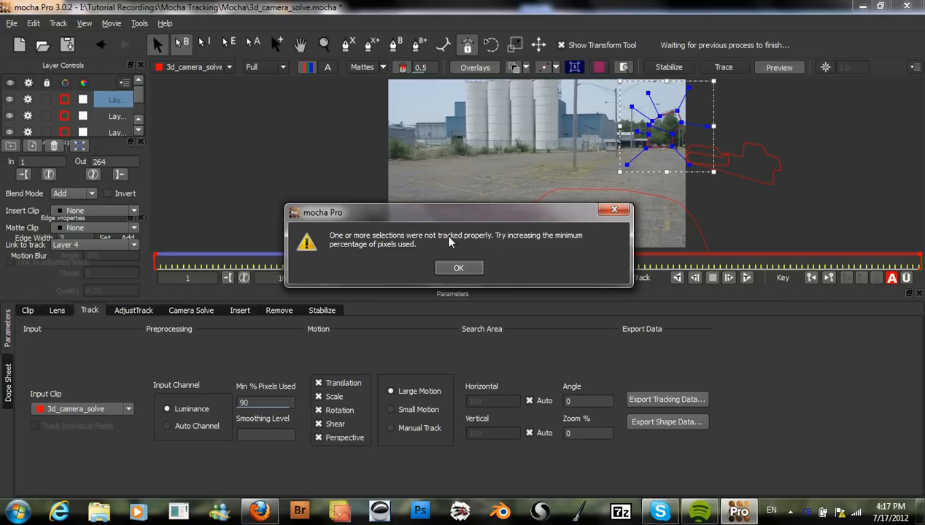
mouse_move(433, 248)
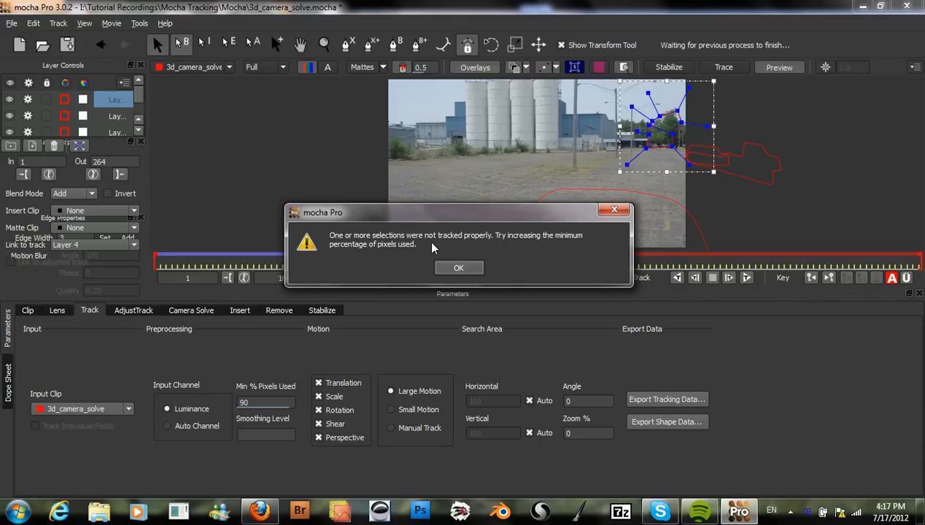
mouse_move(445, 259)
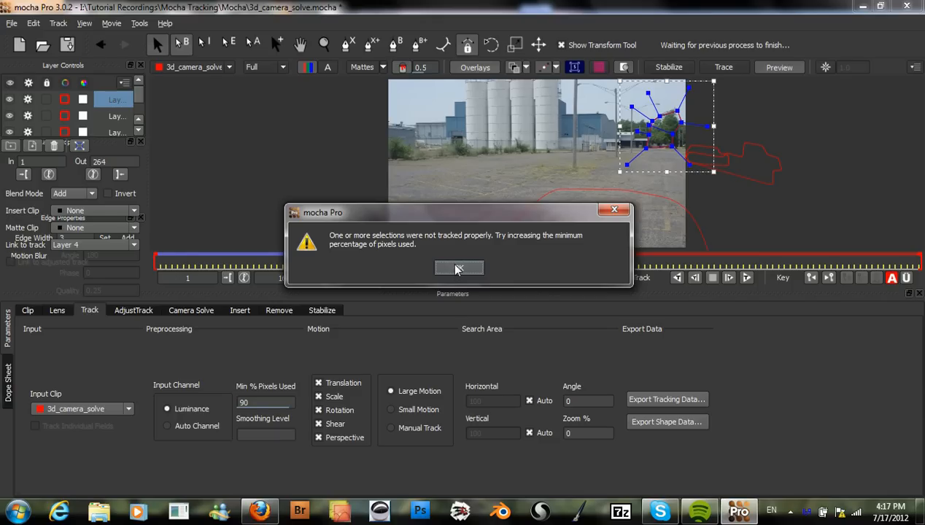
Step: Dismiss the warning that some selections were not tracked properly
left_click(458, 269)
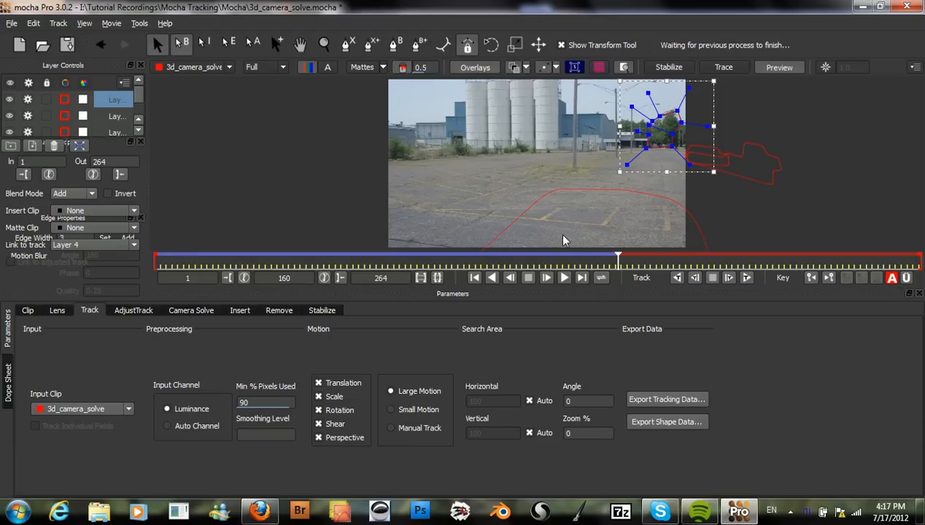
Step: Move to frame 165 and rename the top layer to trees
left_click_drag(617, 257, 629, 259)
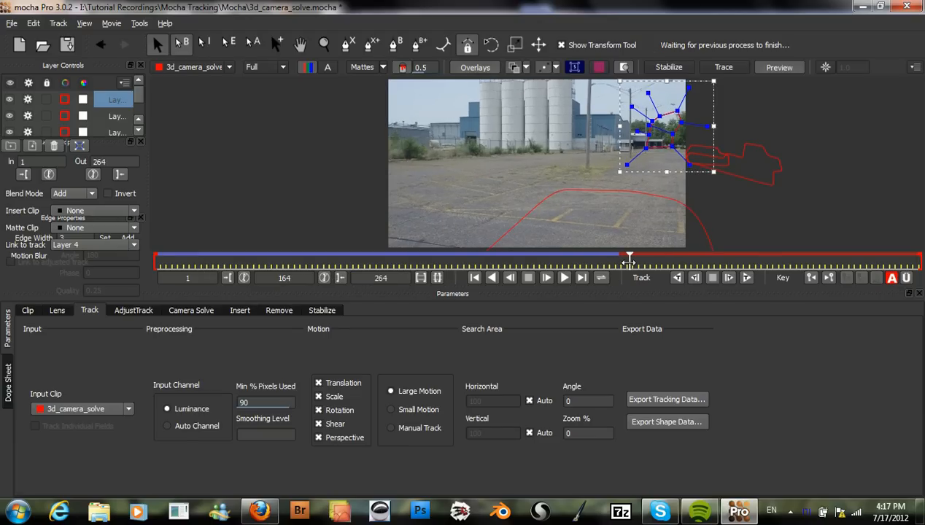
left_click_drag(628, 260, 617, 260)
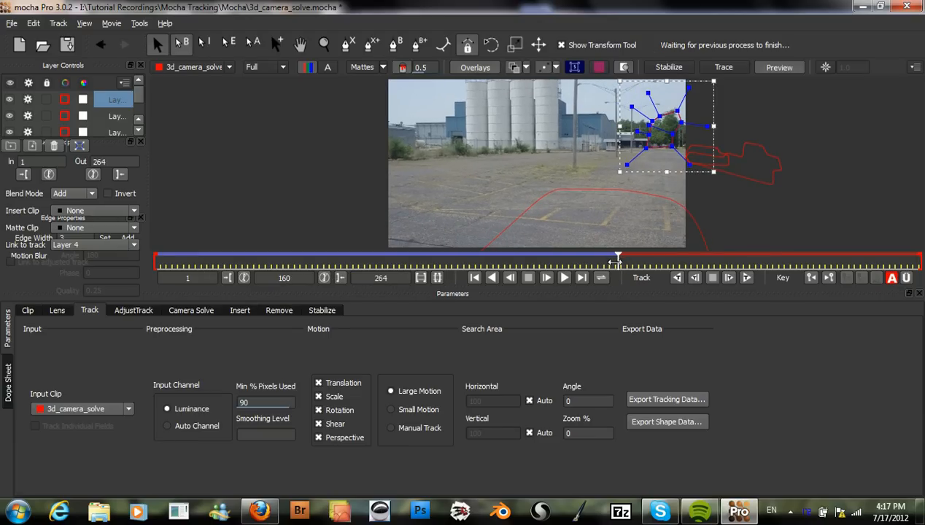
left_click_drag(616, 257, 633, 257)
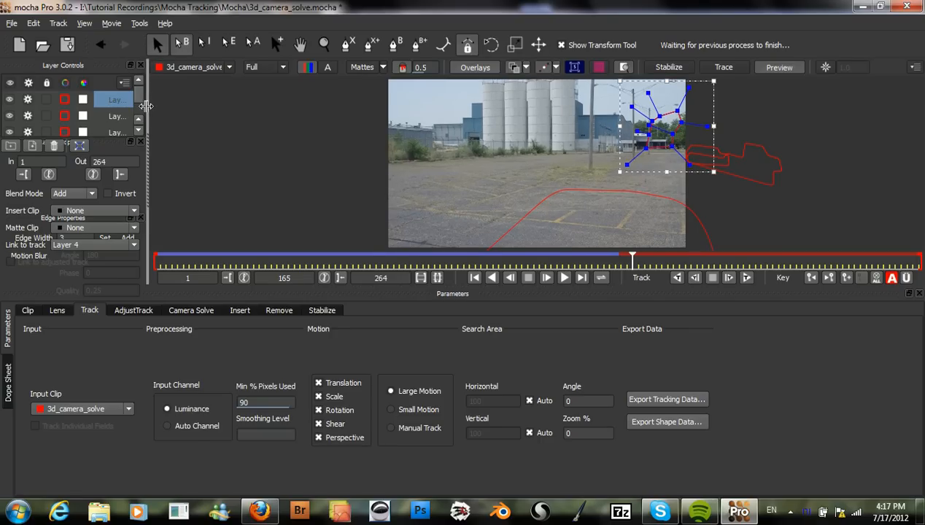
double_click(116, 99)
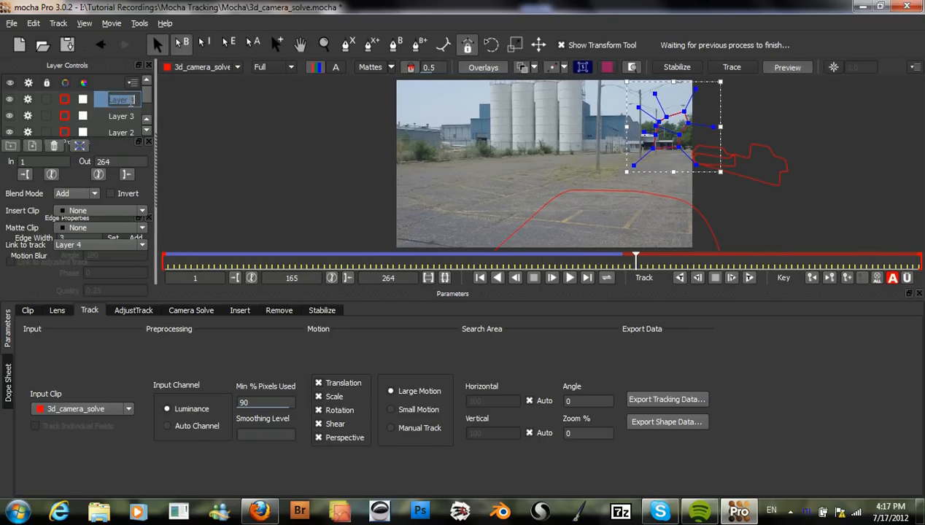
type("trl")
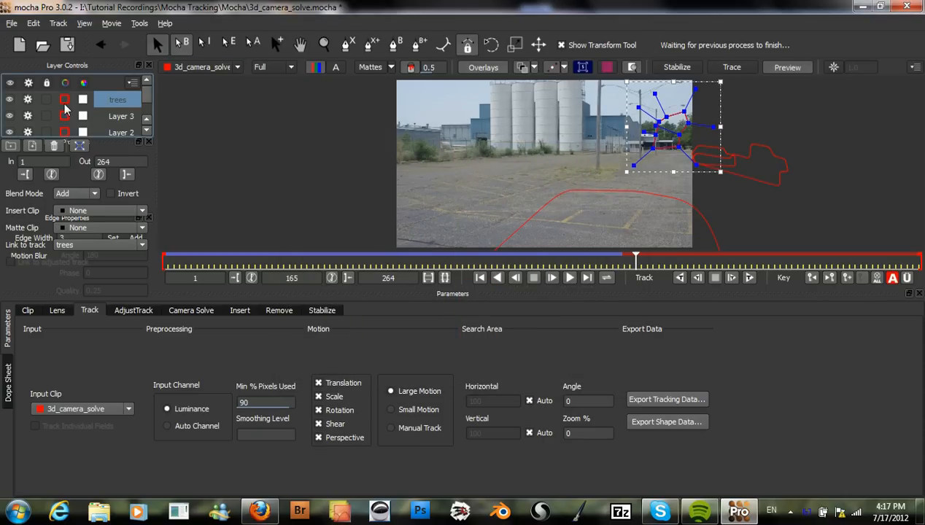
Step: Pick a colour for the trees layer and set its out point to the current frame 165
left_click(65, 99)
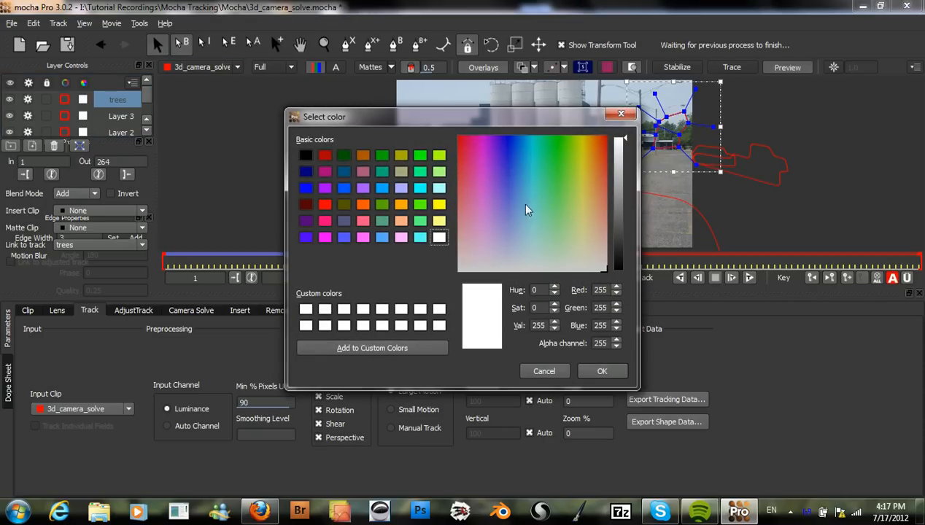
left_click(504, 169)
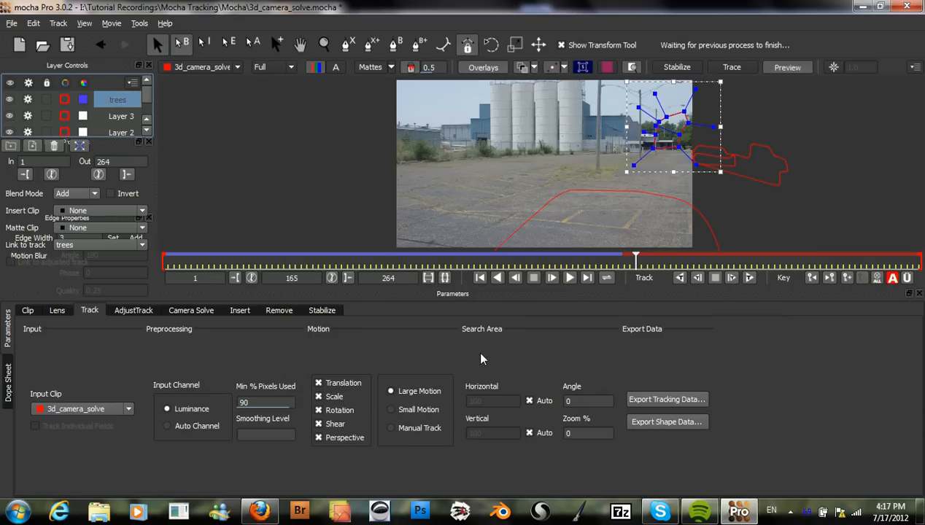
mouse_move(122, 117)
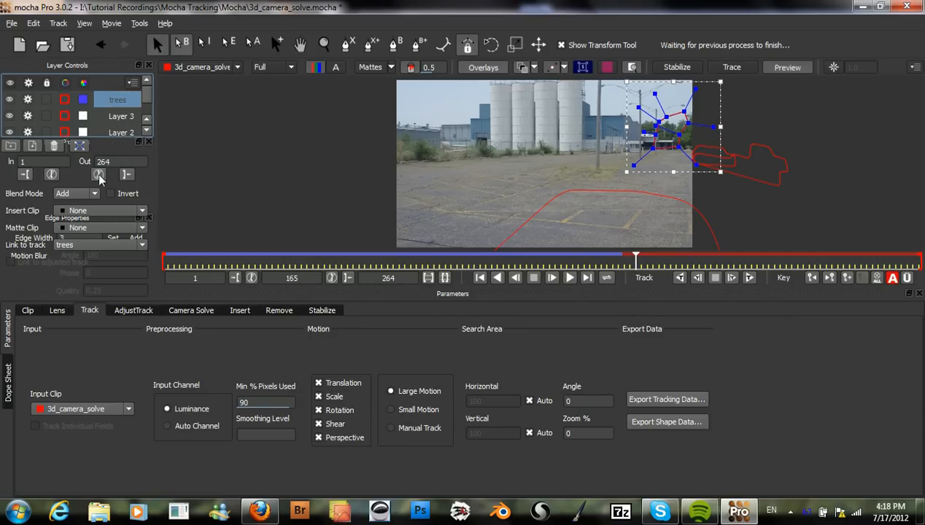
mouse_move(128, 175)
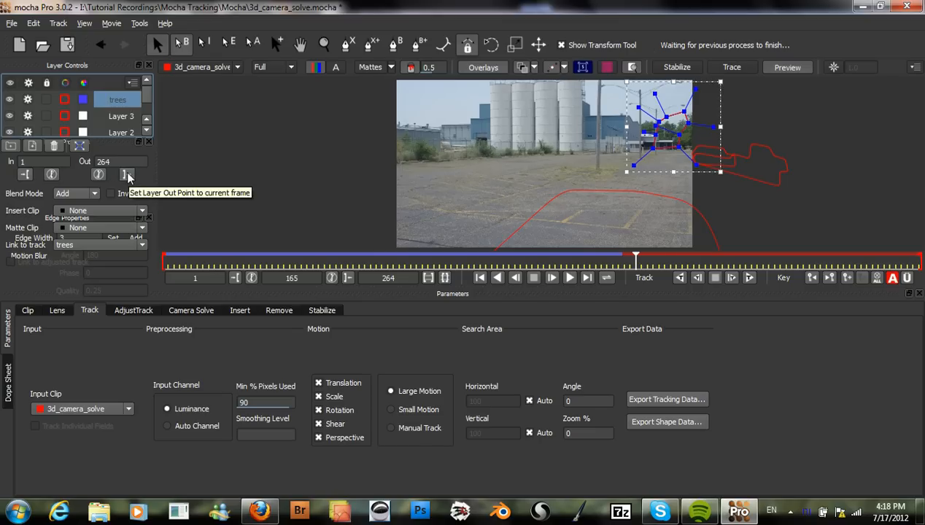
left_click(127, 175)
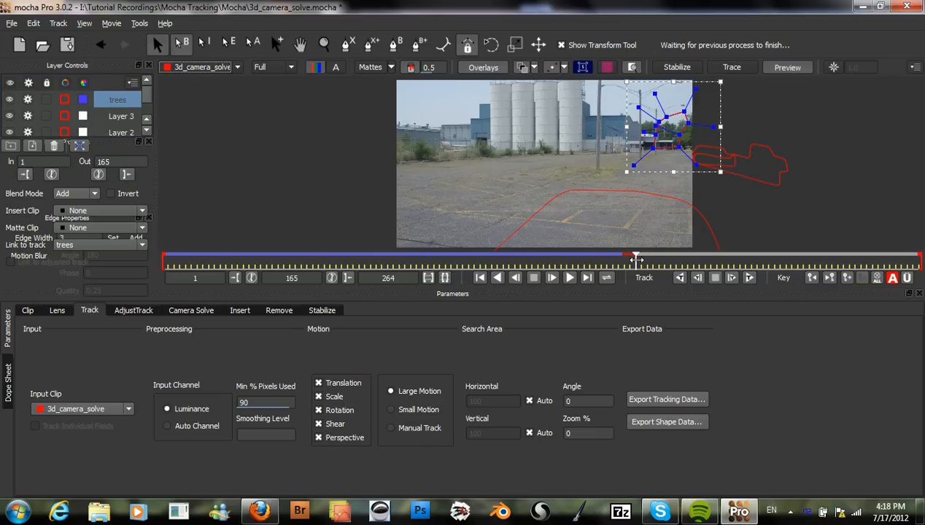
Step: Rename the SUV layer suv with out point at frame 151, and rename the truck layer semi
left_click_drag(637, 258, 591, 258)
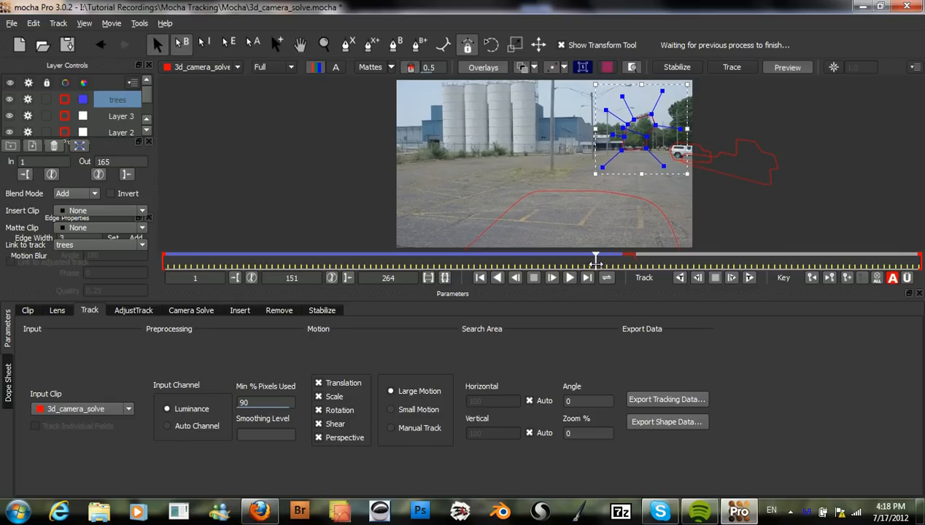
mouse_move(692, 155)
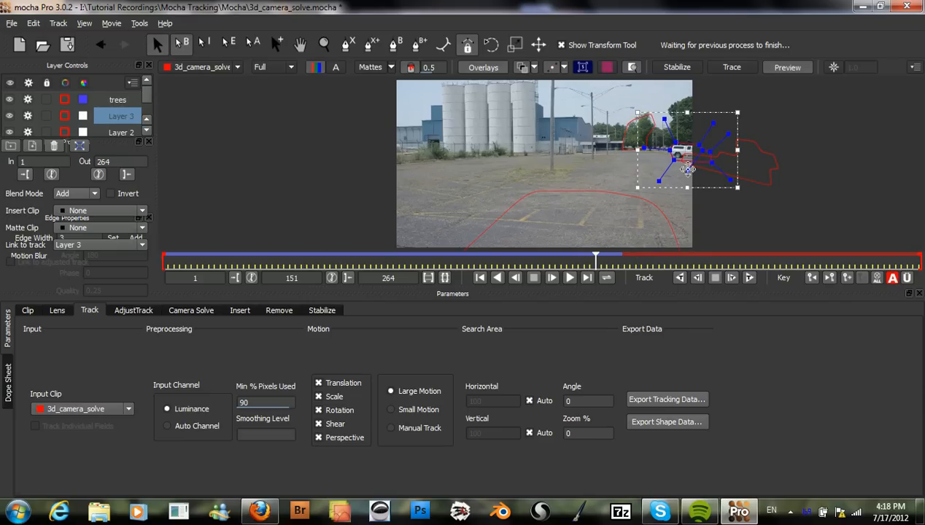
mouse_move(245, 192)
type("suv")
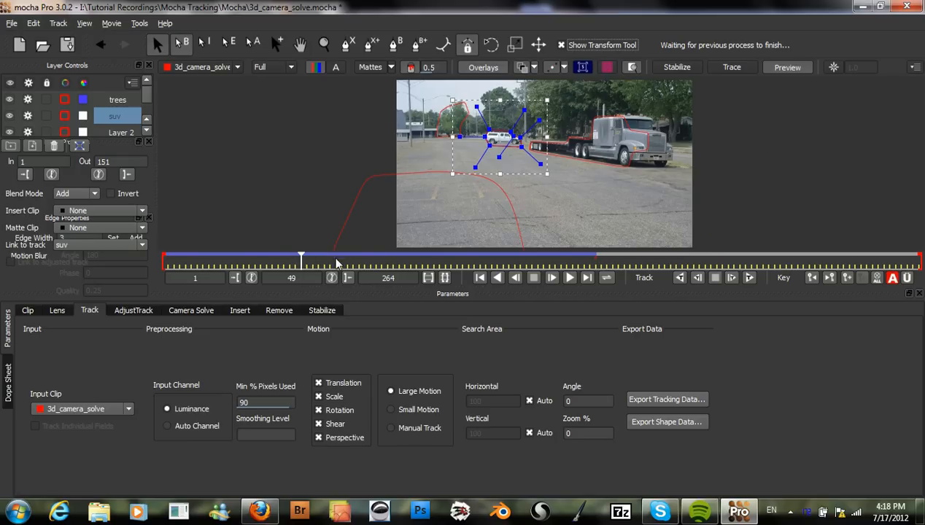
left_click_drag(301, 260, 409, 260)
type("semi")
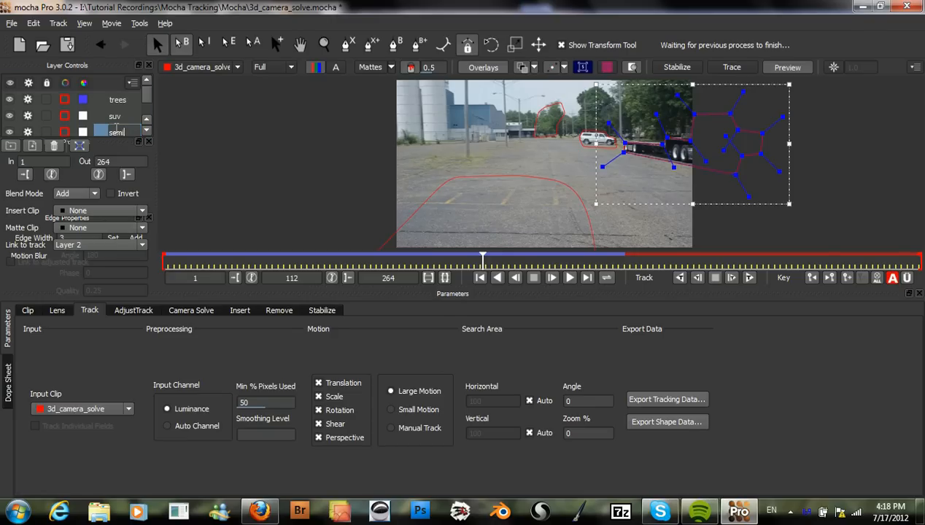
left_click(117, 132)
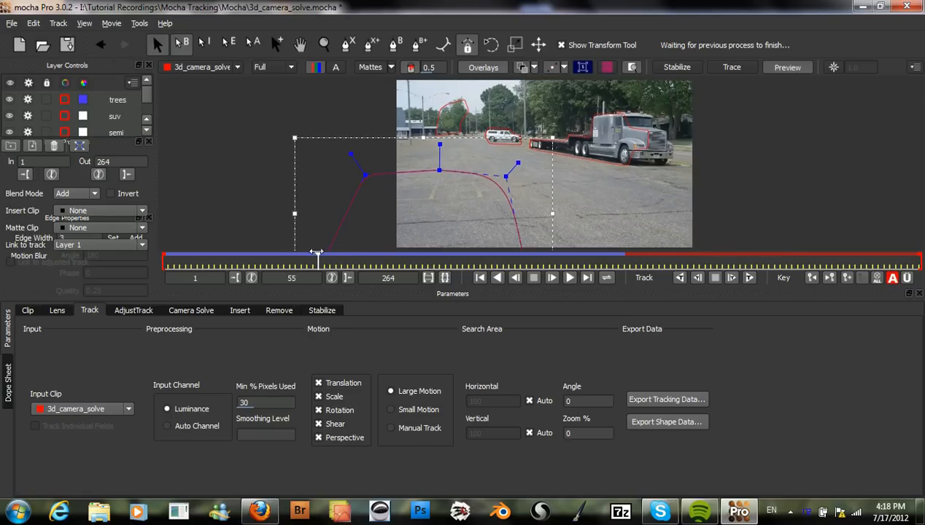
Step: Scrub the timeline to review the bottom layer's track across frames
left_click_drag(317, 254, 381, 254)
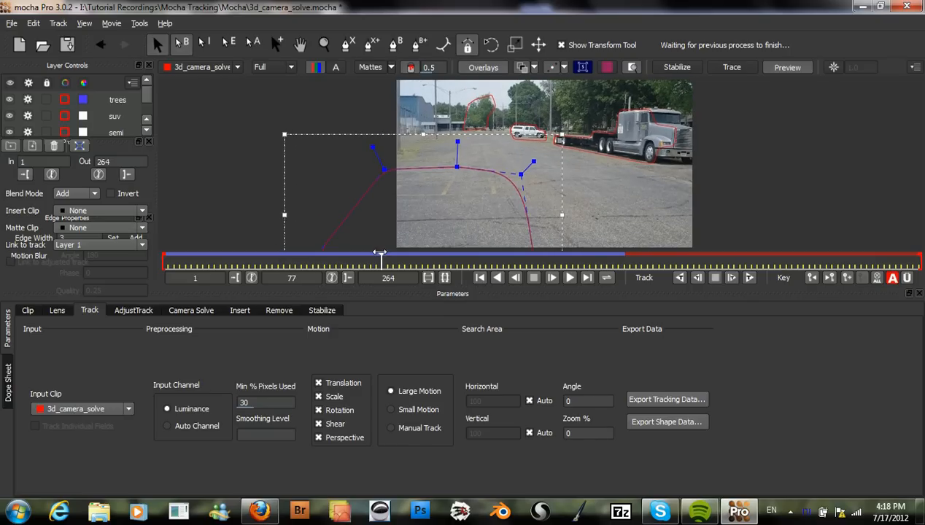
left_click_drag(380, 254, 309, 259)
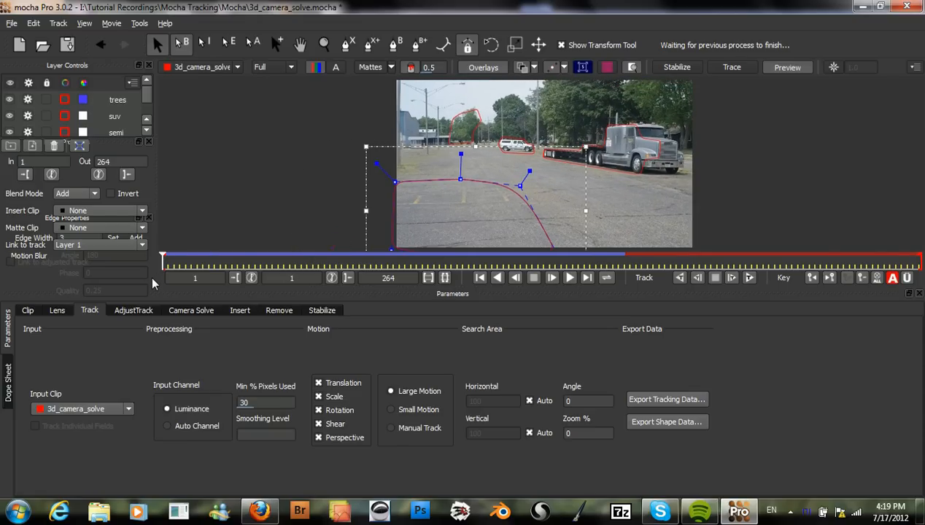
mouse_move(641, 167)
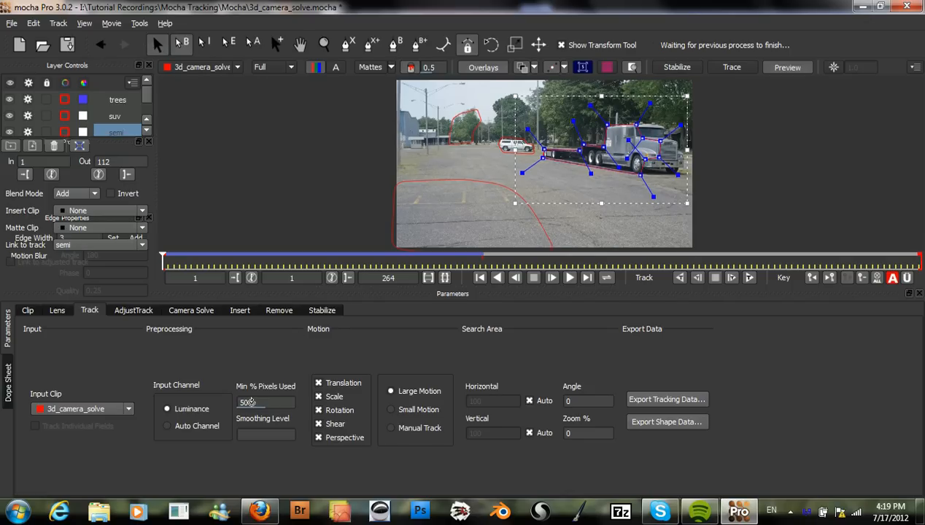
Step: Set Min % Pixels Used to 90 for the semi and trees layers' tracking
left_click(266, 402)
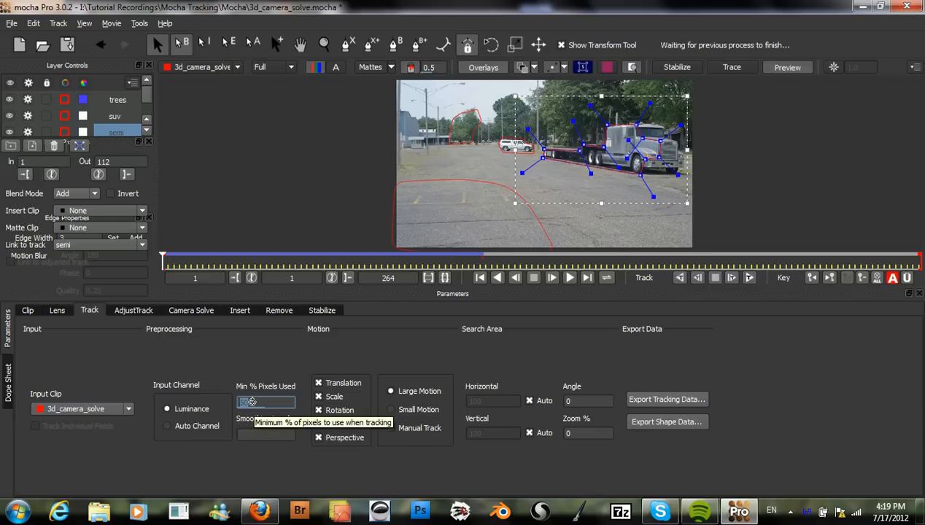
type("90")
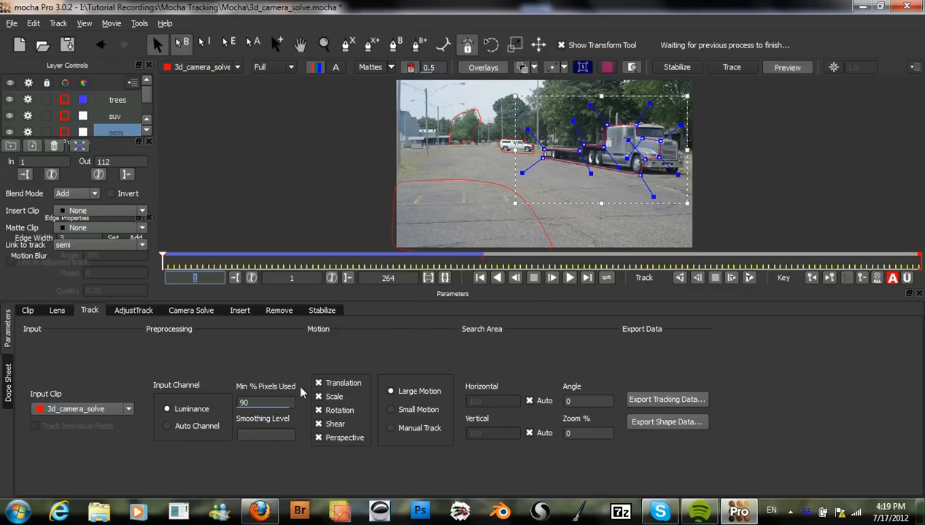
mouse_move(496, 157)
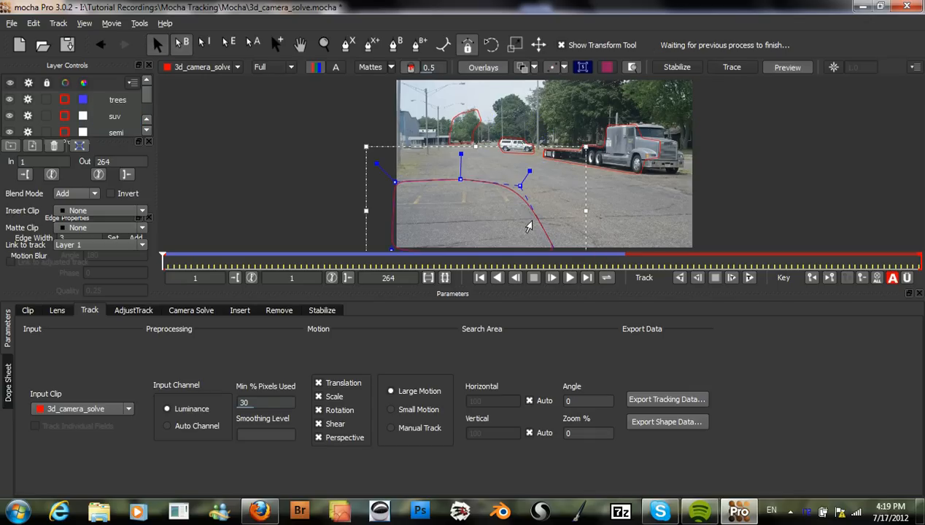
left_click(266, 403)
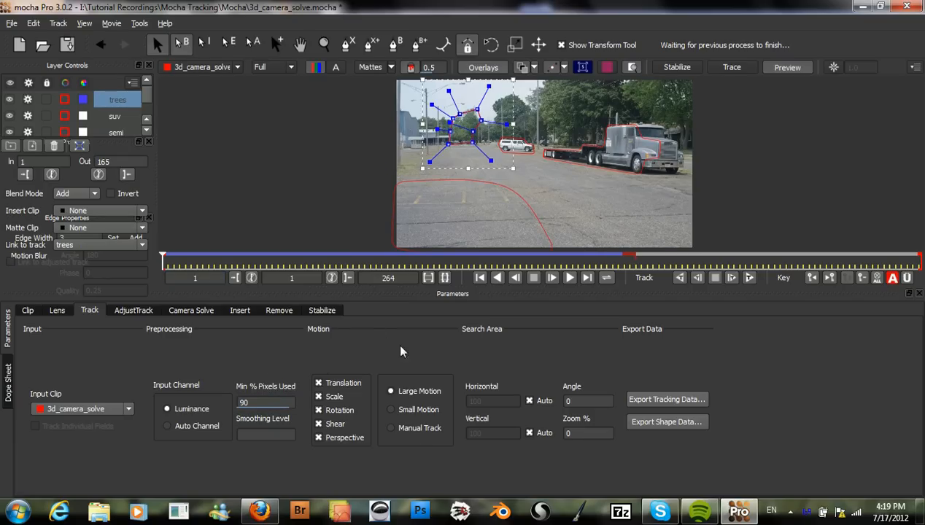
mouse_move(531, 285)
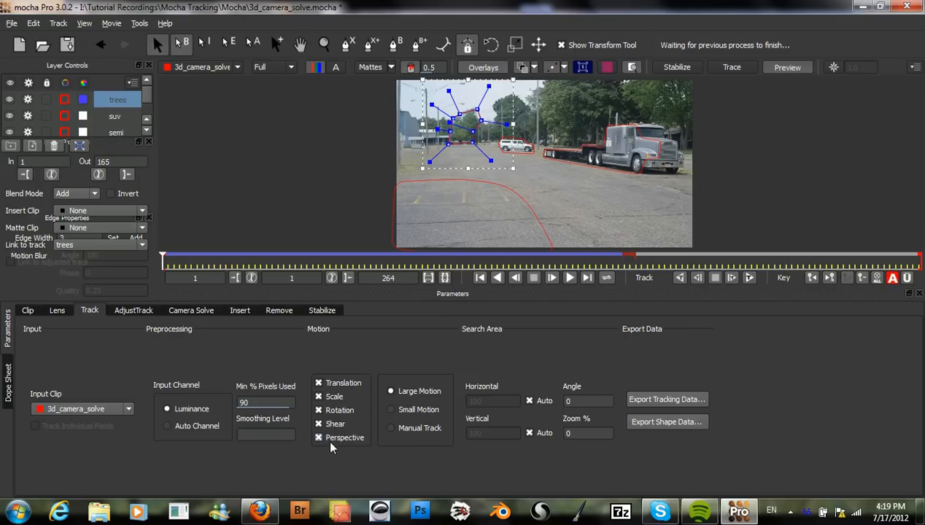
Step: Check the Motion options and scrub the timeline to inspect the trees track at several frames
left_click(318, 437)
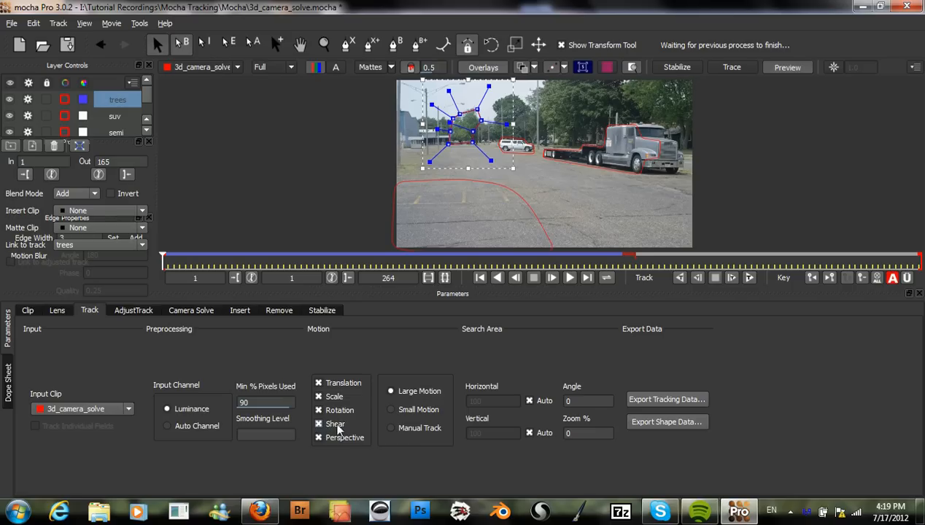
left_click(318, 438)
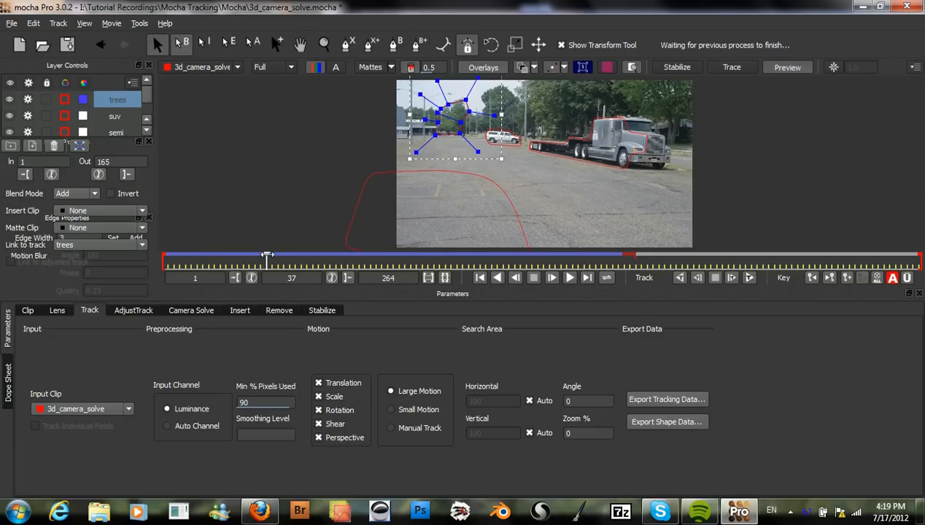
left_click_drag(267, 256, 628, 255)
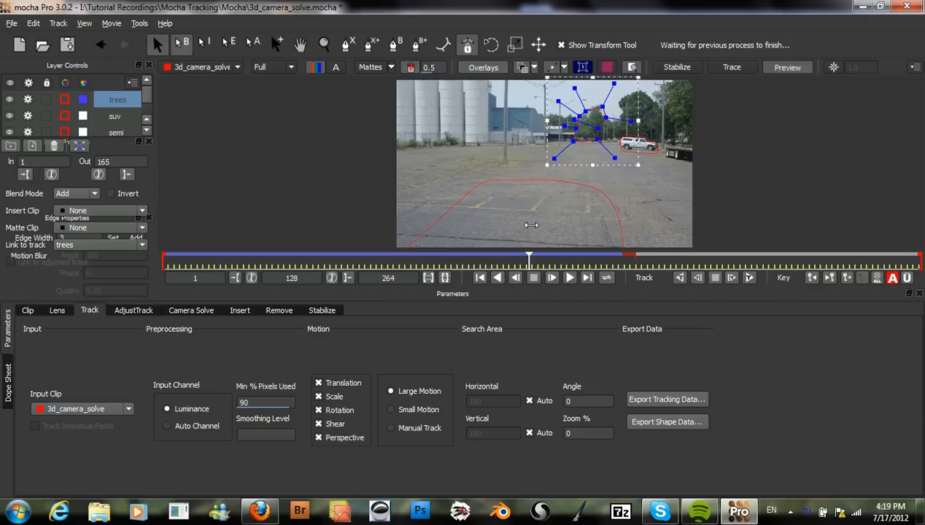
left_click_drag(531, 259, 318, 260)
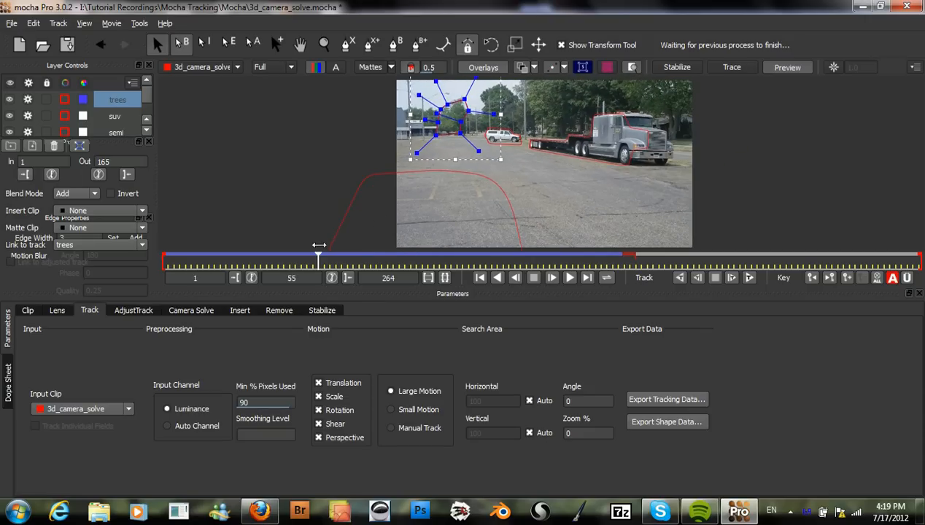
left_click_drag(318, 260, 230, 260)
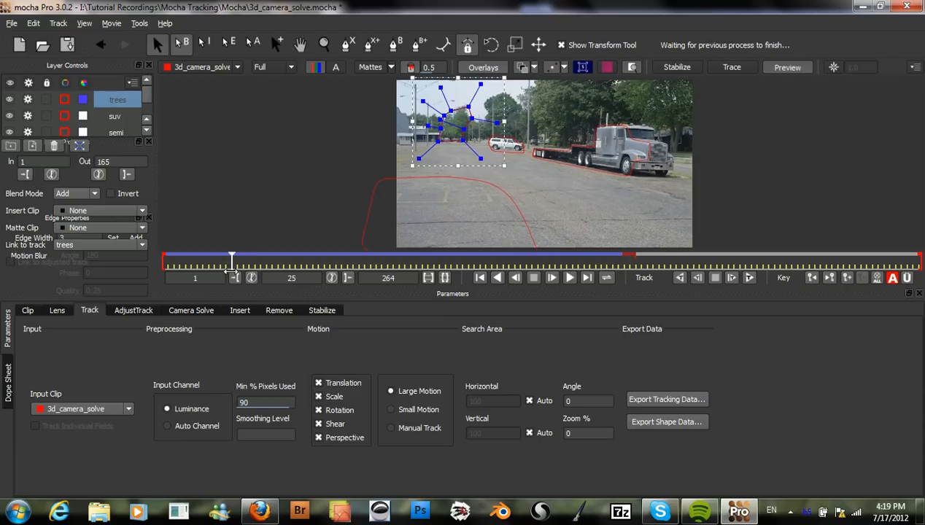
left_click_drag(230, 260, 257, 259)
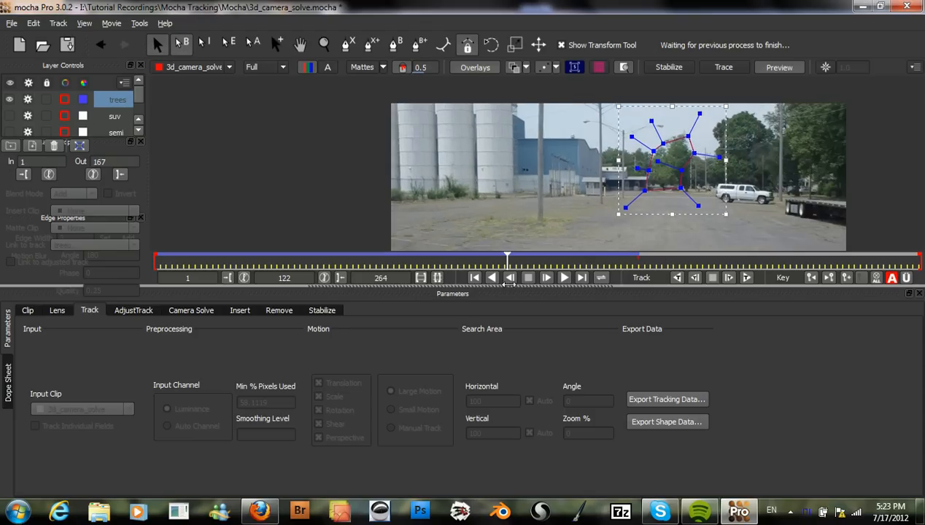
Step: Go to frame 36, review the ground-plane layer, and start choosing a colour for the suv layer
left_click_drag(508, 257, 262, 257)
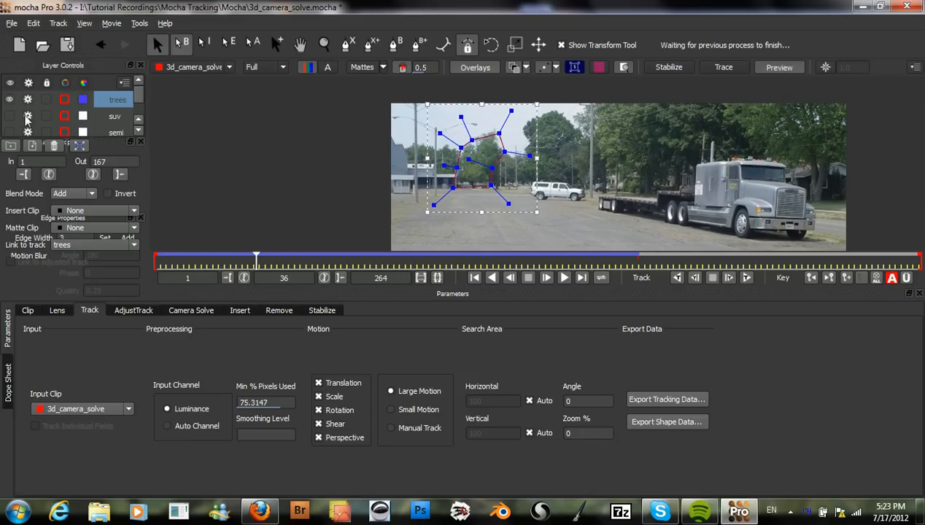
left_click(114, 117)
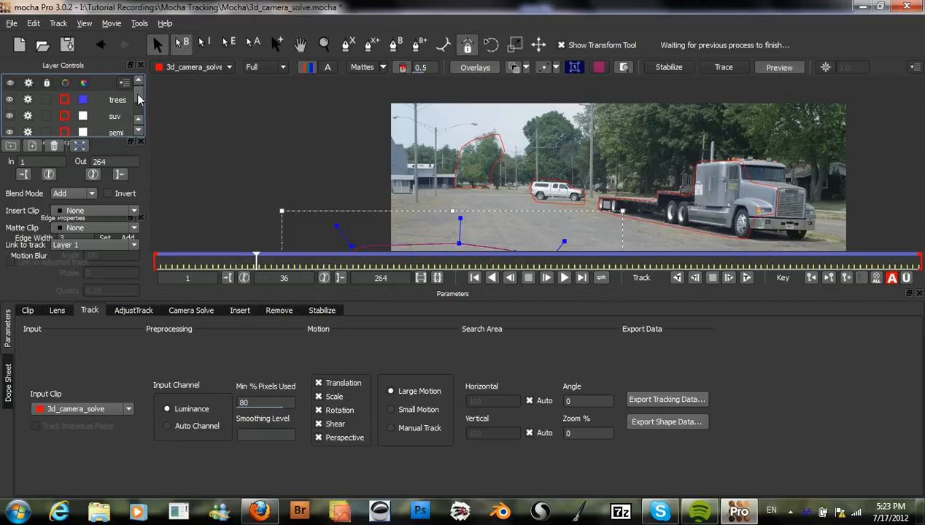
mouse_move(141, 100)
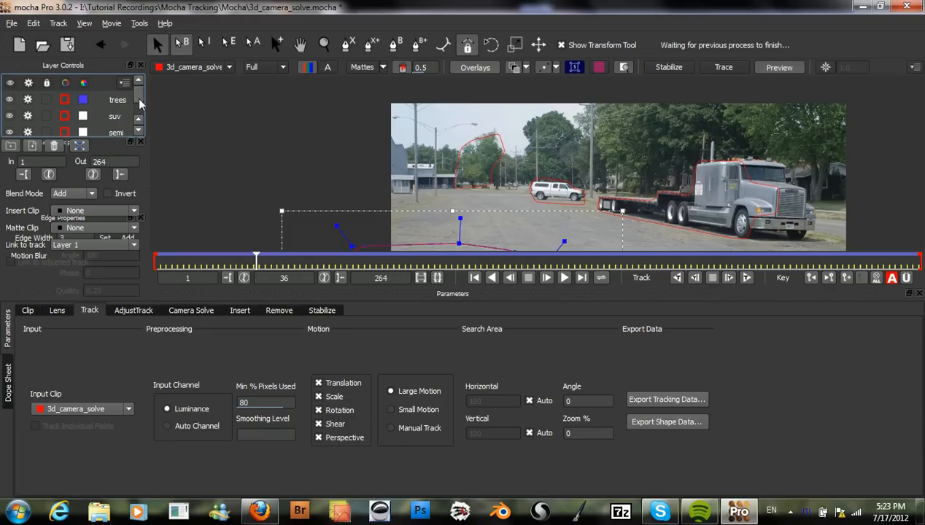
left_click(115, 117)
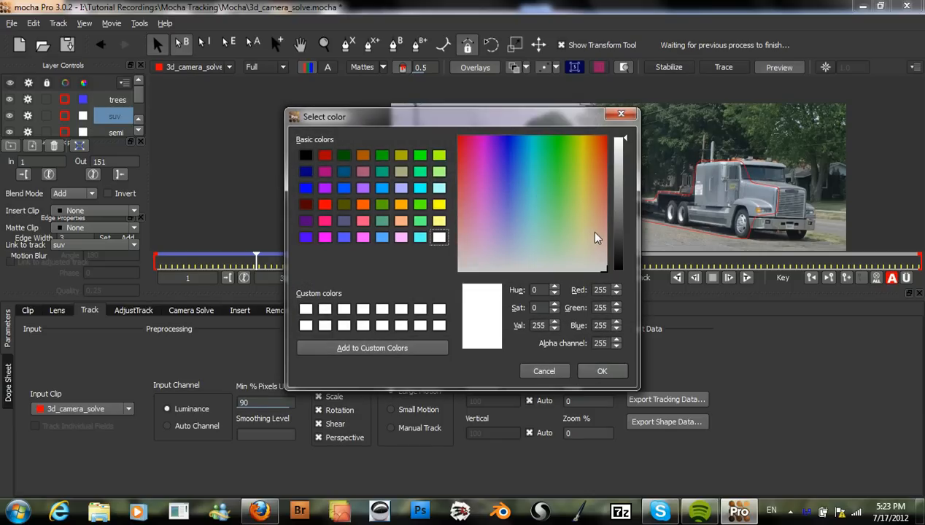
Step: Give the suv layer a blue colour in the Select color dialog
left_click(601, 371)
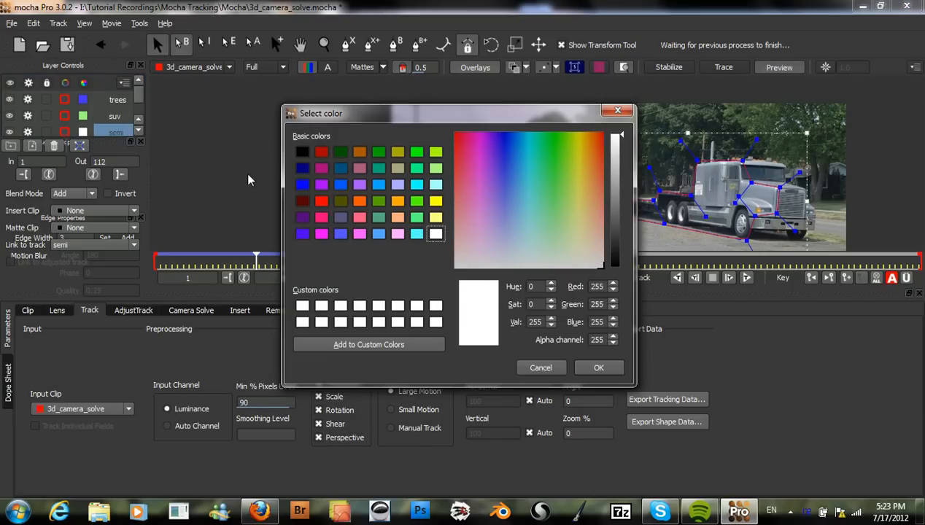
left_click(493, 213)
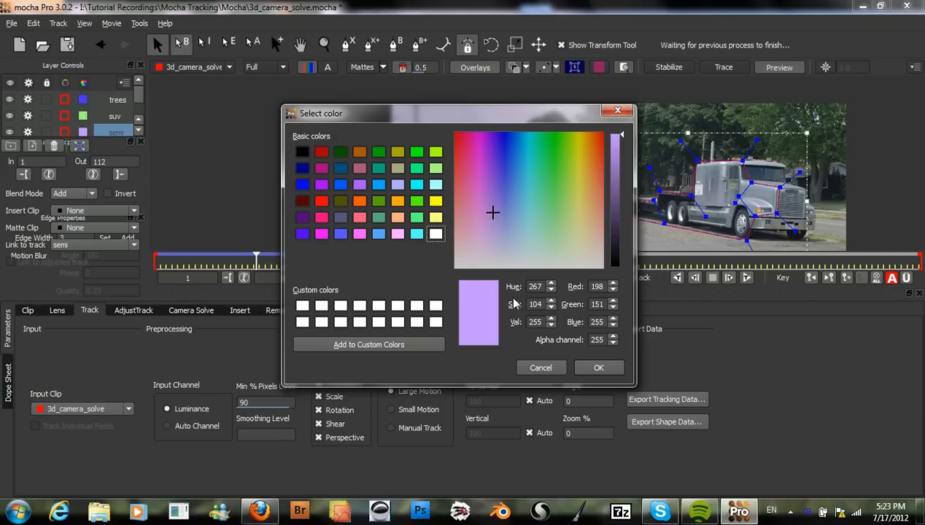
mouse_move(599, 181)
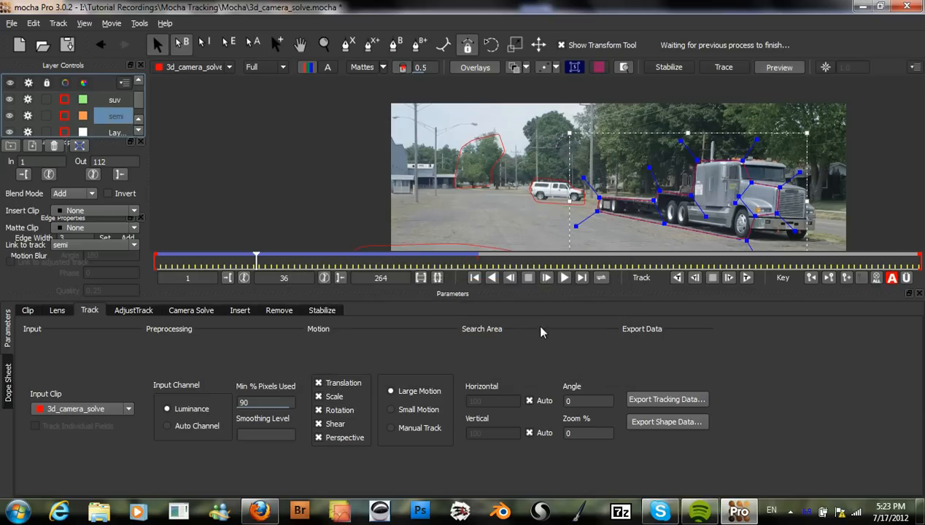
mouse_move(538, 222)
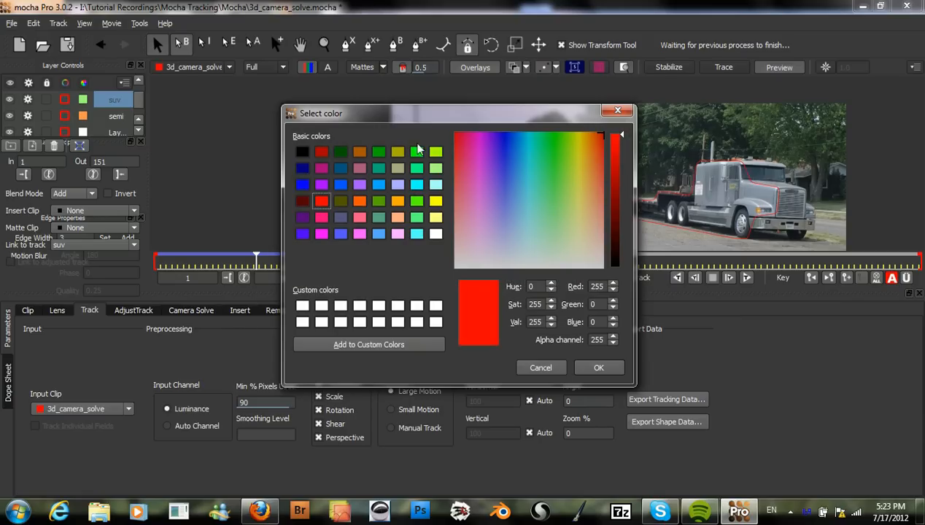
left_click(510, 192)
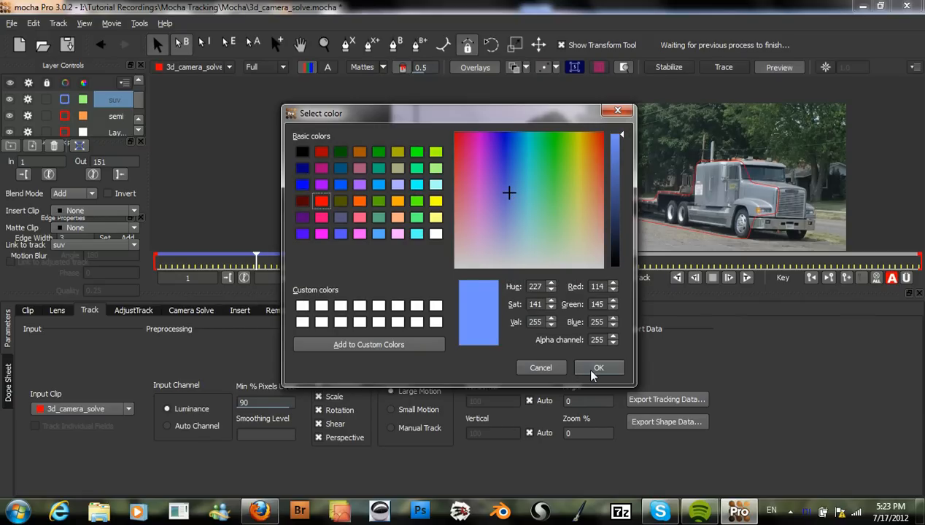
left_click(557, 169)
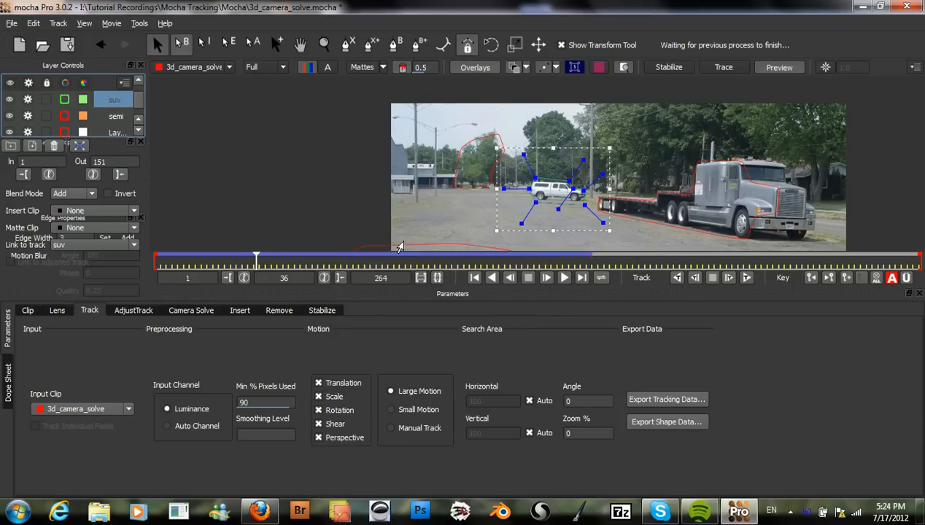
Step: Look at colours for the semi layer and leave the chooser without changes
left_click(114, 117)
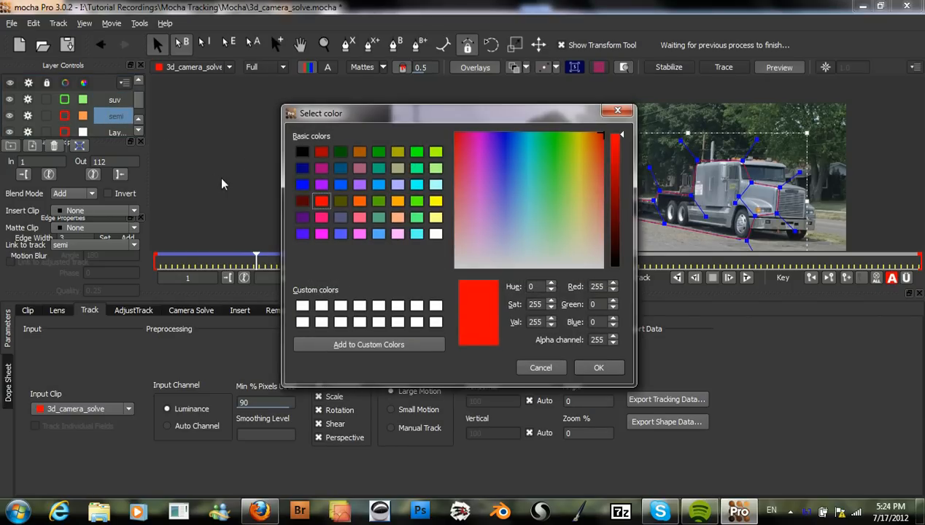
mouse_move(364, 193)
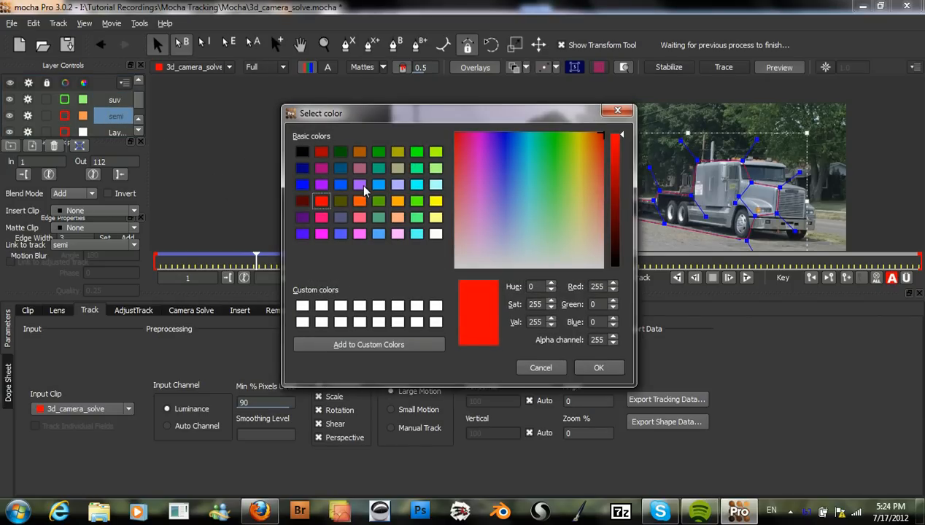
mouse_move(588, 178)
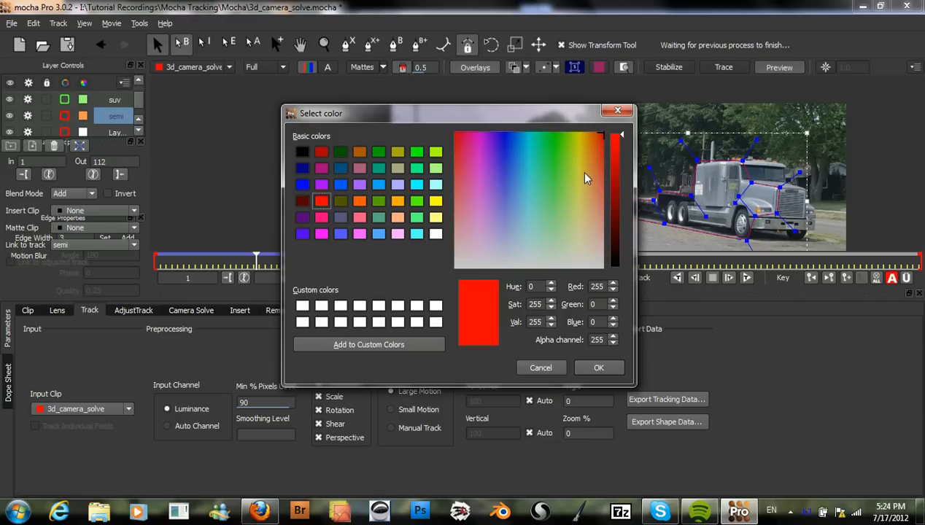
left_click(588, 178)
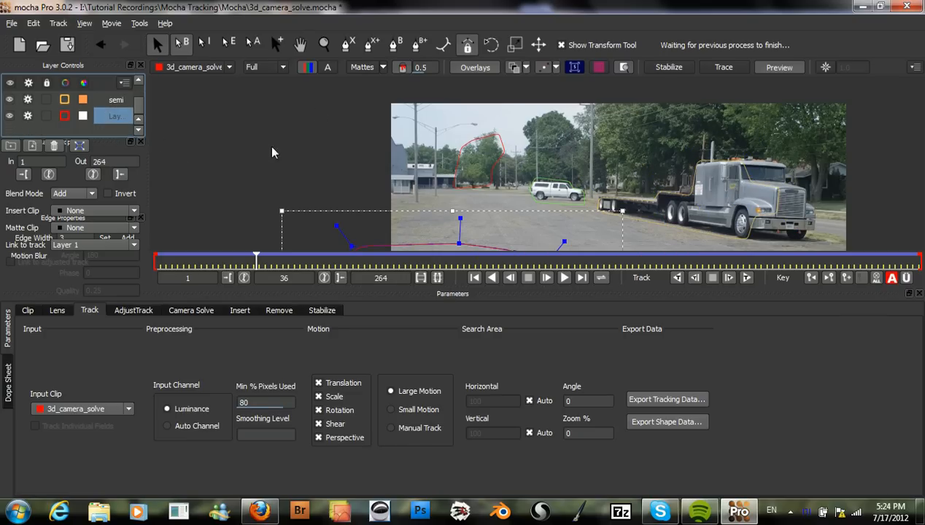
mouse_move(95, 143)
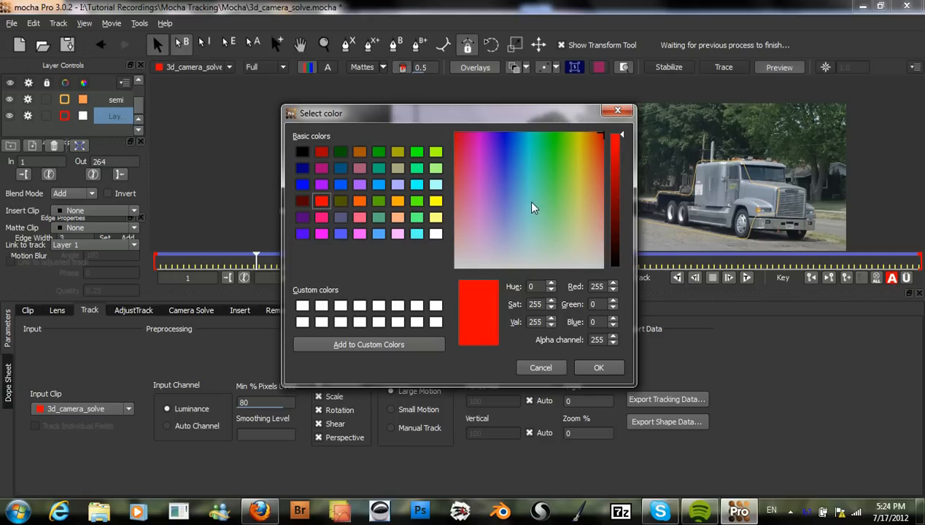
mouse_move(566, 240)
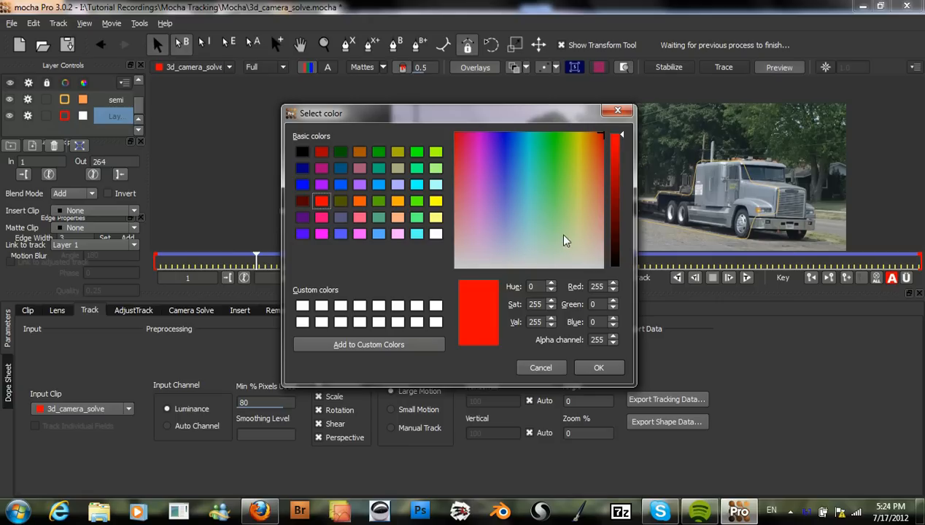
mouse_move(438, 254)
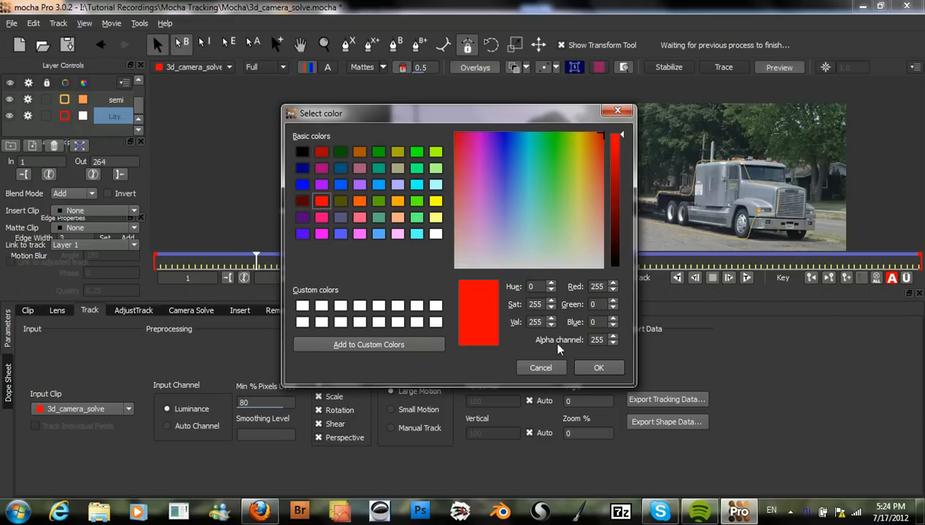
left_click(534, 304)
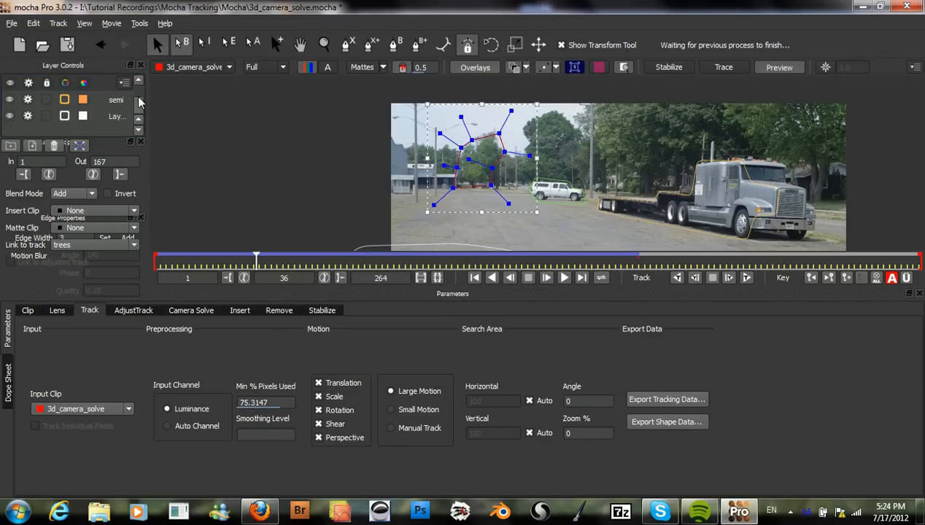
Step: Give the trees layer its own blue colour
left_click(82, 99)
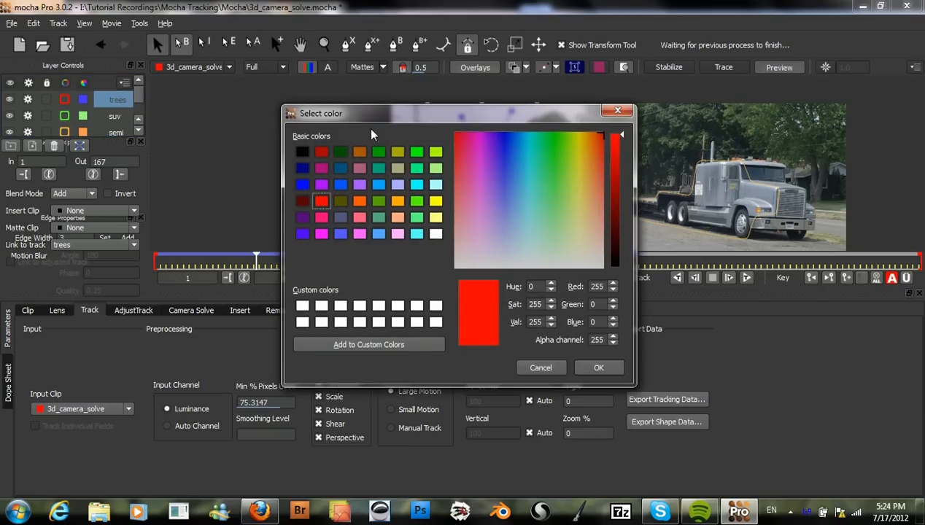
mouse_move(495, 189)
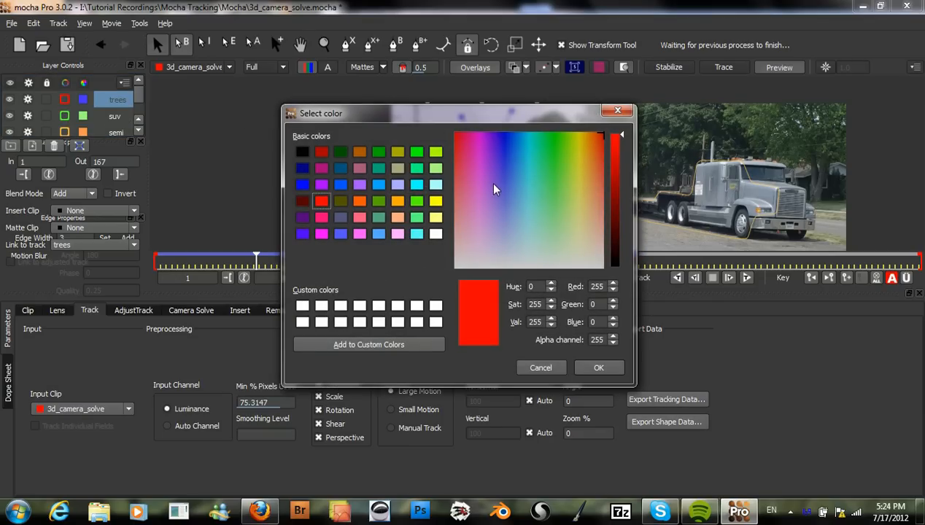
left_click(502, 167)
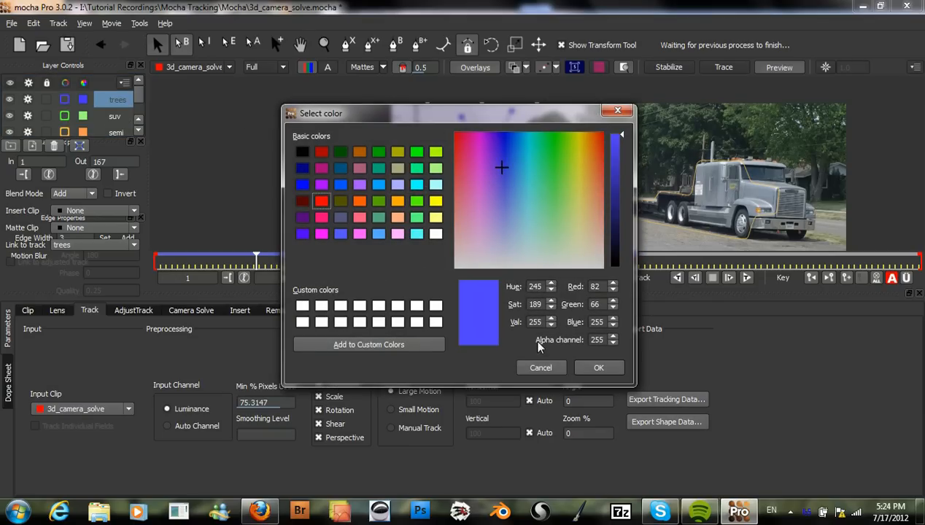
left_click(540, 368)
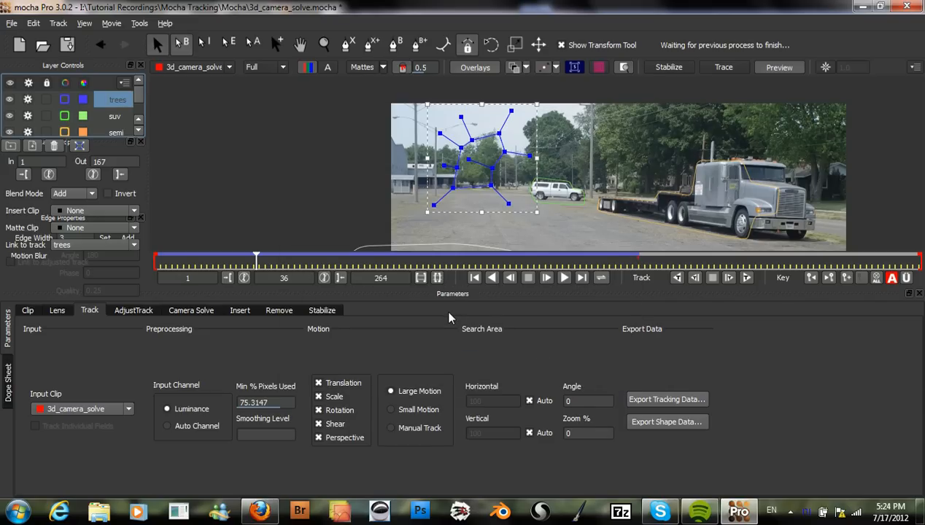
mouse_move(535, 285)
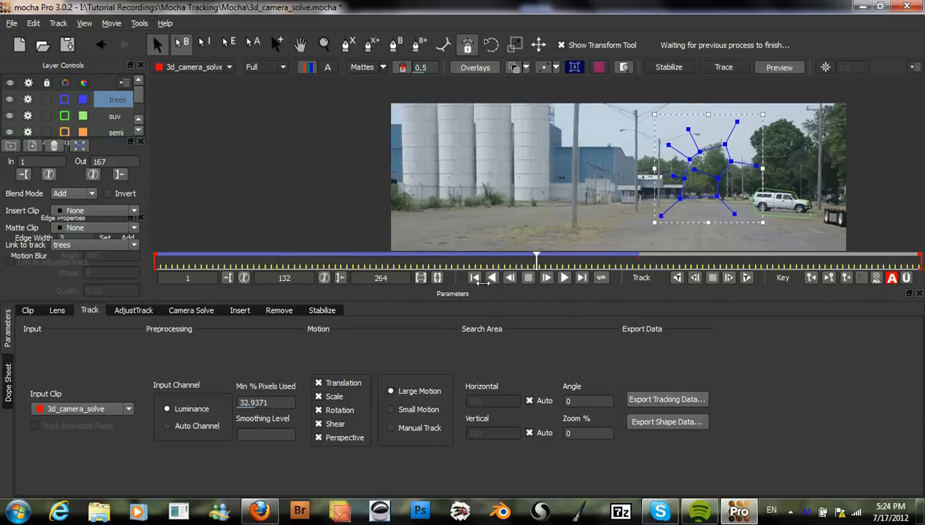
Step: Scrub through the clip to confirm the trees and semi-truck tracks hold
left_click_drag(535, 257, 242, 257)
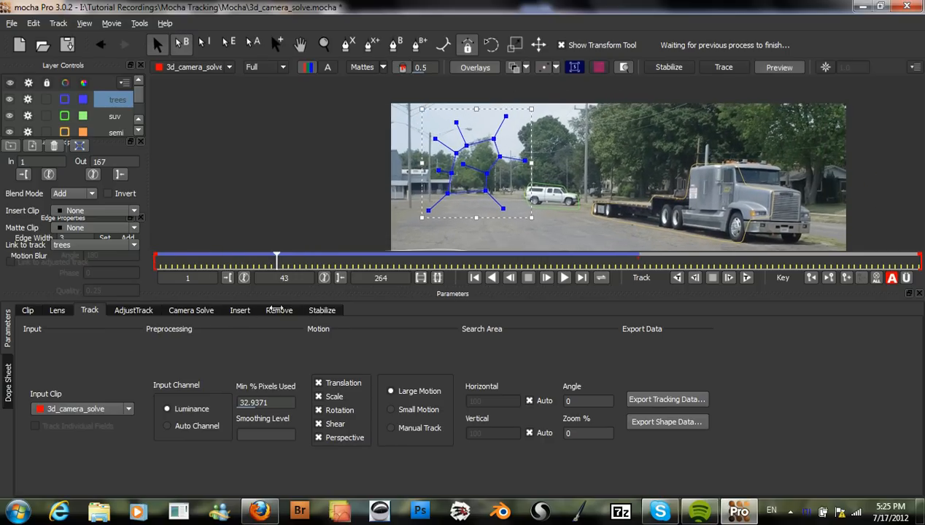
left_click_drag(275, 260, 528, 260)
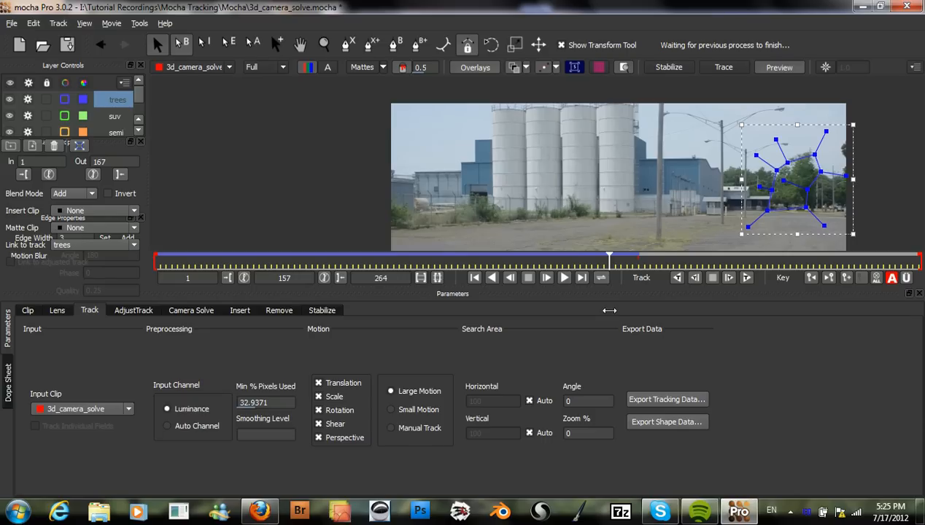
left_click_drag(609, 256, 397, 257)
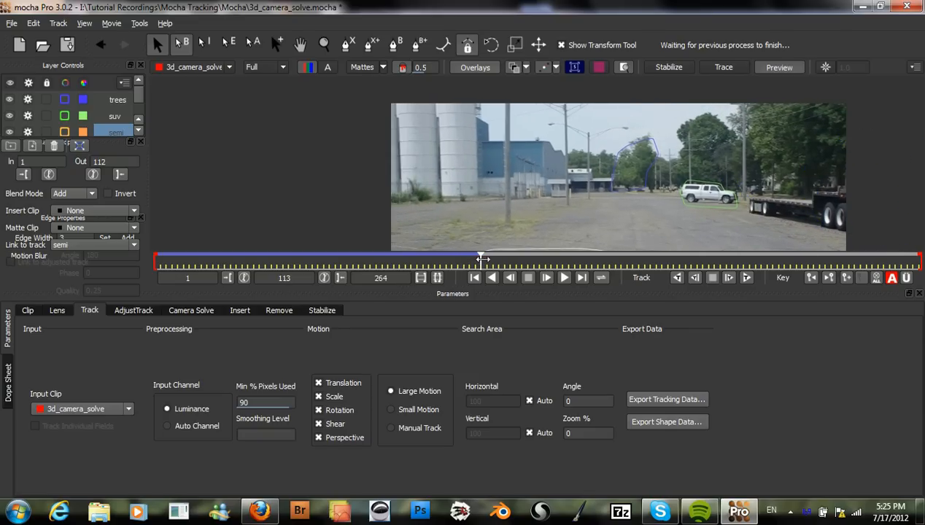
left_click_drag(482, 260, 414, 260)
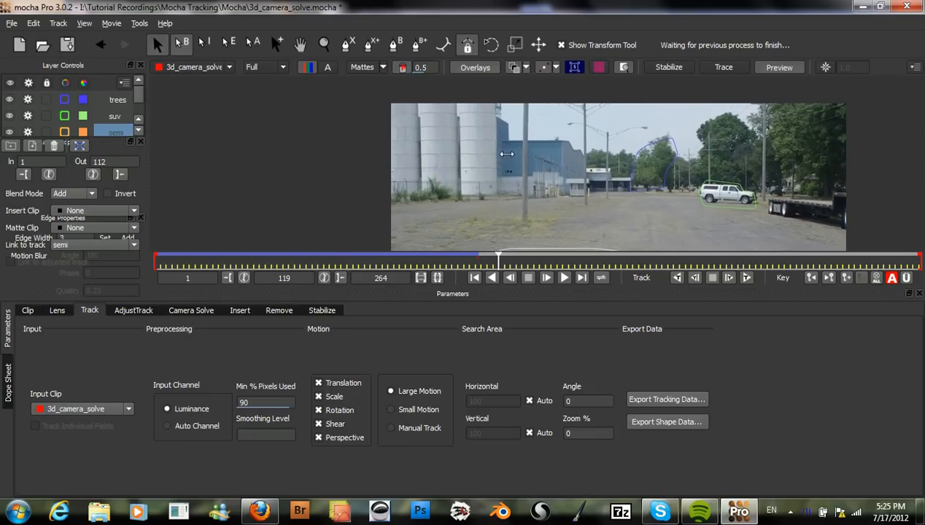
Step: With no layer active, move forward to frame 169 where the silos fill the view
left_click(545, 277)
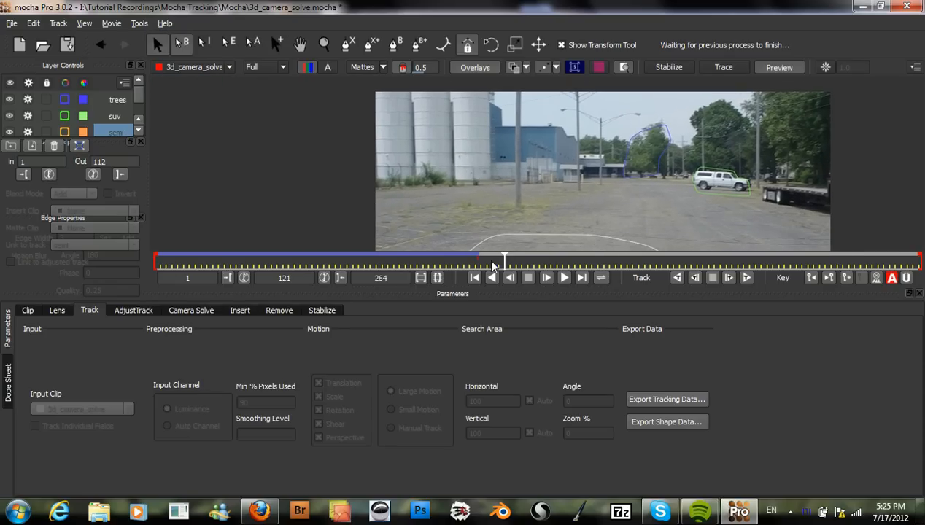
left_click_drag(503, 260, 547, 259)
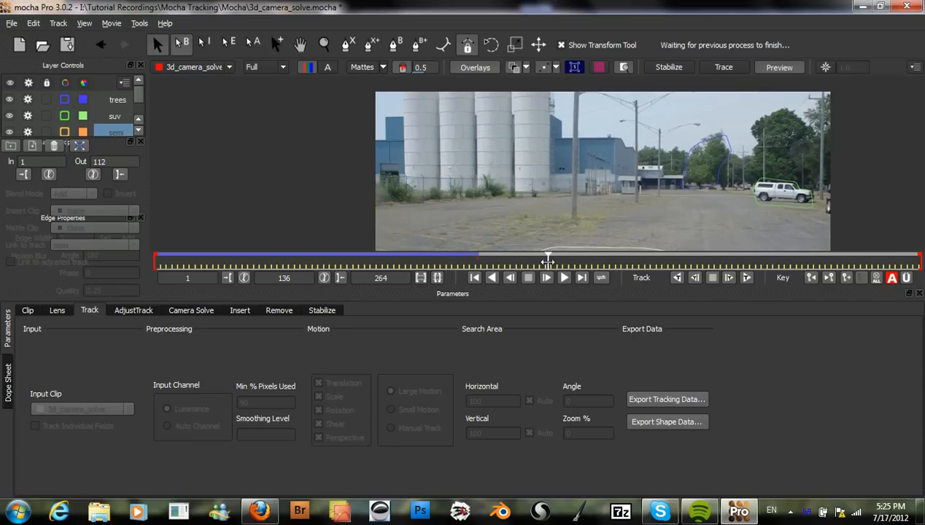
left_click_drag(547, 260, 645, 260)
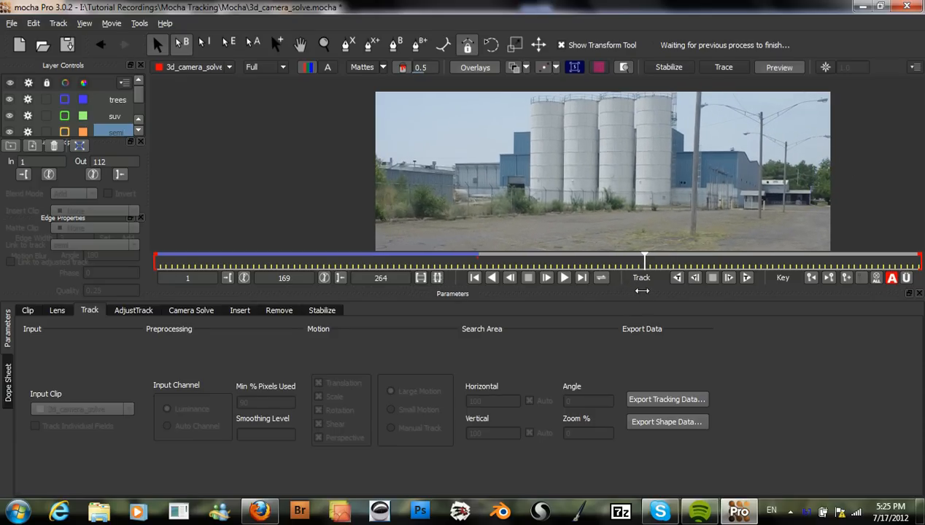
left_click(300, 44)
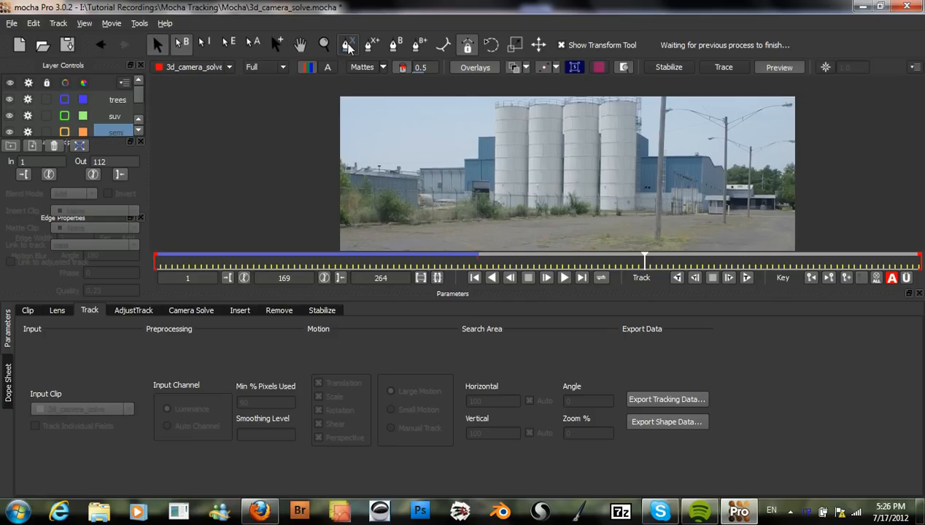
mouse_move(349, 44)
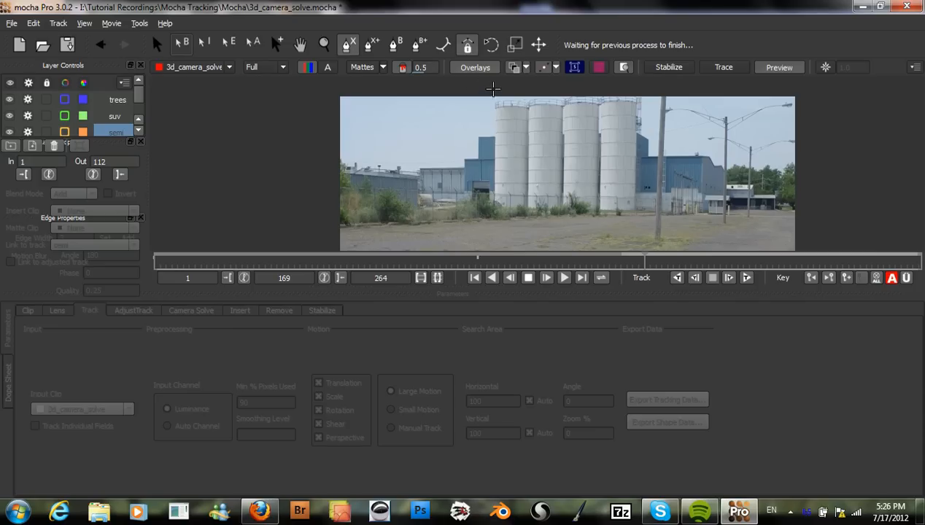
mouse_move(493, 96)
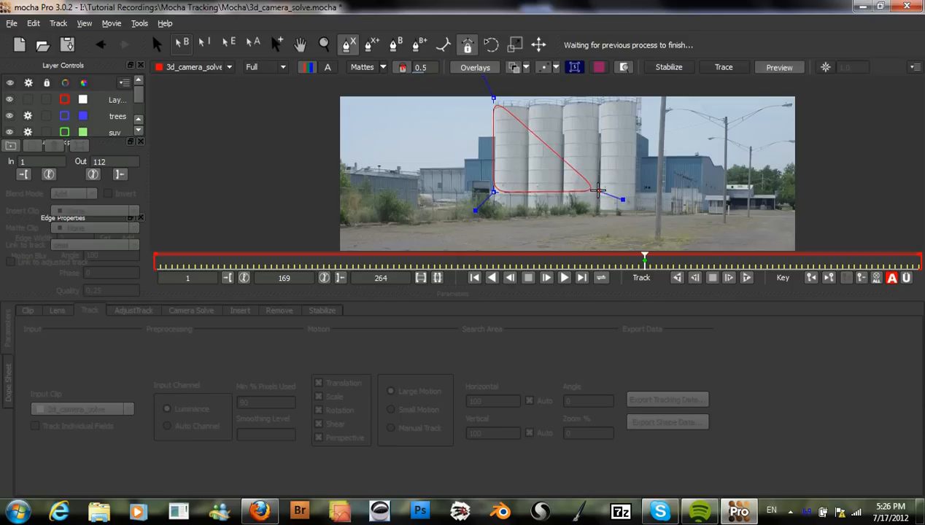
Step: Draw a new X-spline shape around the white silos as Layer 5
left_click_drag(621, 198, 677, 204)
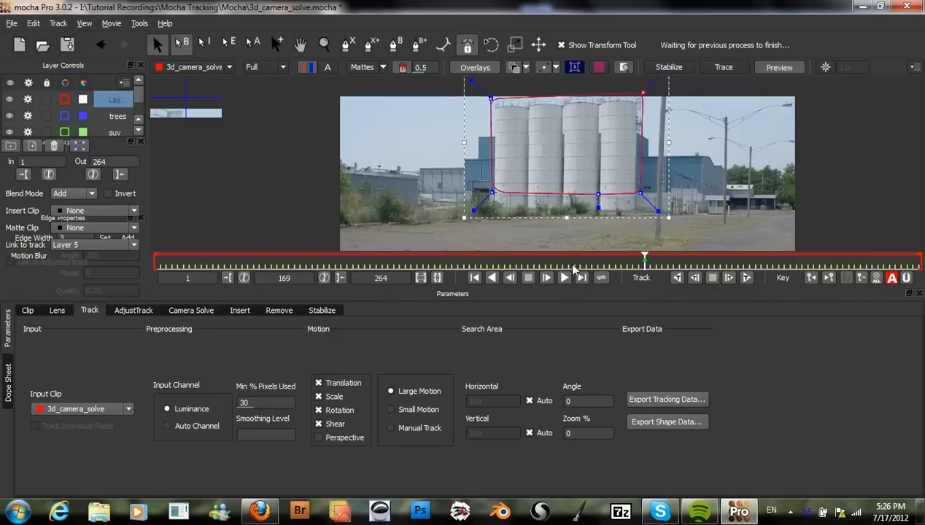
mouse_move(677, 297)
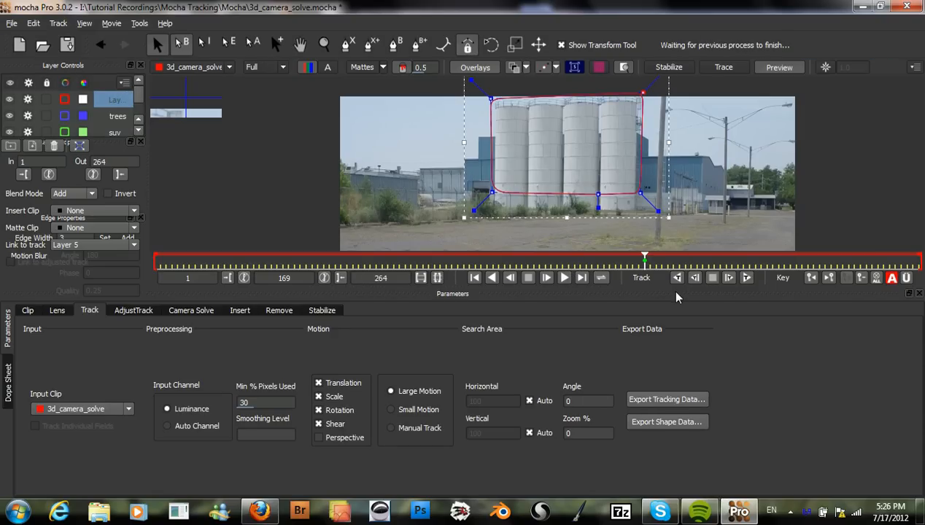
mouse_move(694, 278)
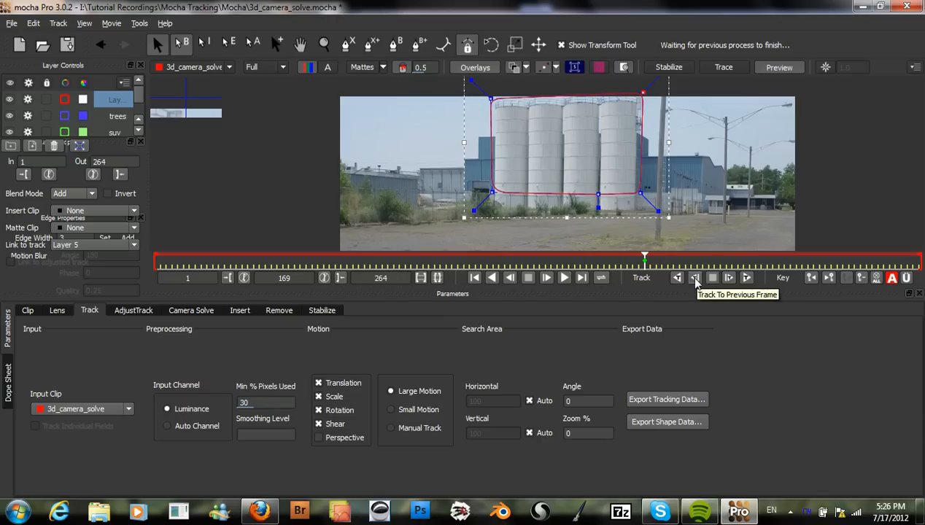
Step: Set the silo layer's In point to frame 129 and return to frame 169
left_click(695, 277)
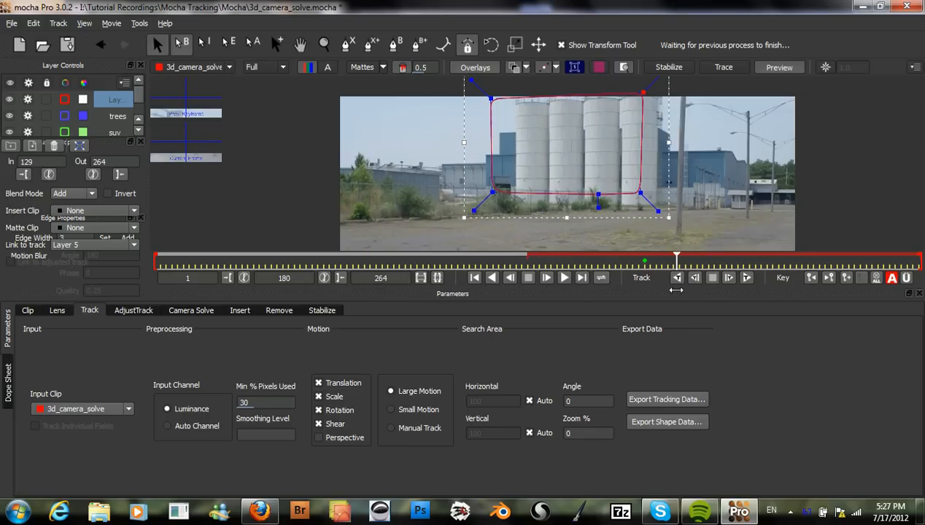
left_click_drag(677, 260, 910, 260)
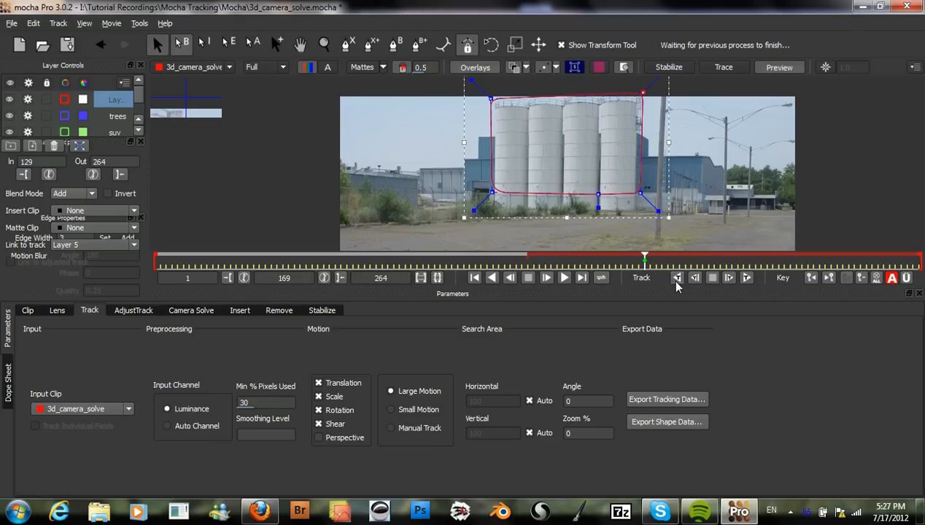
mouse_move(677, 277)
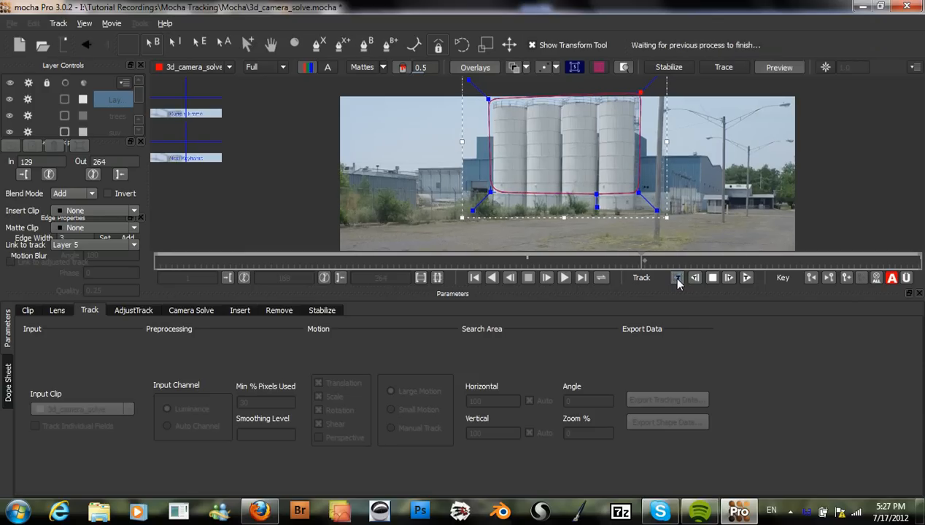
Step: Enable Perspective motion and track the silos layer backward to frame 128
left_click(677, 277)
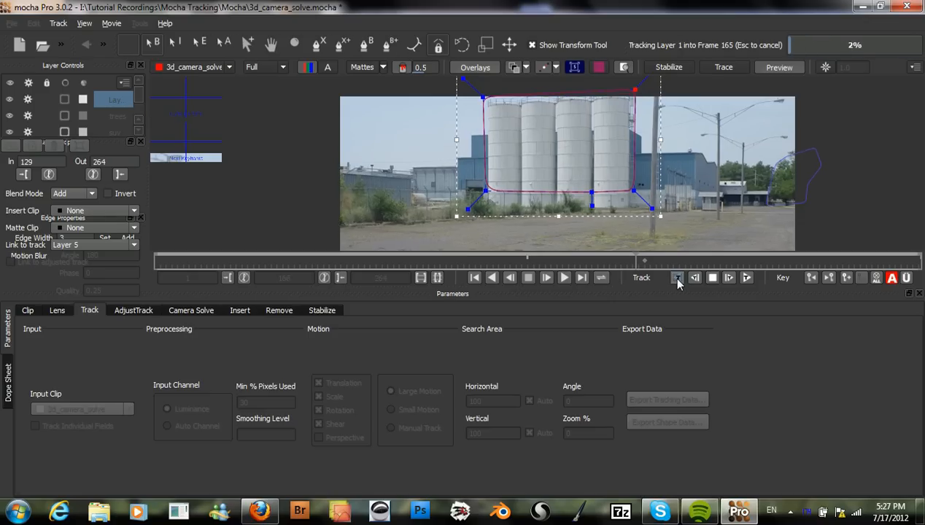
left_click(677, 277)
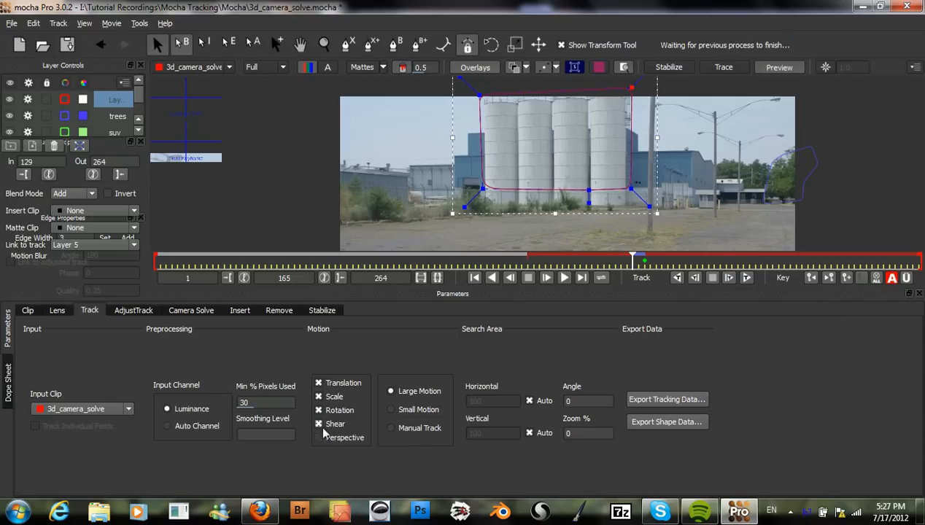
left_click(318, 438)
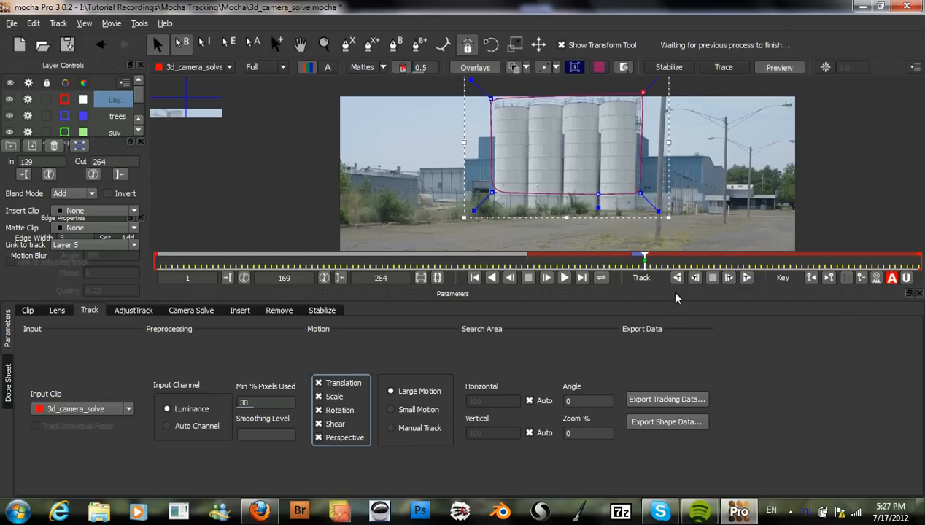
left_click(545, 277)
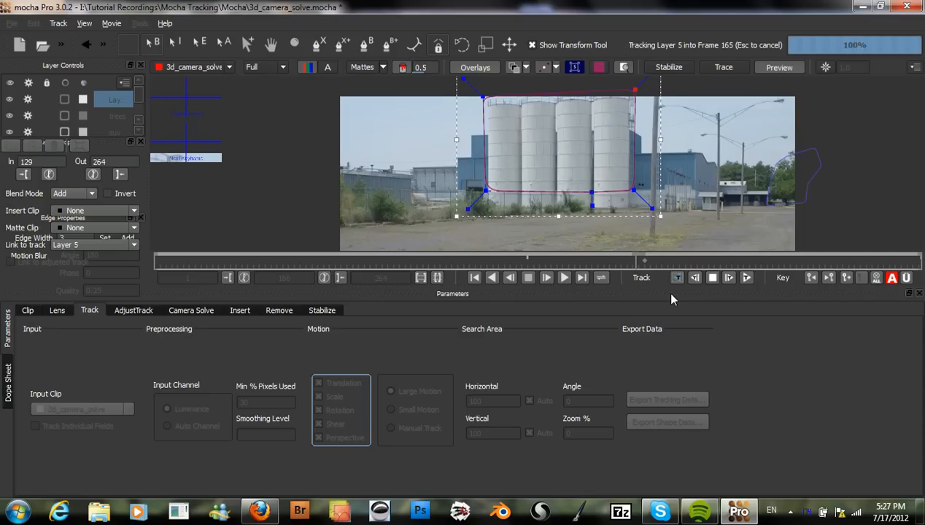
left_click(491, 277)
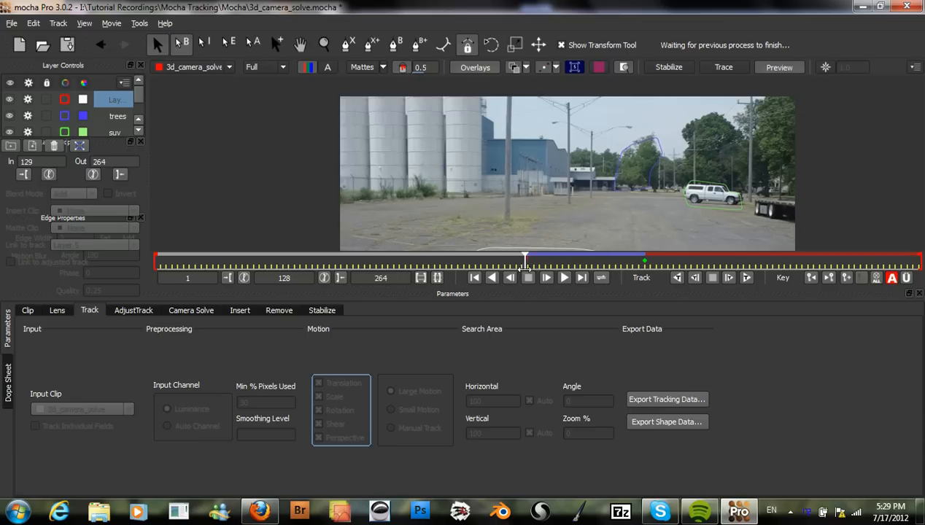
Step: Rename the silos layer to silo and bring up its colour picker
left_click(511, 277)
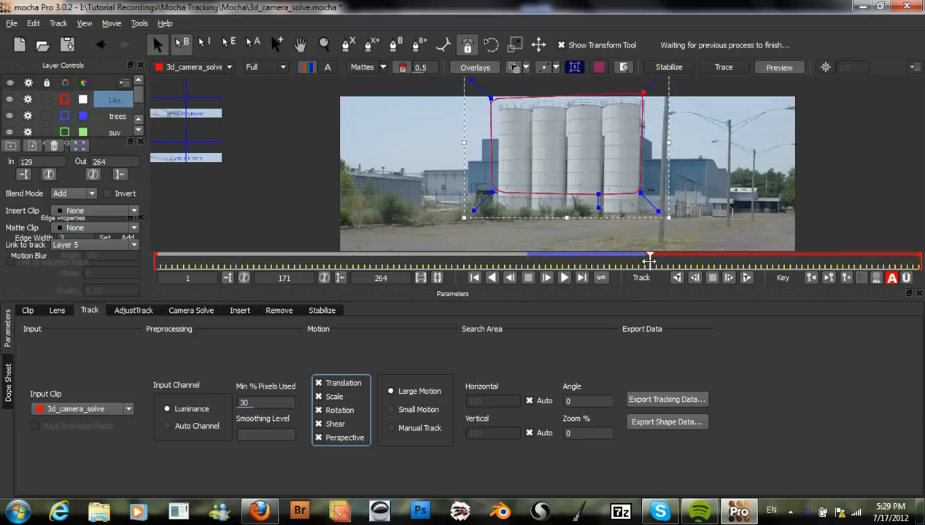
left_click_drag(649, 260, 645, 260)
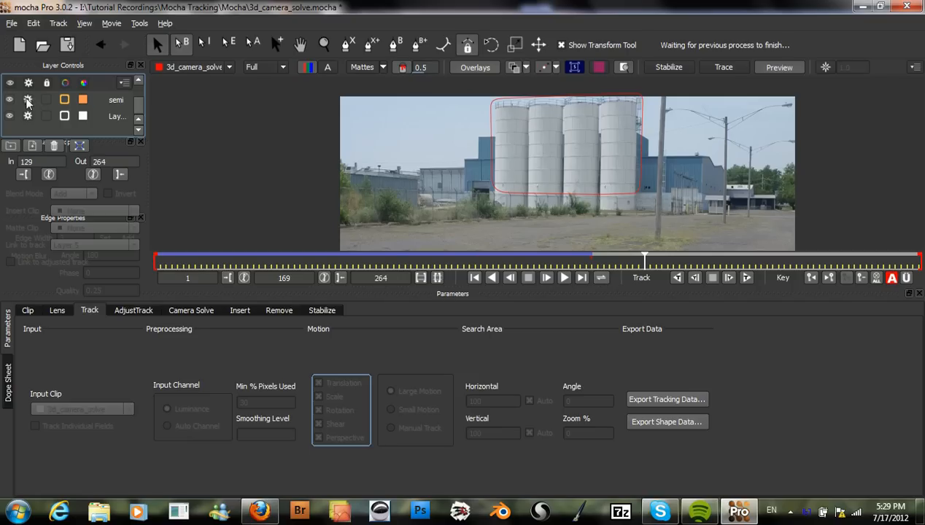
left_click(117, 116)
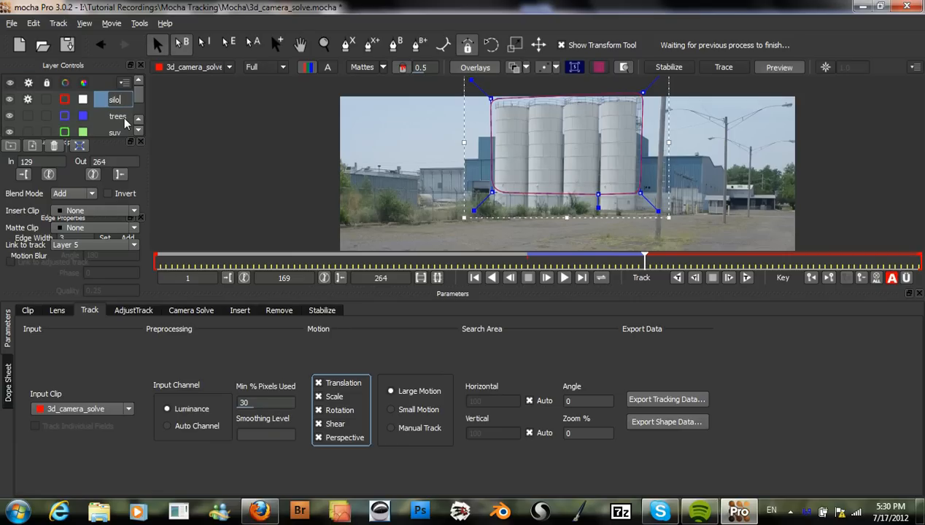
left_click(65, 99)
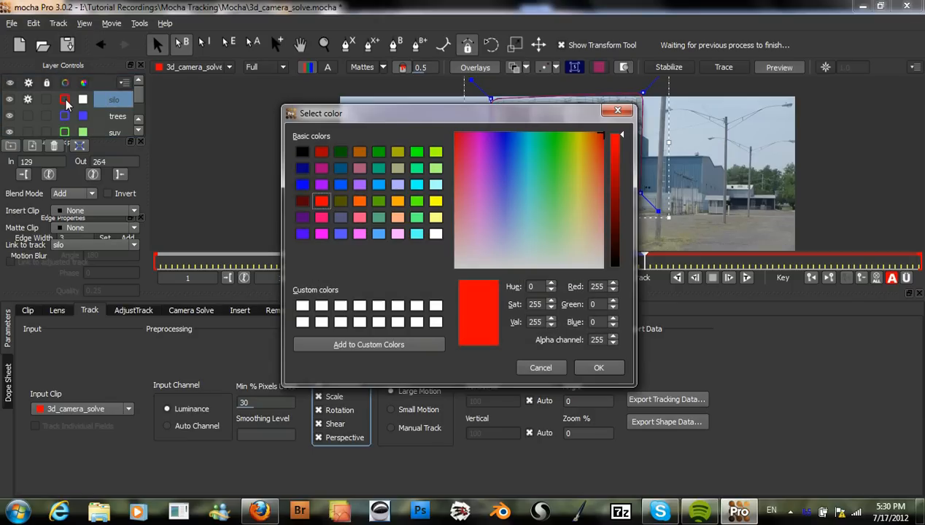
mouse_move(420, 178)
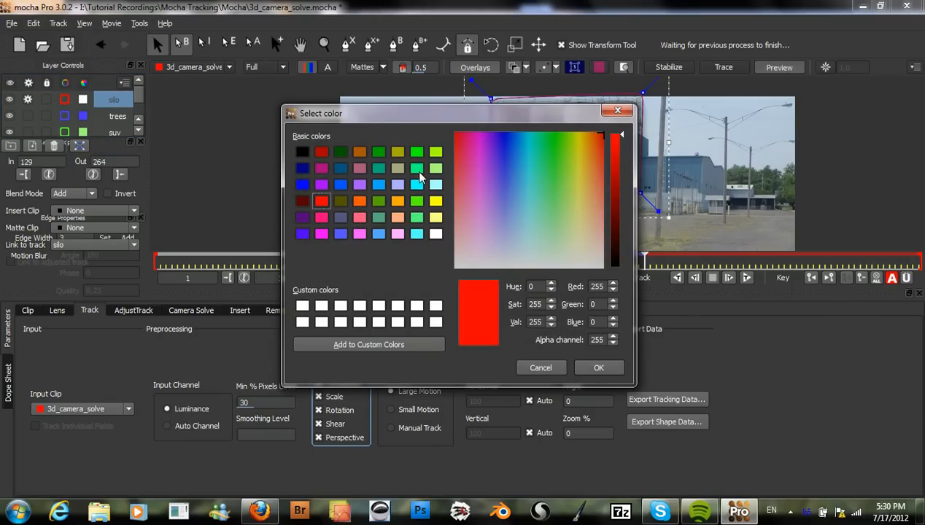